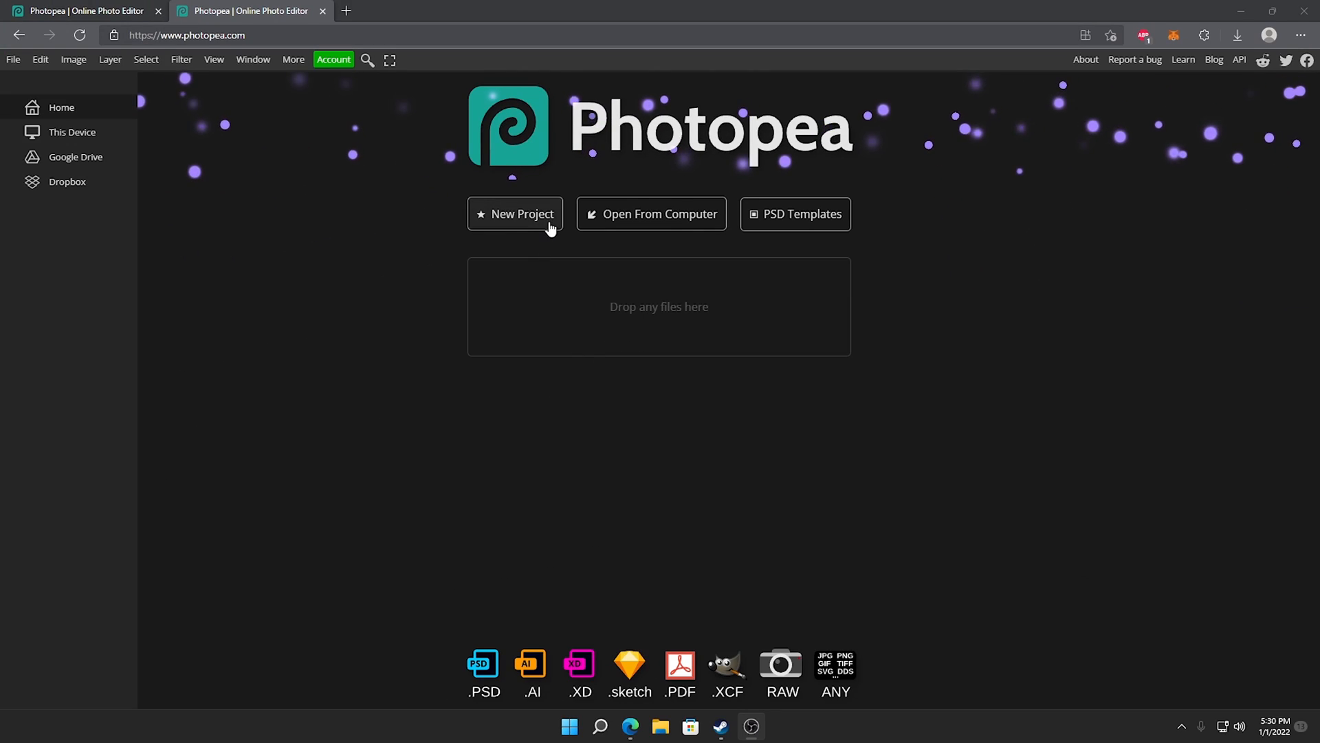
Create a new 1920 × 1080 px project with a white background
{"action": "left_click", "coordinate": [514, 214]}
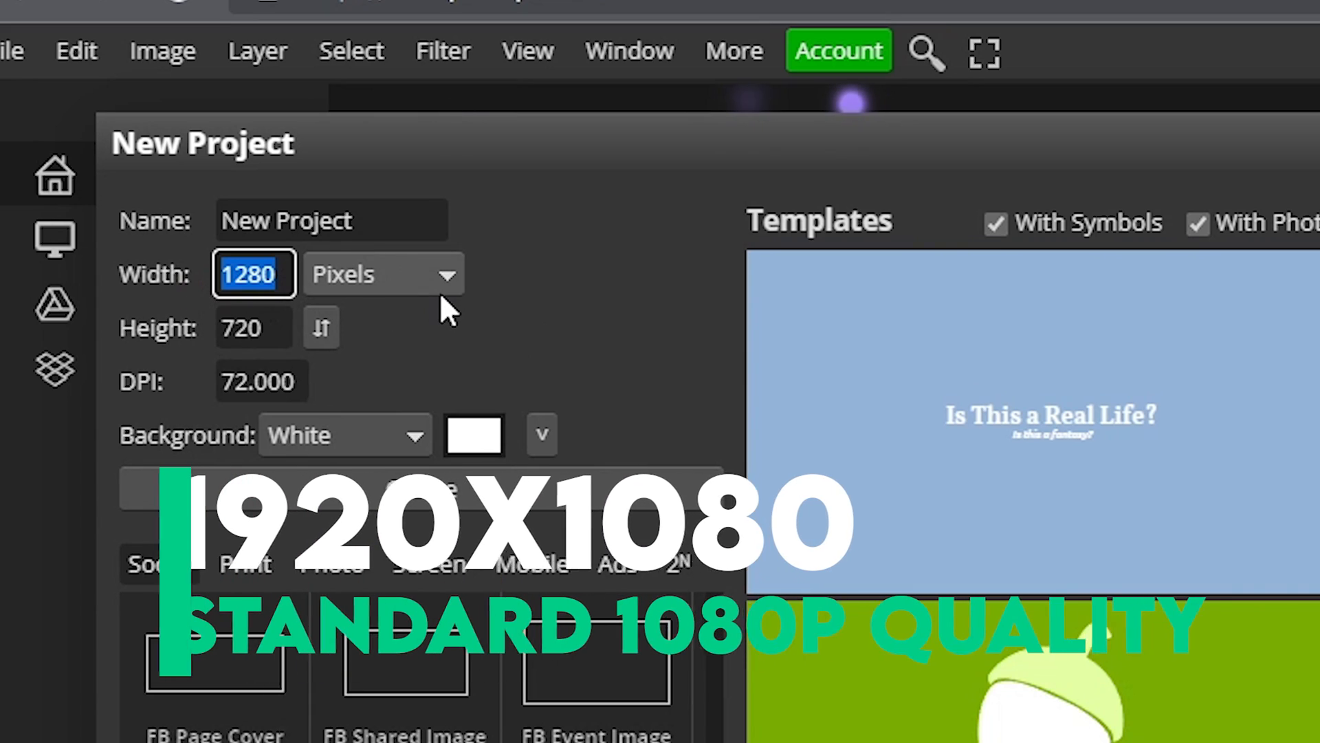
{"action": "type", "text": "109"}
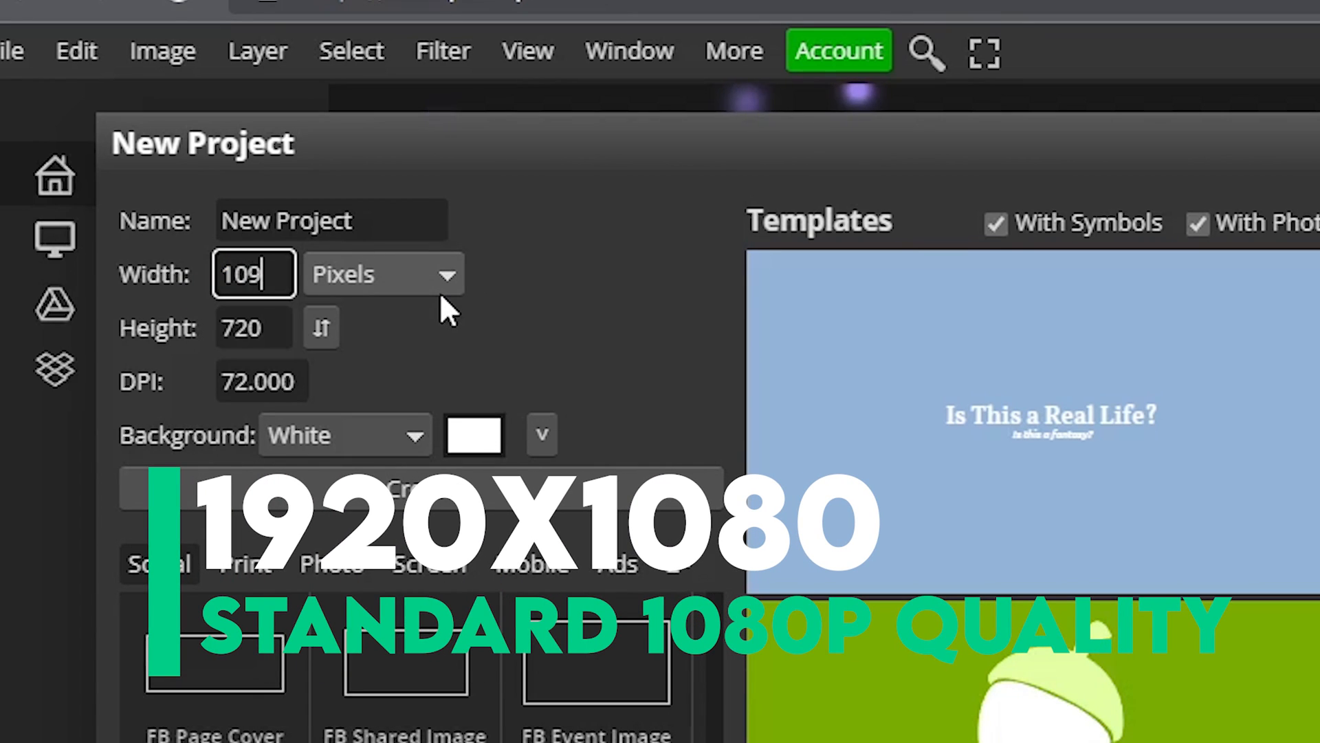
{"action": "type", "text": "1920"}
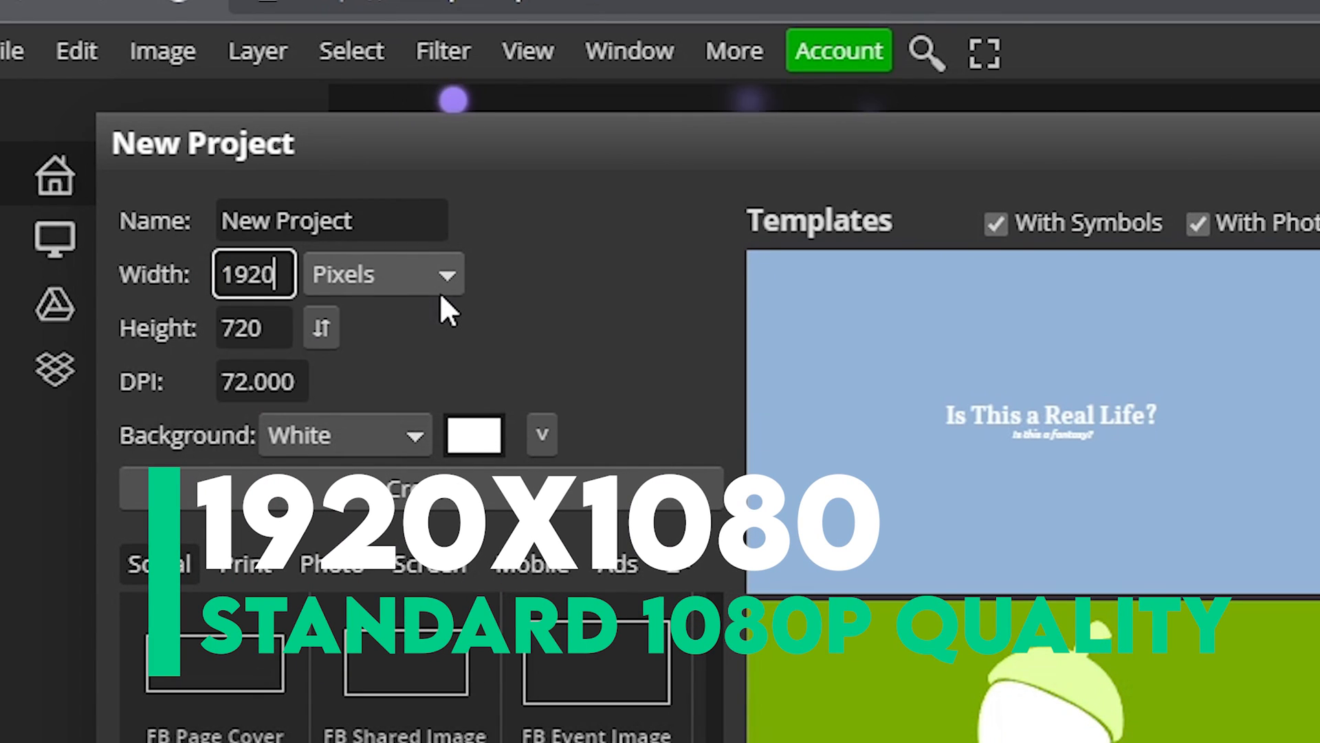
{"action": "left_click", "coordinate": [254, 327]}
{"action": "type", "text": "1080"}
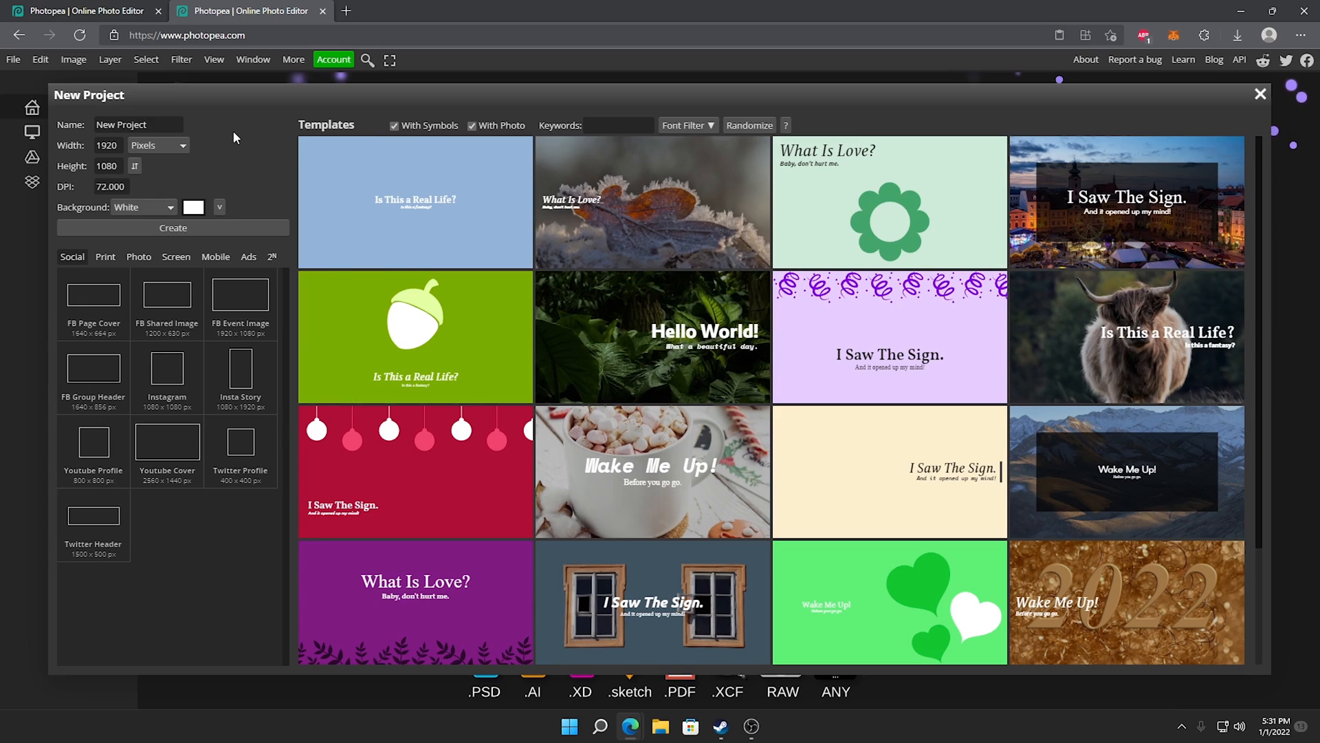
{"action": "left_click", "coordinate": [172, 228]}
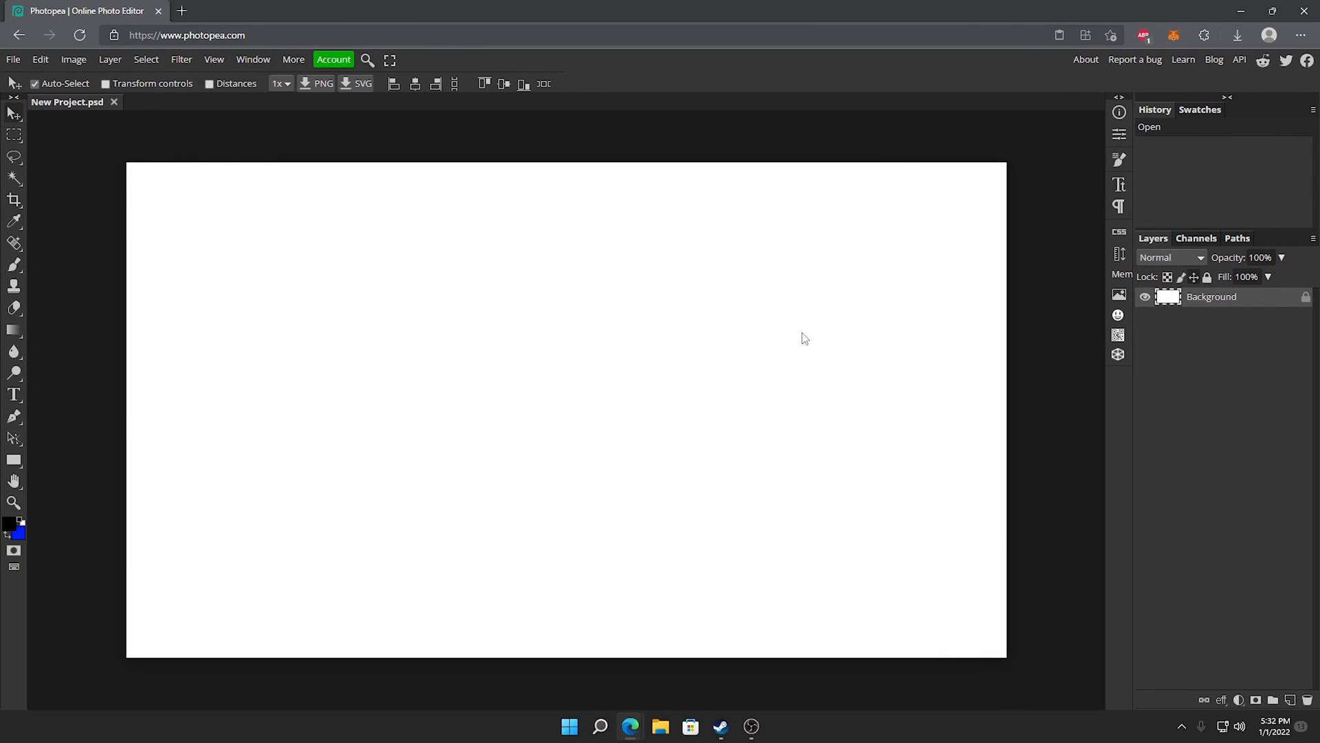
{"action": "mouse_move", "coordinate": [762, 346]}
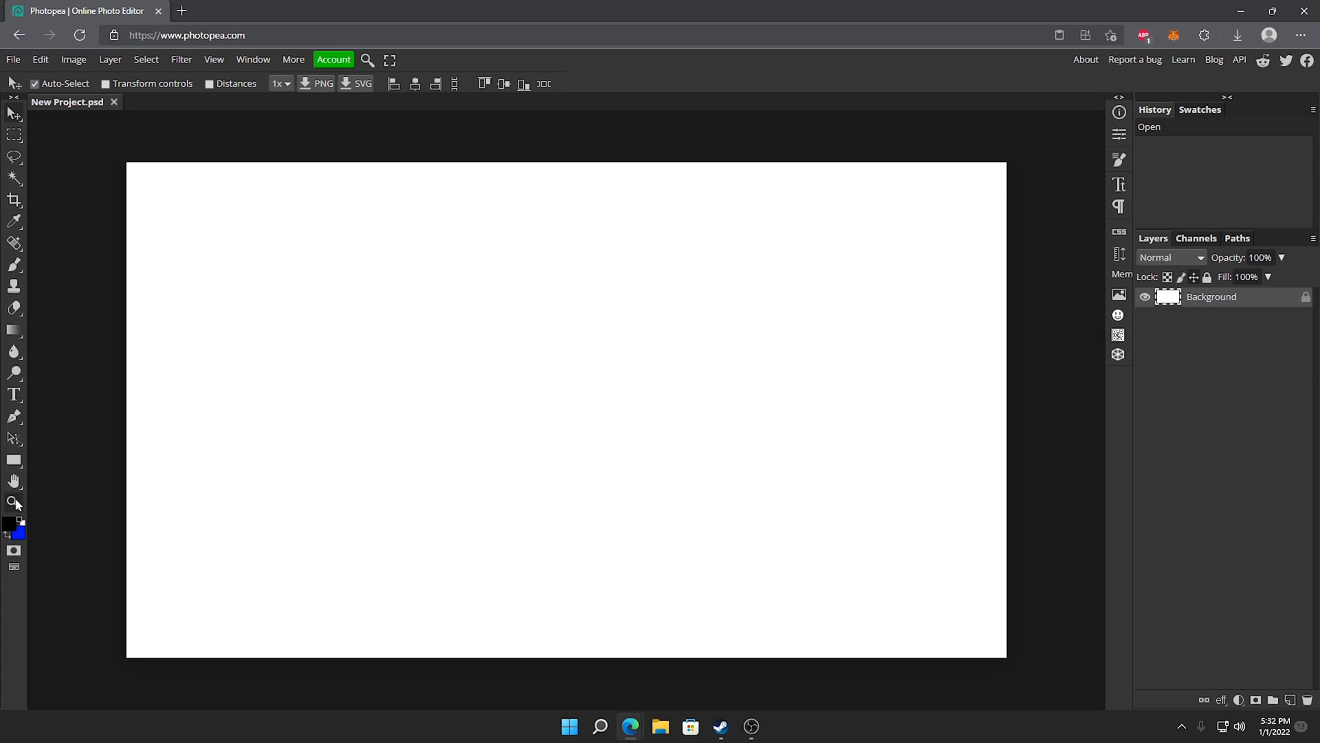
{"action": "left_click", "coordinate": [15, 503]}
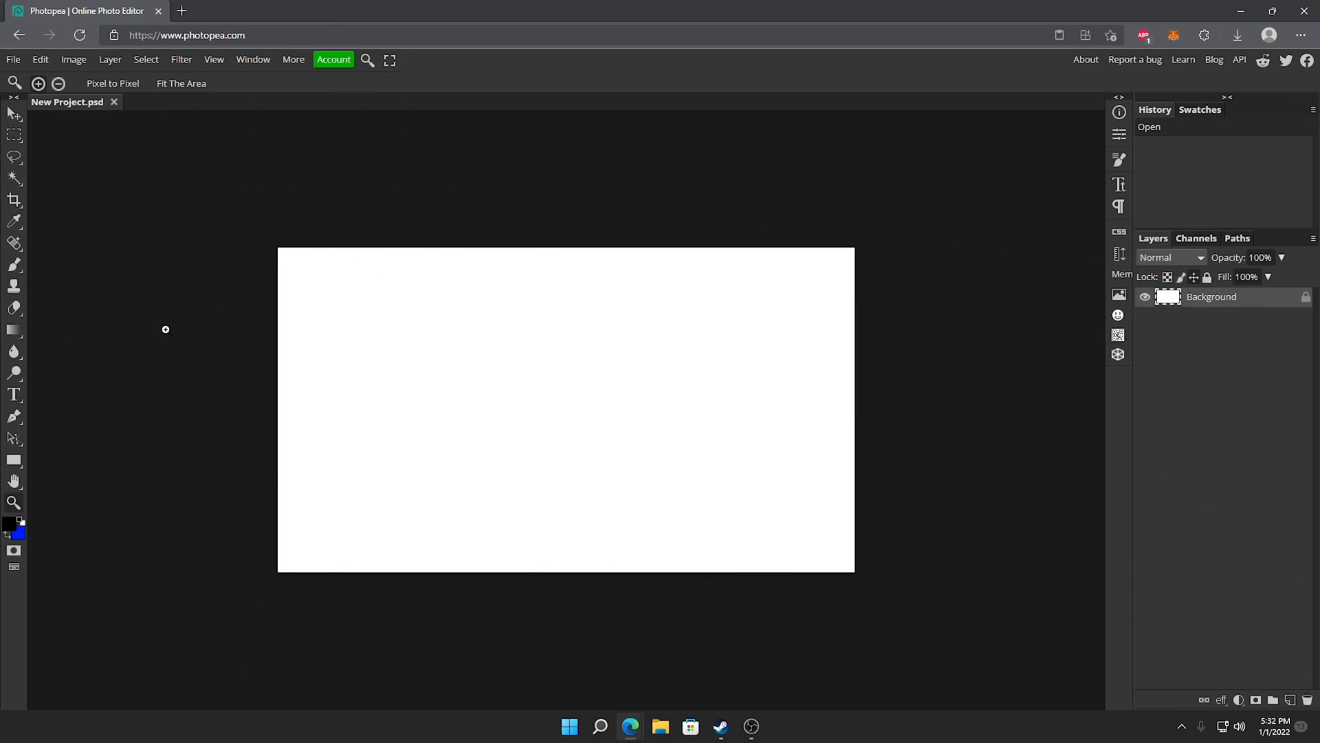
Select the Brush tool and set the foreground colour to red (ff0000) for painting edge spots
{"action": "left_click", "coordinate": [14, 266]}
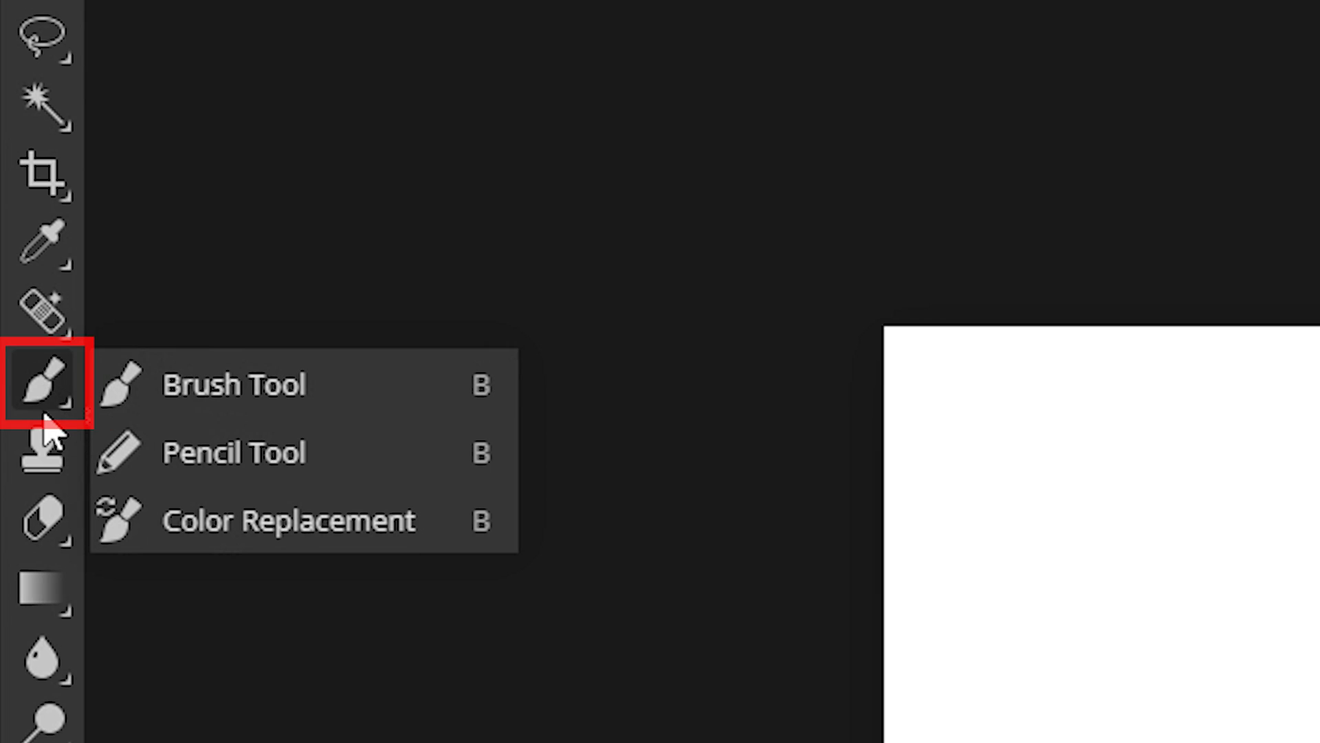
{"action": "left_click", "coordinate": [234, 385]}
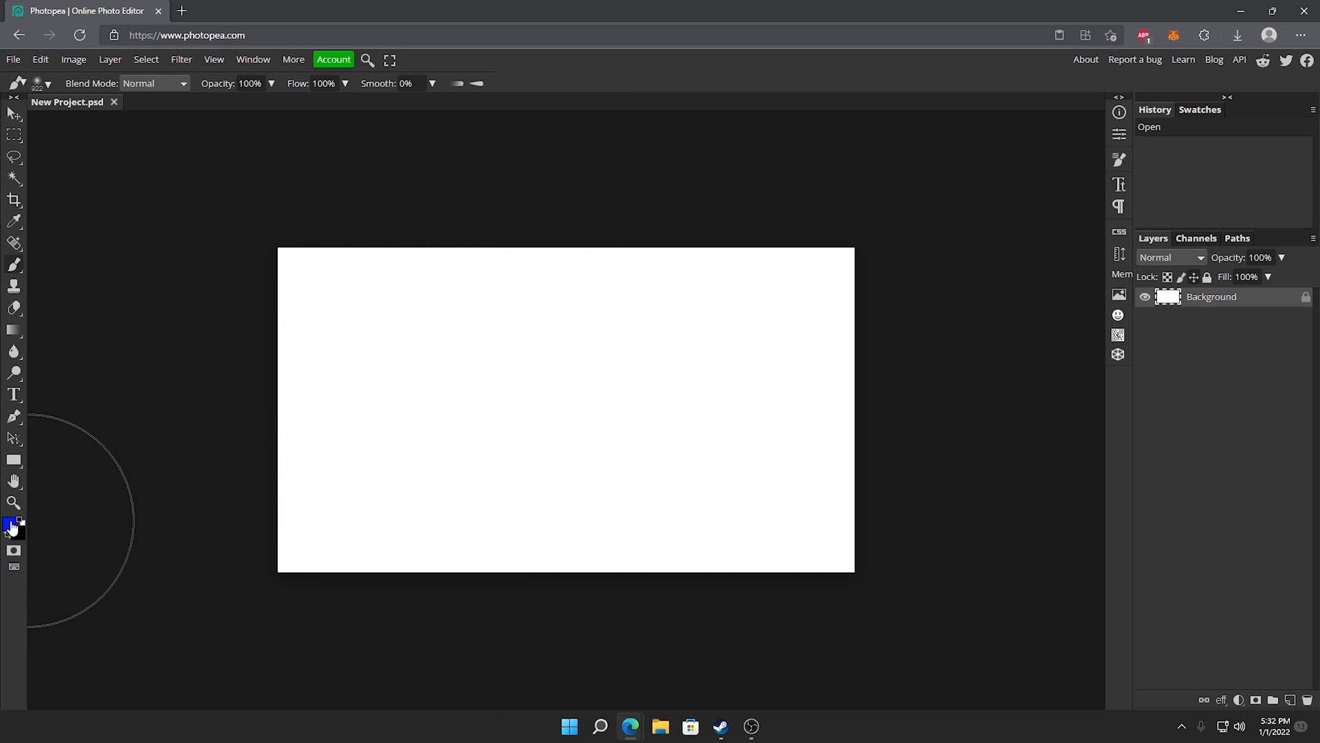
{"action": "left_click", "coordinate": [11, 522]}
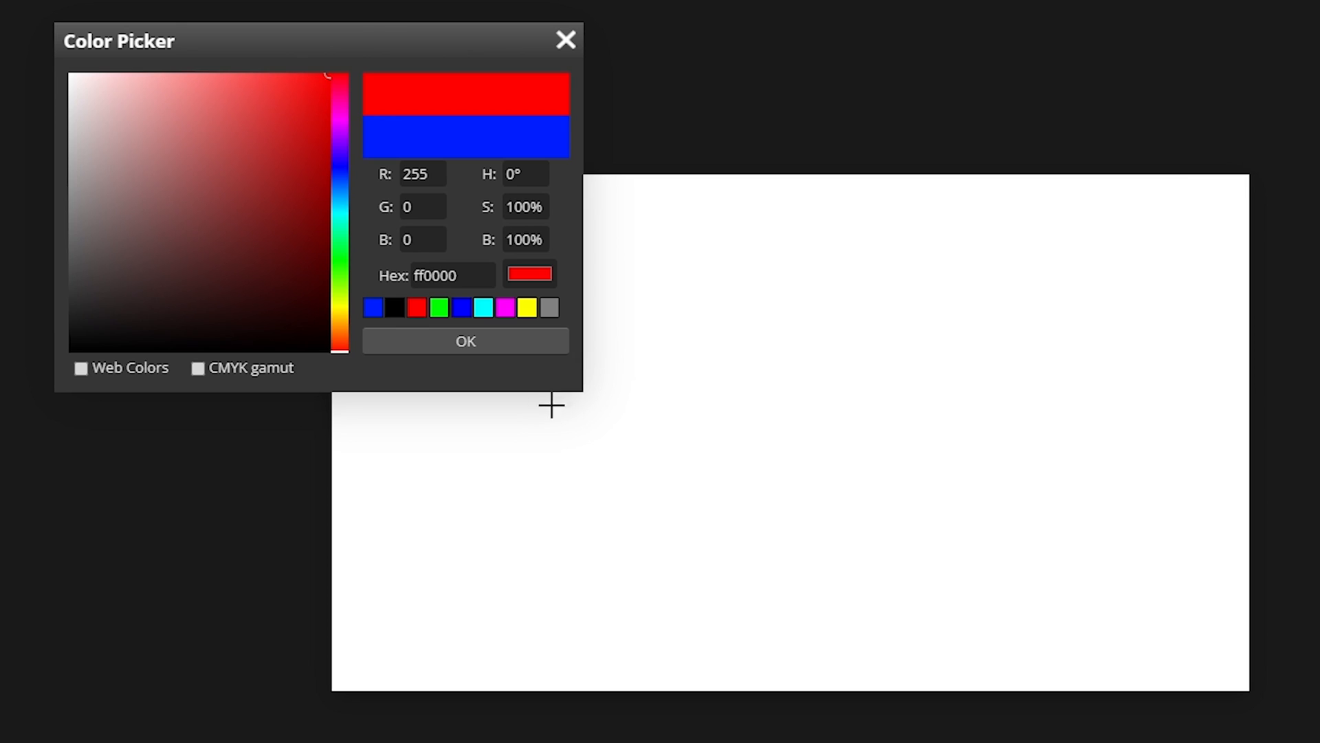
{"action": "left_click", "coordinate": [464, 340]}
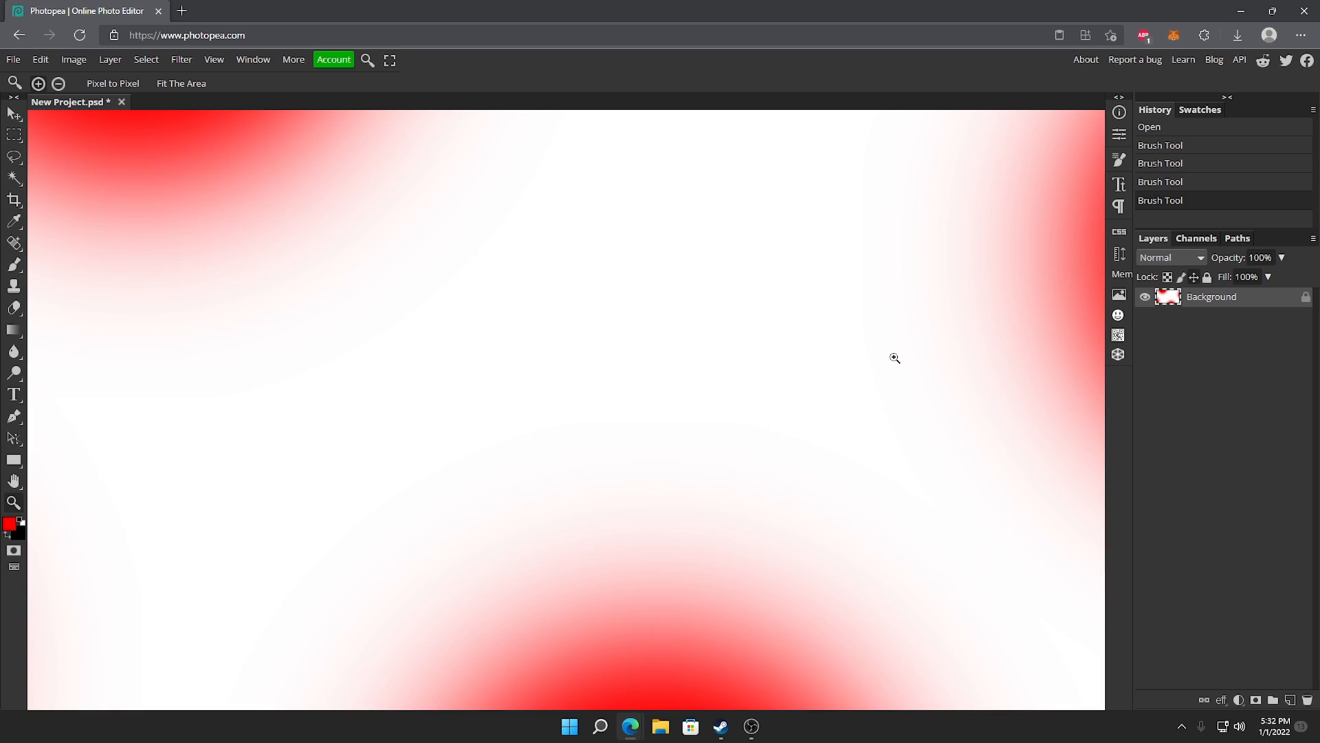
Try the Color Dodge blend mode on the spots layer, then return it to Normal
{"action": "left_click", "coordinate": [1169, 256]}
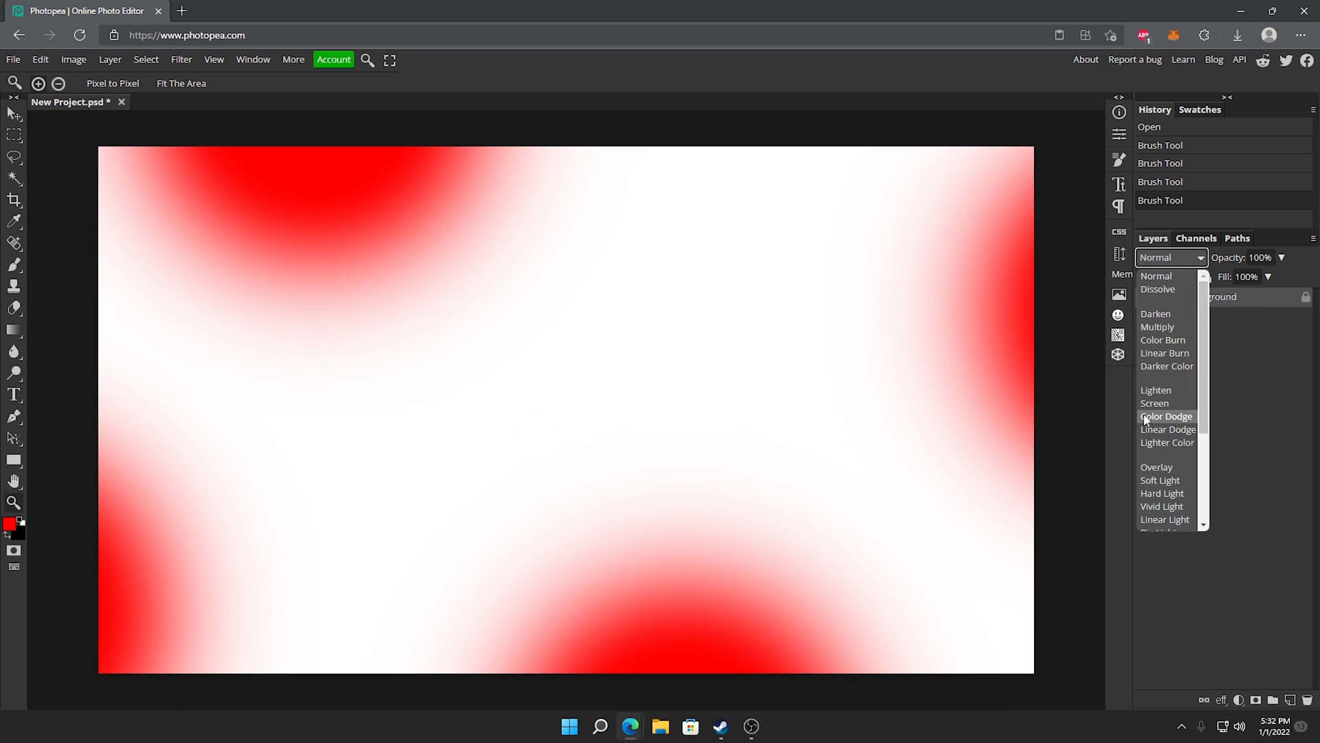
{"action": "left_click", "coordinate": [1167, 416]}
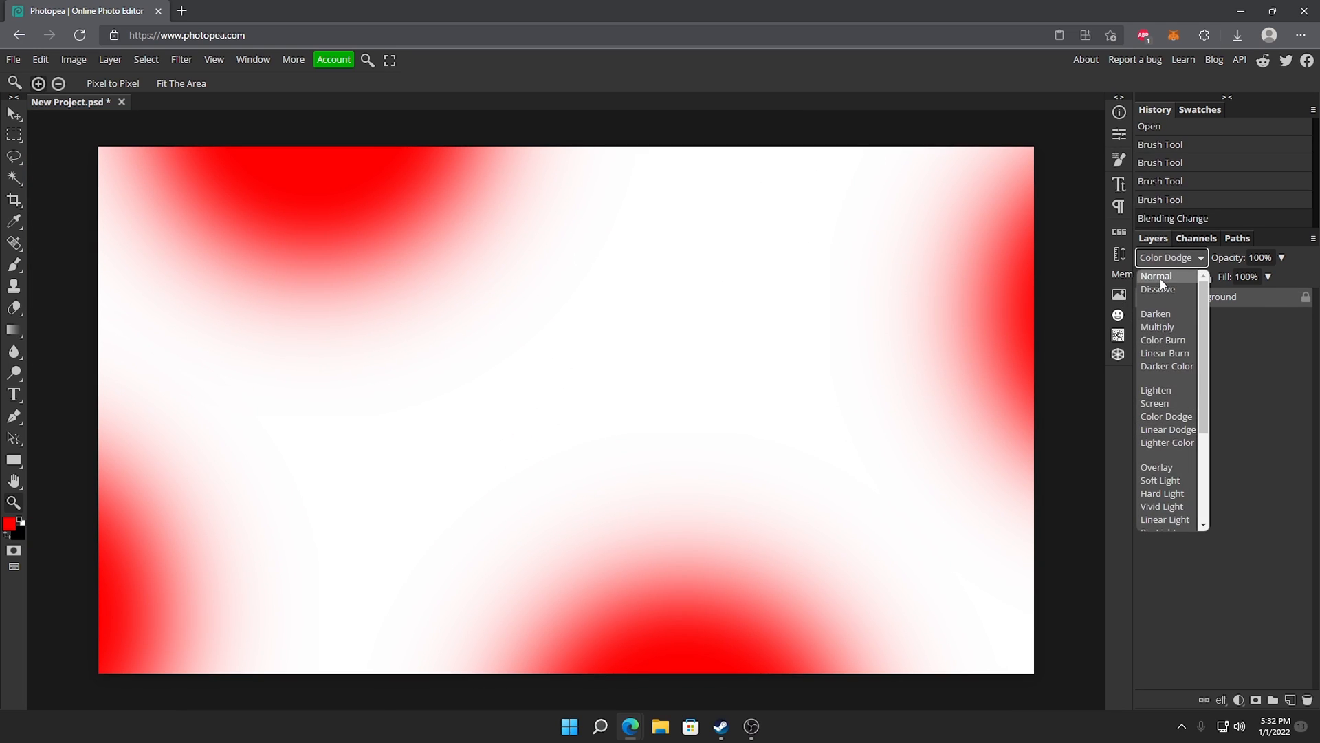
{"action": "left_click", "coordinate": [1155, 275]}
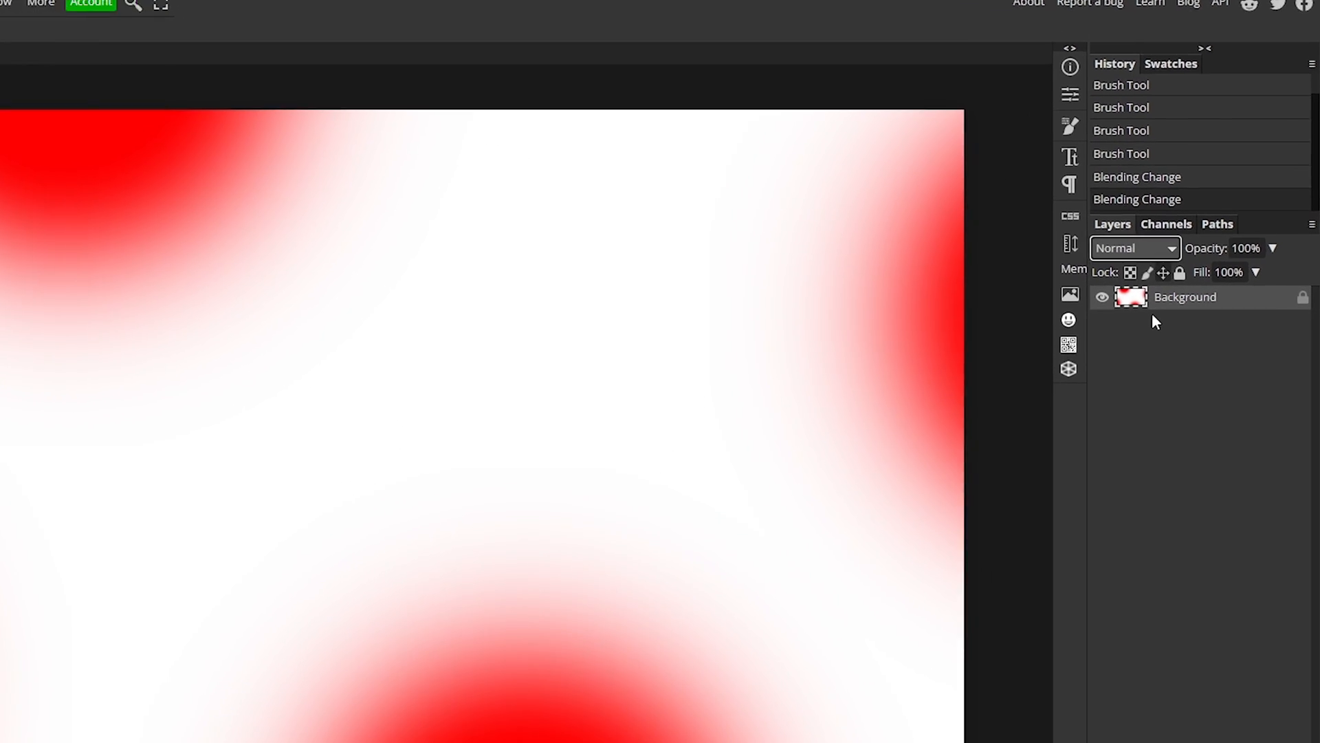
Duplicate the red spots layer and shift its hue by 80 to turn the spots green
{"action": "key", "text": "ctrl+j"}
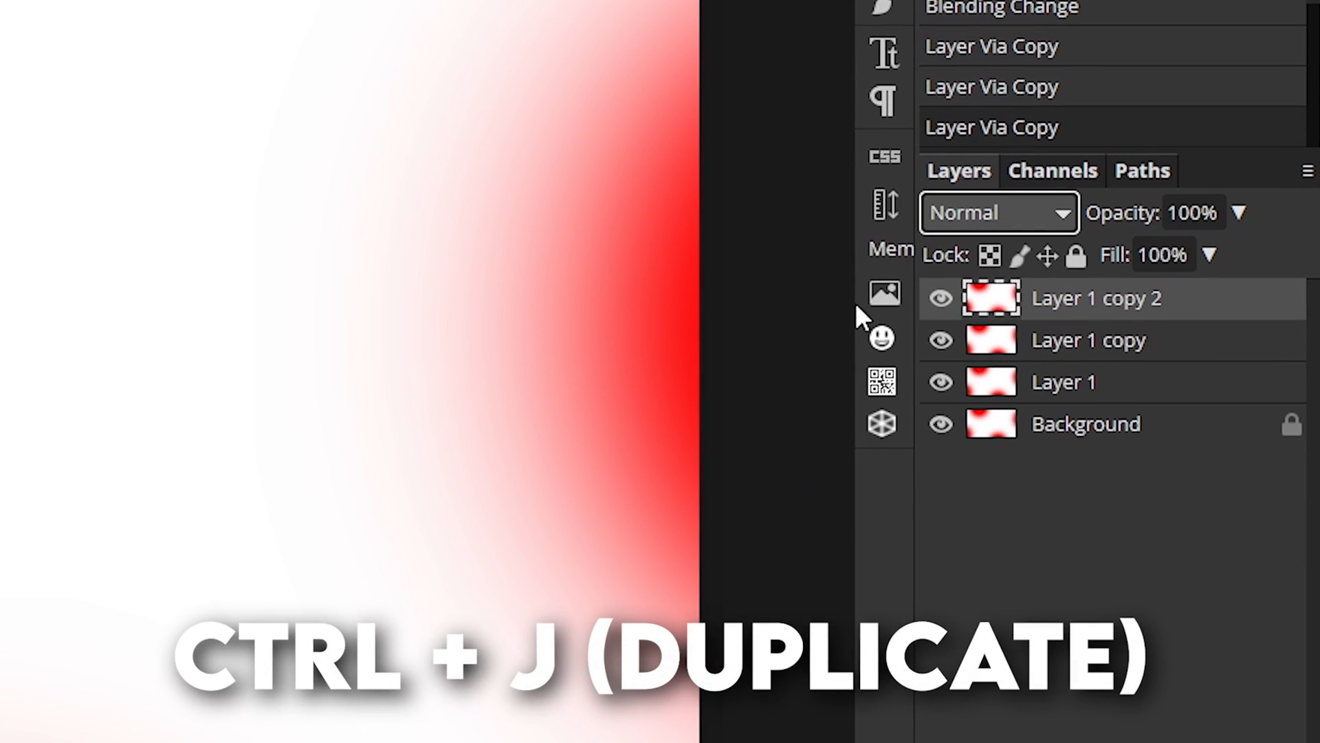
{"action": "left_click", "coordinate": [97, 11]}
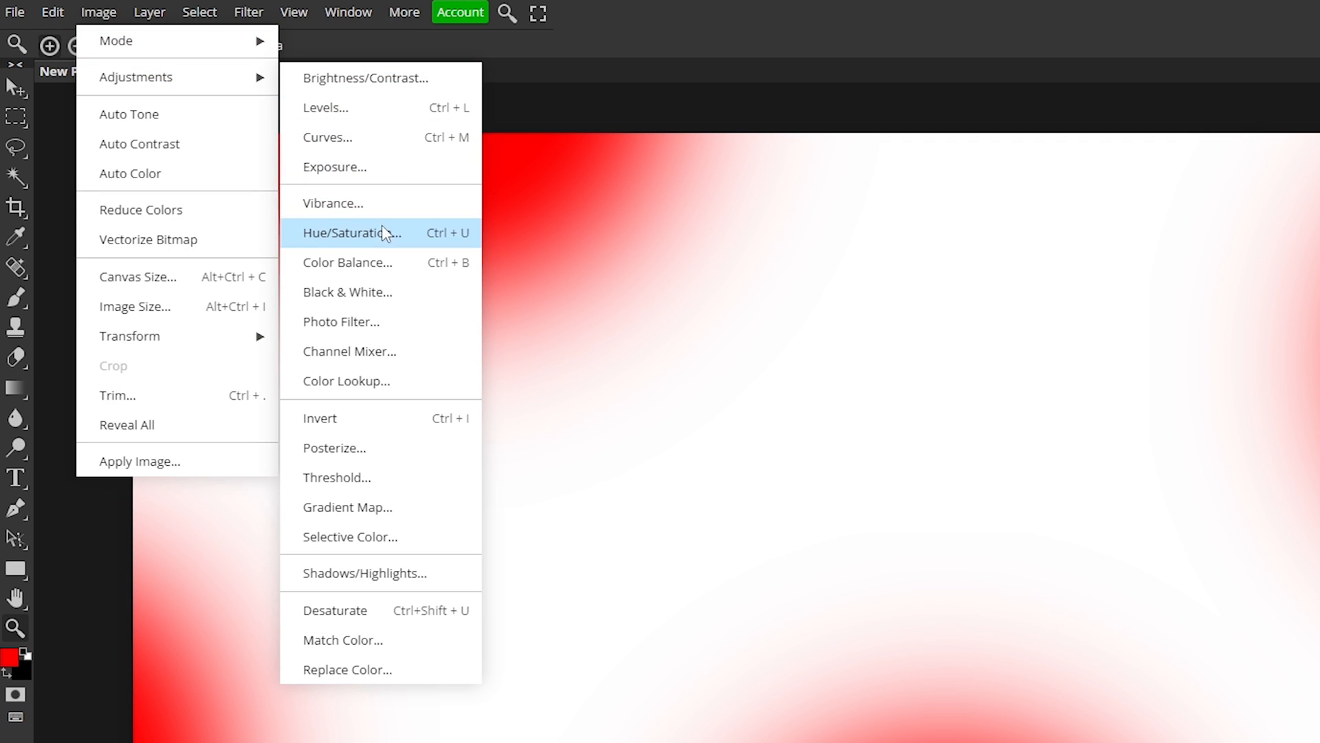
{"action": "left_click", "coordinate": [352, 233]}
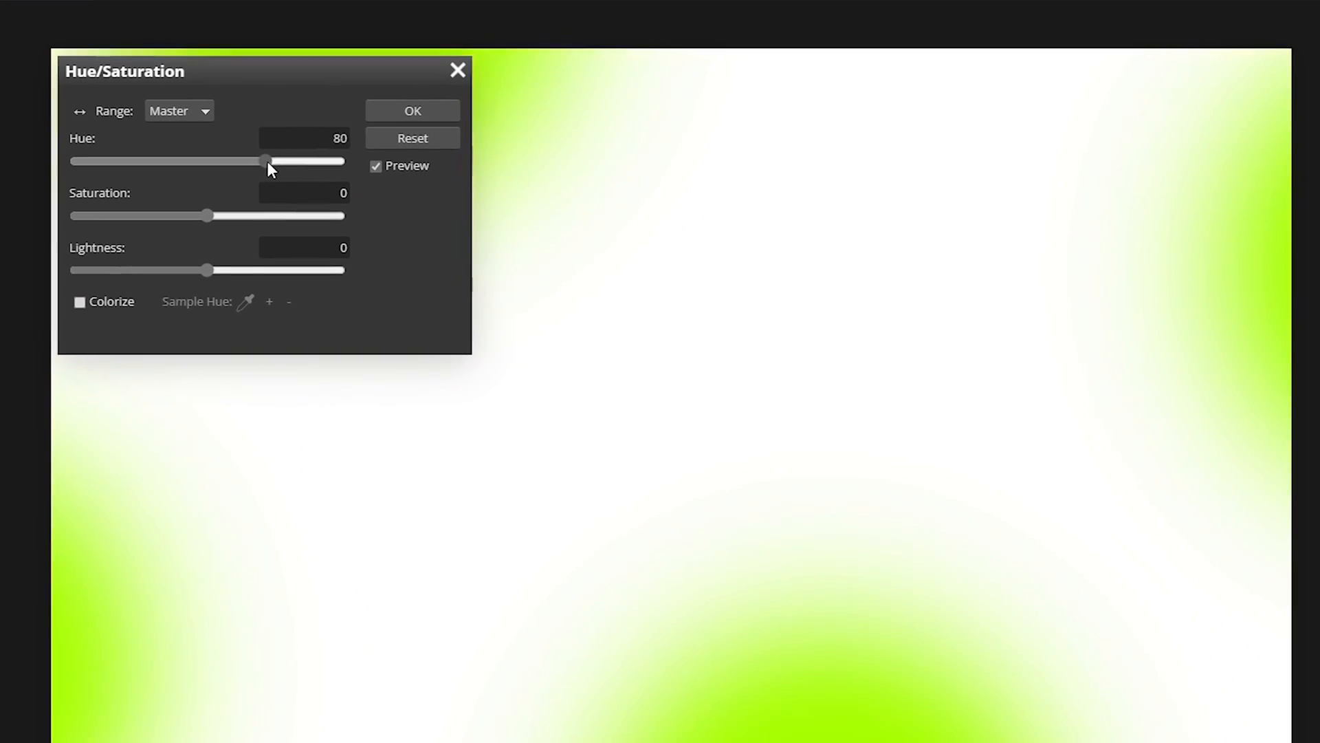
{"action": "left_click", "coordinate": [412, 110]}
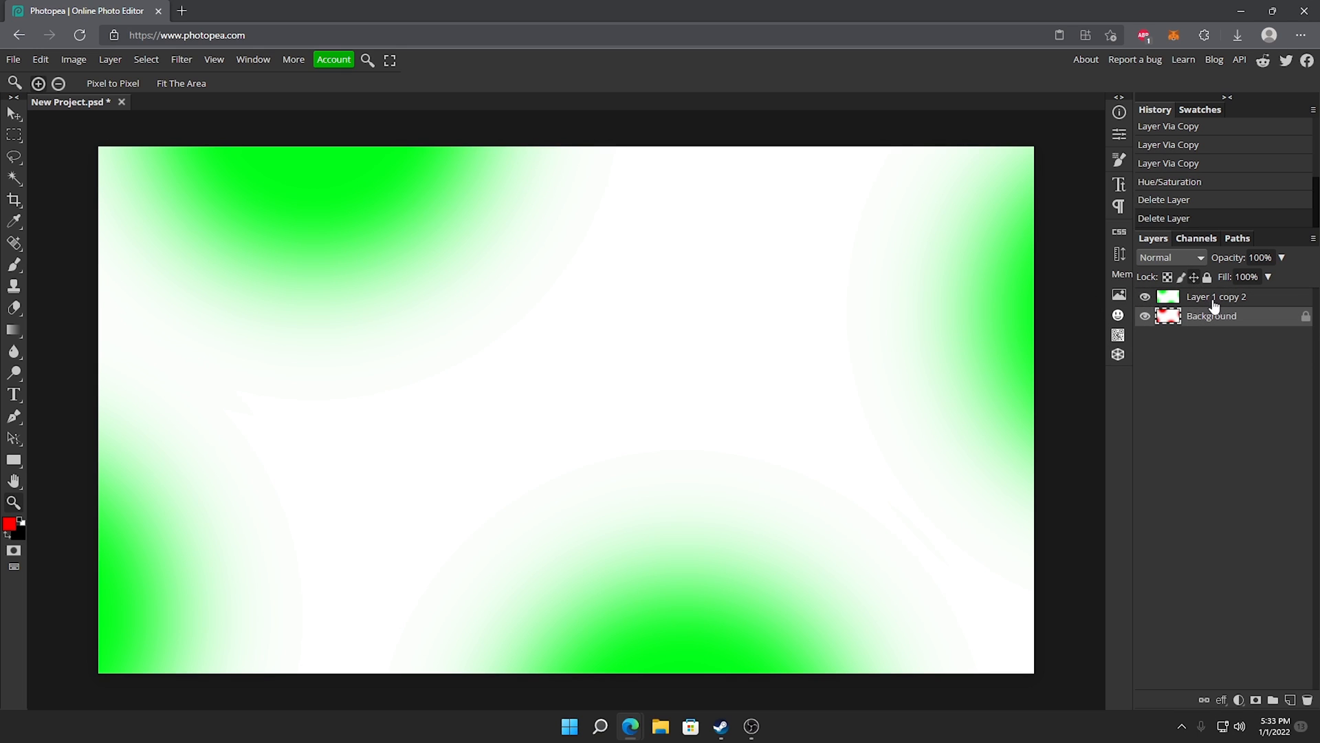
Rename the duplicate layer Green Spots and the background layer Red Spots
{"action": "double_click", "coordinate": [1215, 297]}
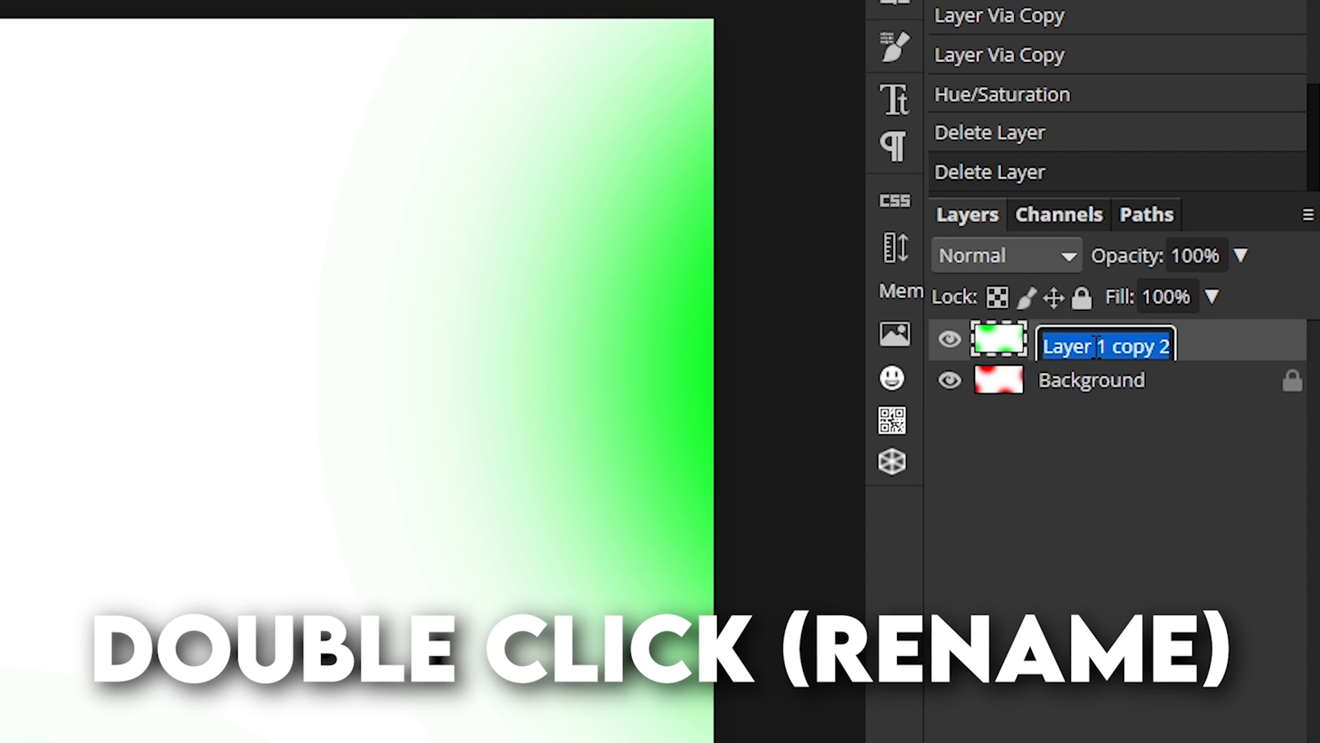
{"action": "type", "text": "Green spots"}
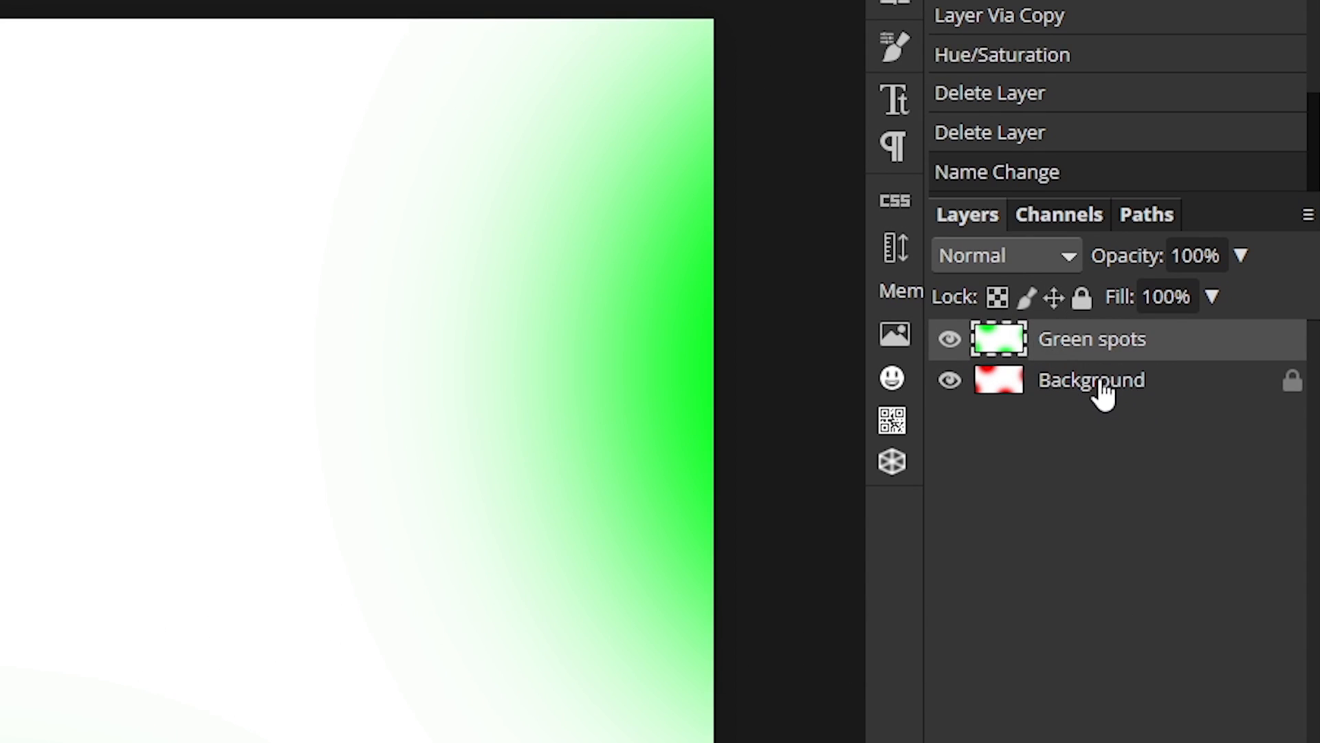
{"action": "double_click", "coordinate": [1091, 380]}
{"action": "type", "text": "Red Spots"}
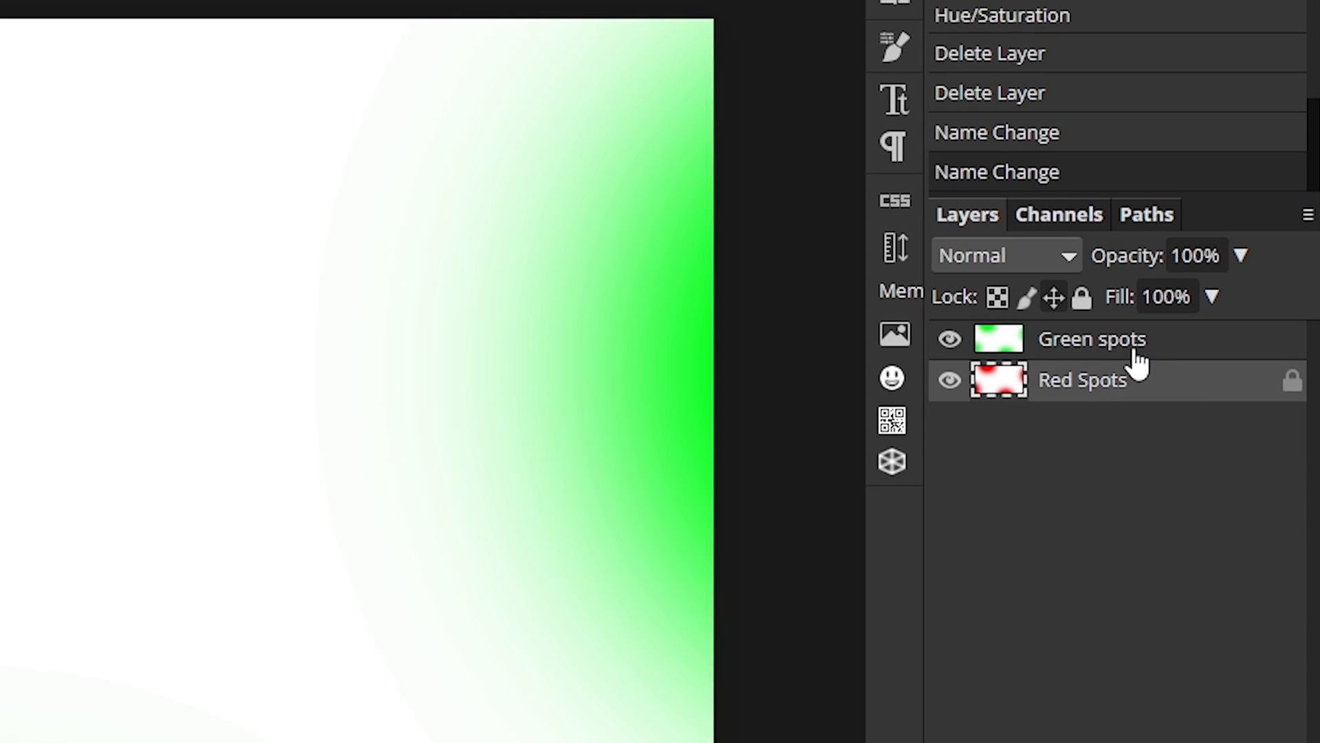
{"action": "double_click", "coordinate": [1092, 338]}
{"action": "type", "text": "S"}
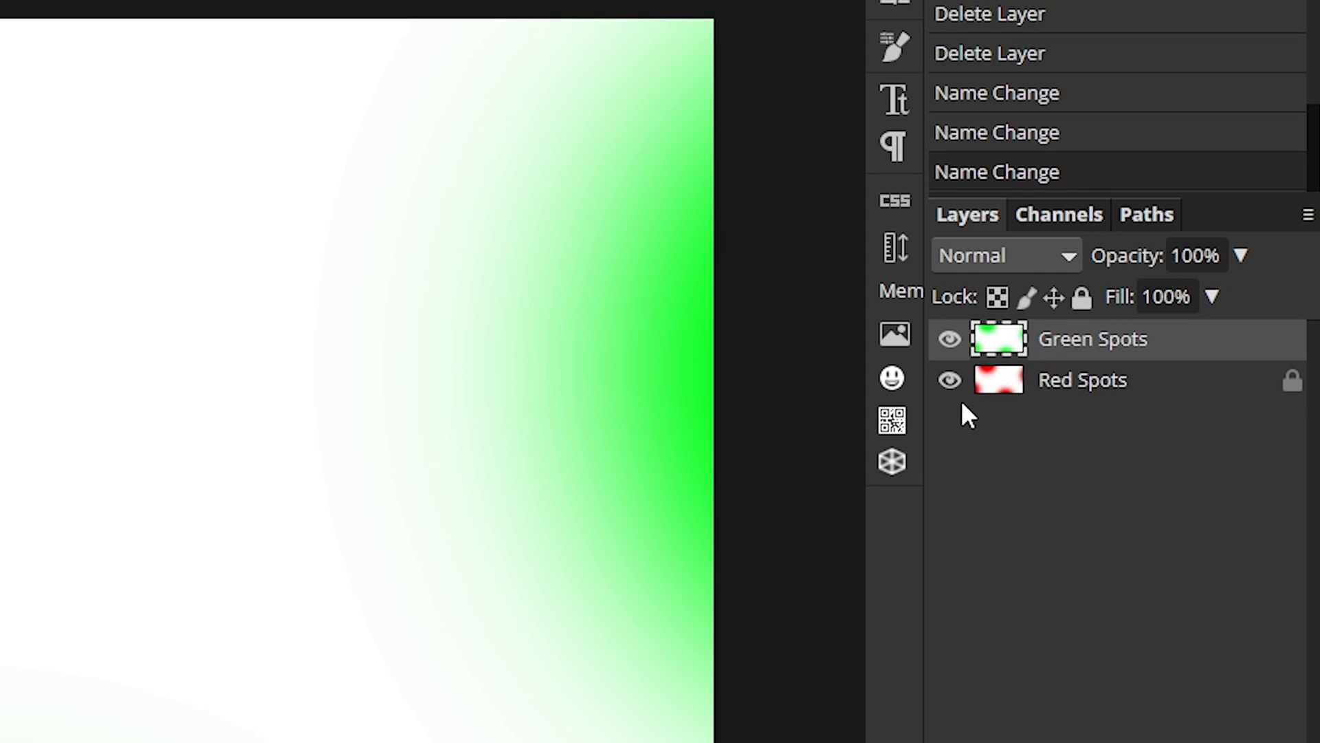
{"action": "left_click", "coordinate": [1082, 380]}
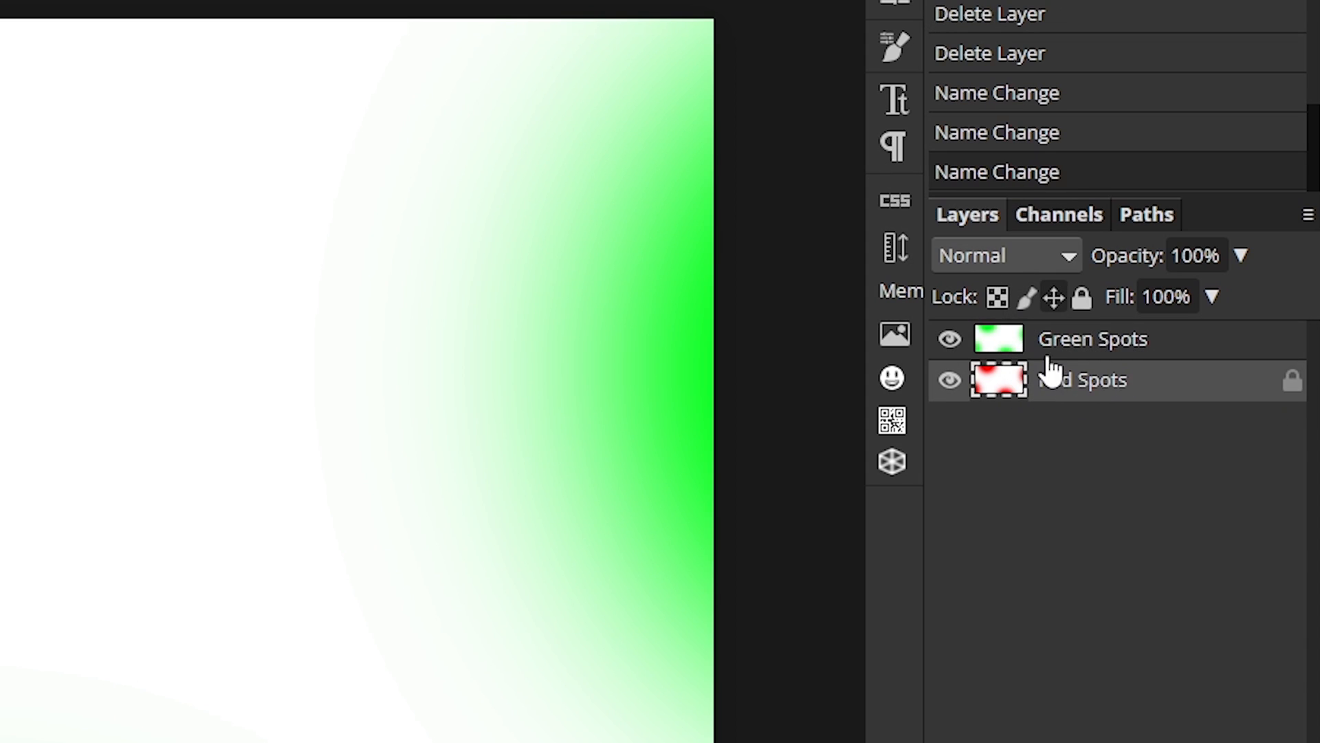
{"action": "left_click", "coordinate": [1091, 339]}
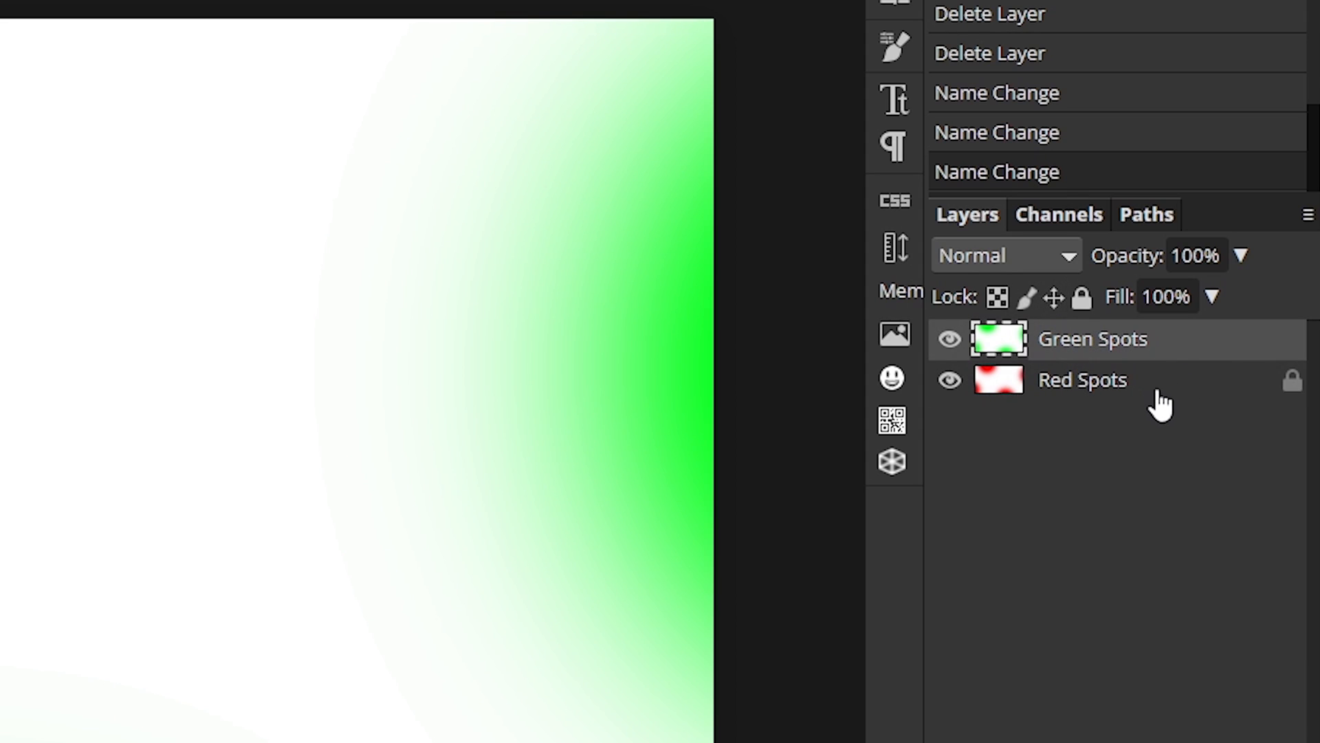
{"action": "left_click", "coordinate": [1081, 380]}
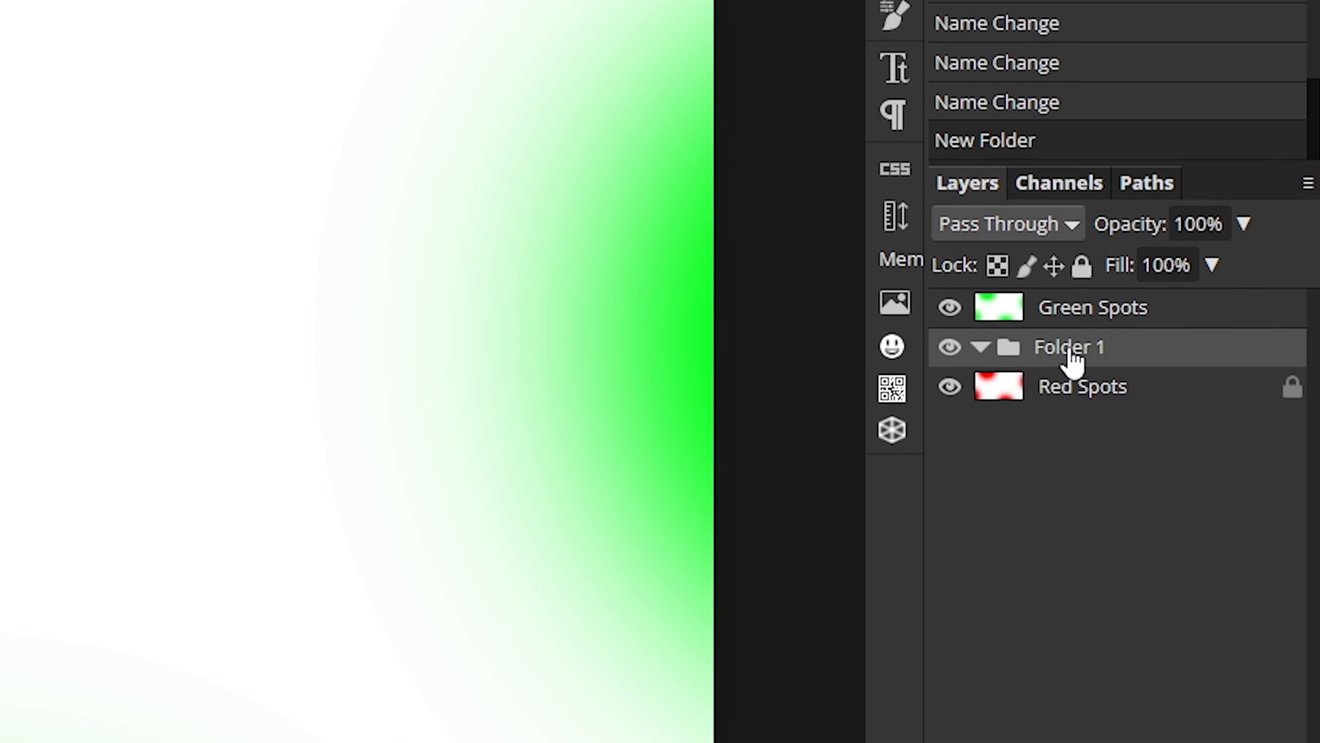
Name the new folder Light Spots, holding both spot layers, and collapse it
{"action": "double_click", "coordinate": [1068, 346]}
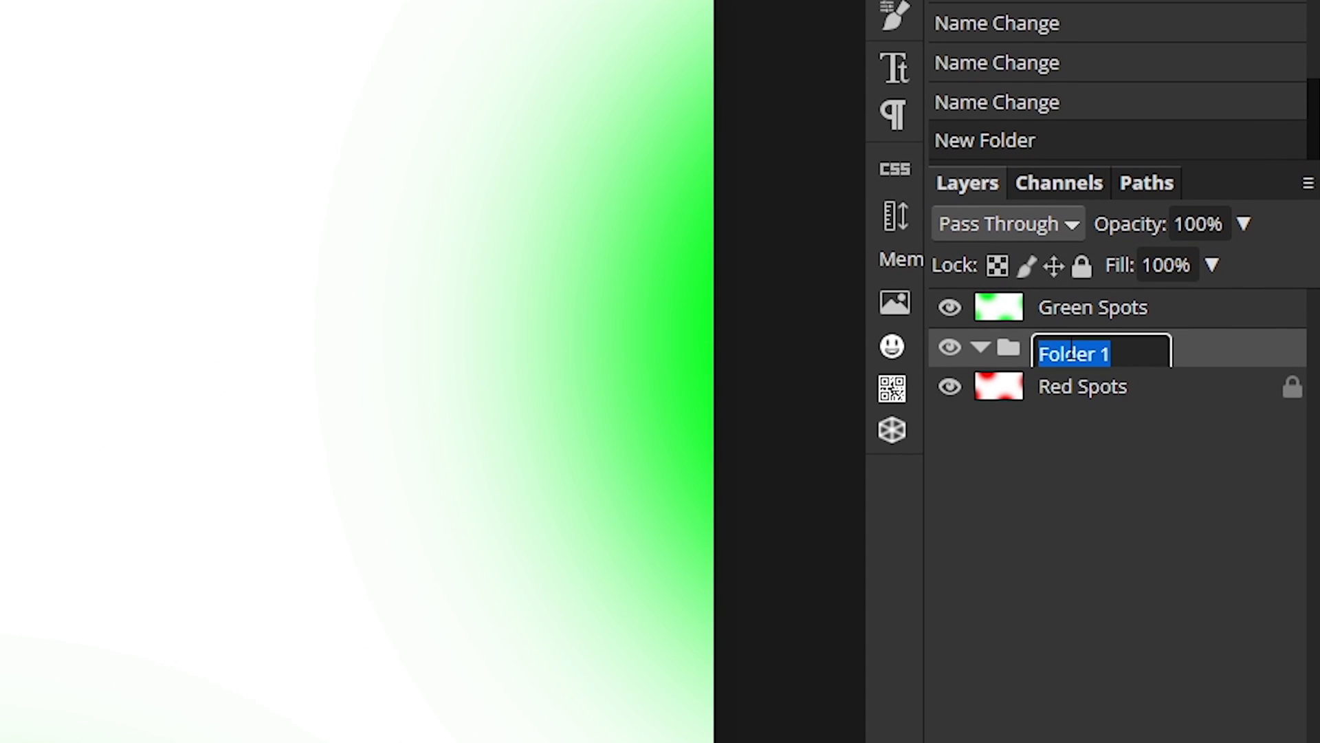
{"action": "type", "text": "Light Spots"}
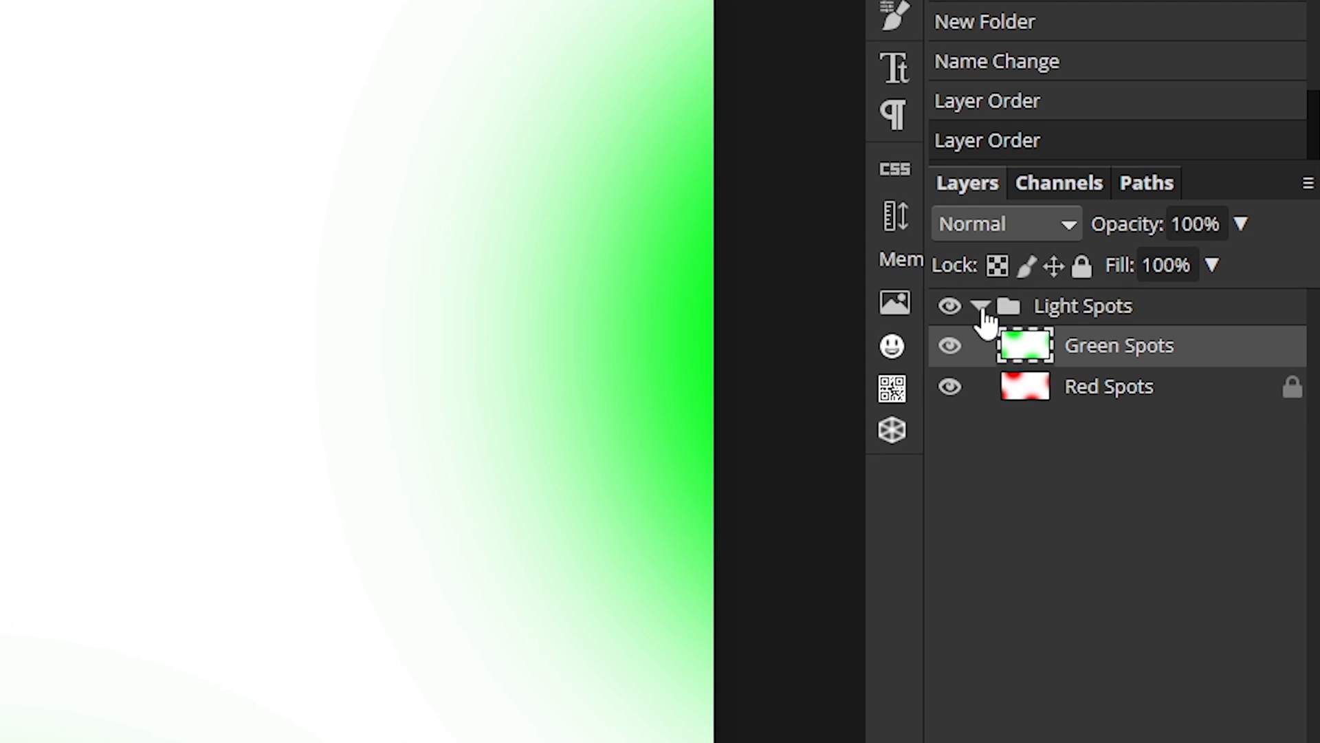
{"action": "left_click", "coordinate": [979, 306]}
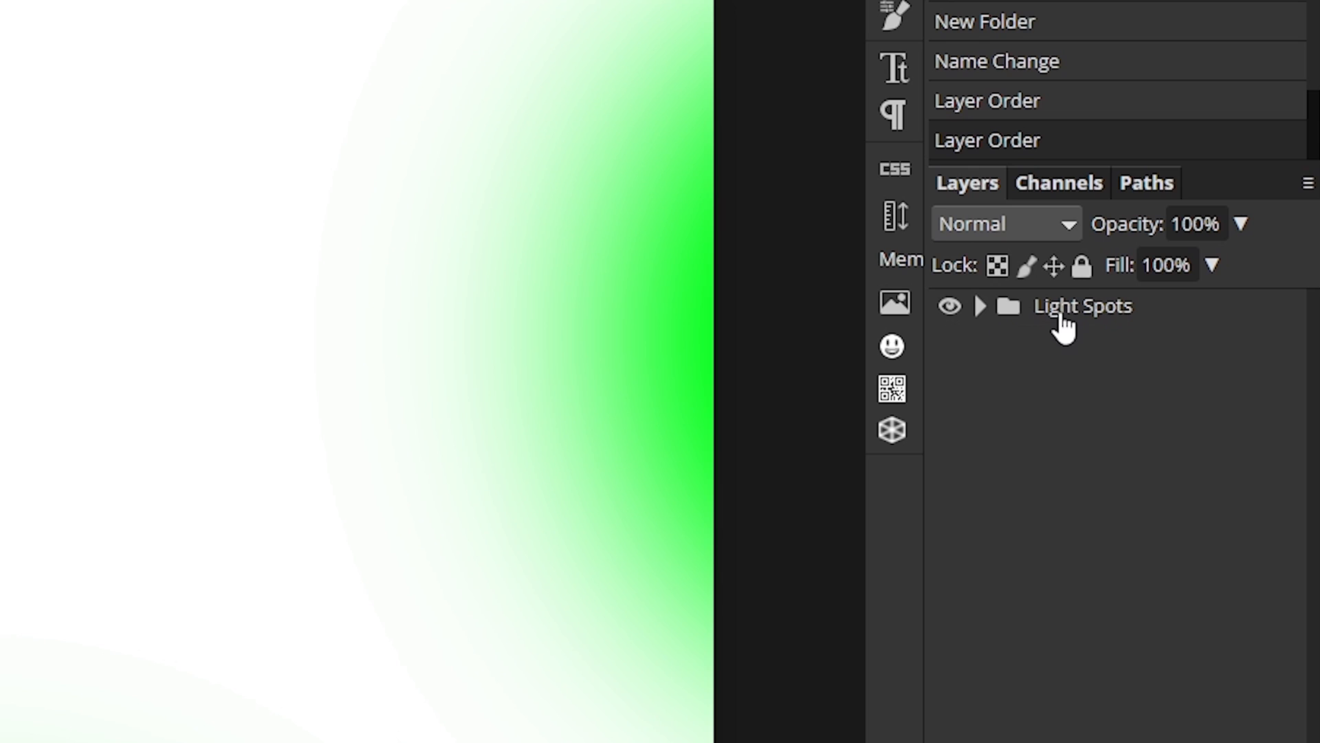
{"action": "left_click", "coordinate": [1082, 305]}
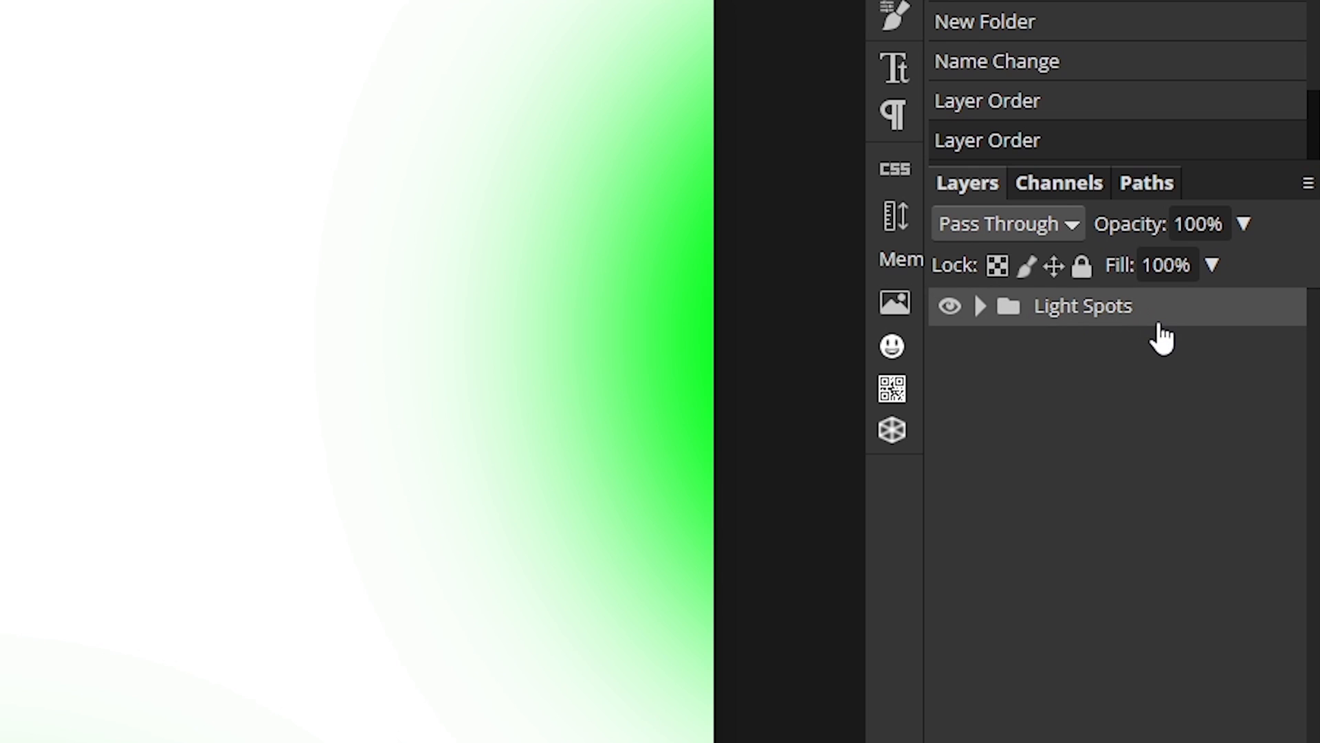
Tag the Light Spots folder red, preview the Green and Red Spots layers, then hide both and collapse the folder
{"action": "right_click", "coordinate": [1082, 305]}
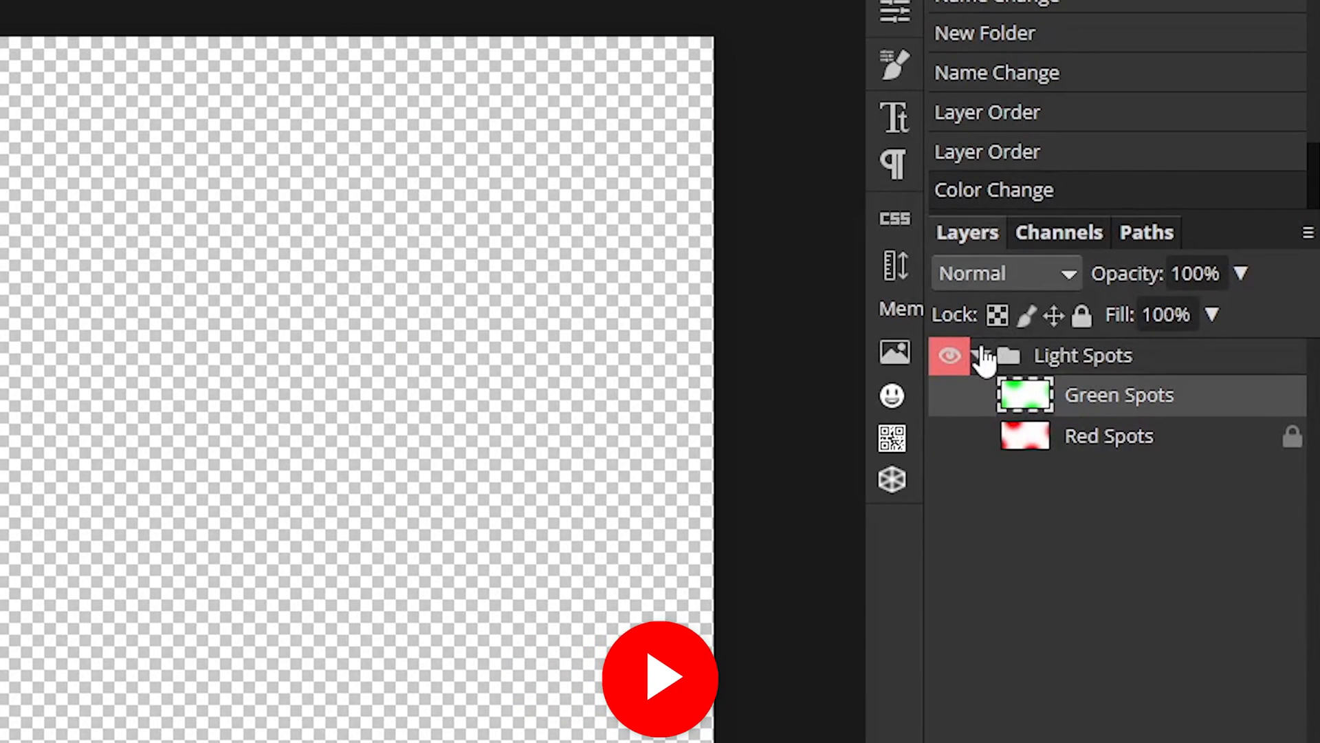
{"action": "left_click", "coordinate": [979, 356]}
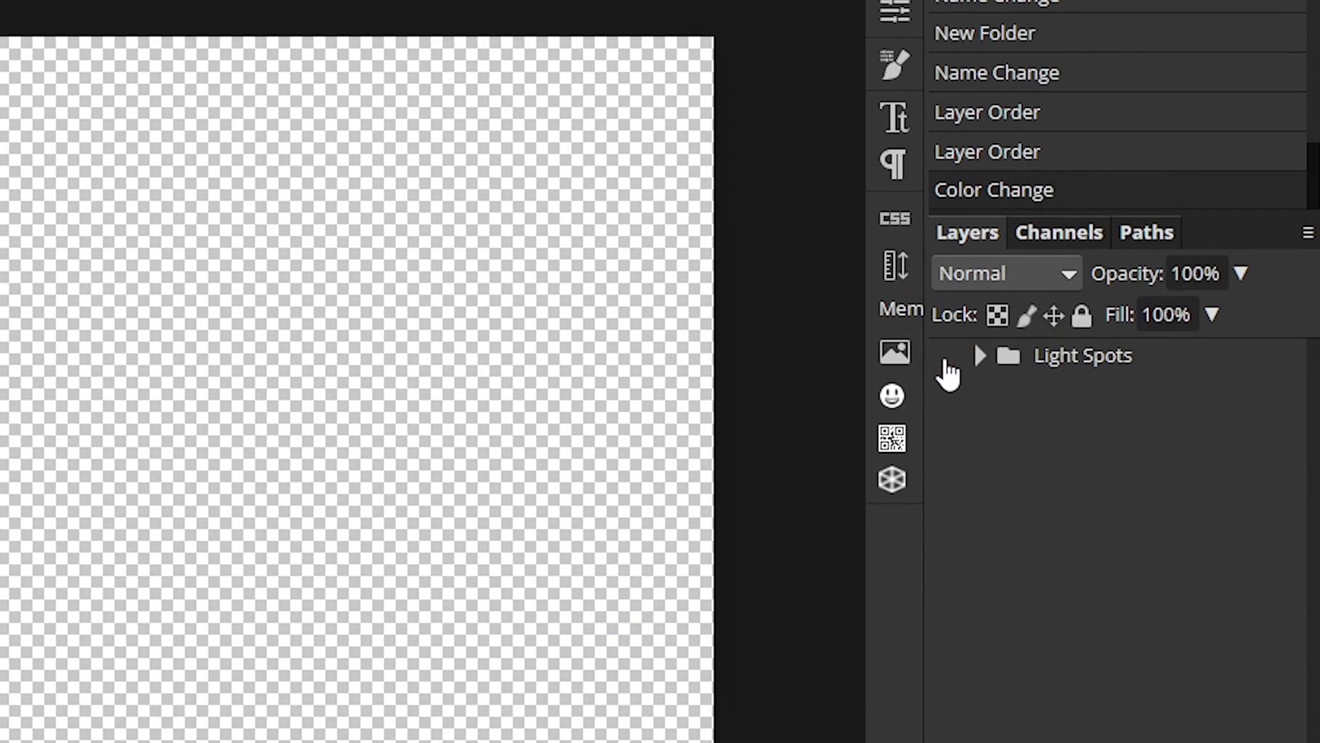
{"action": "left_click", "coordinate": [978, 354]}
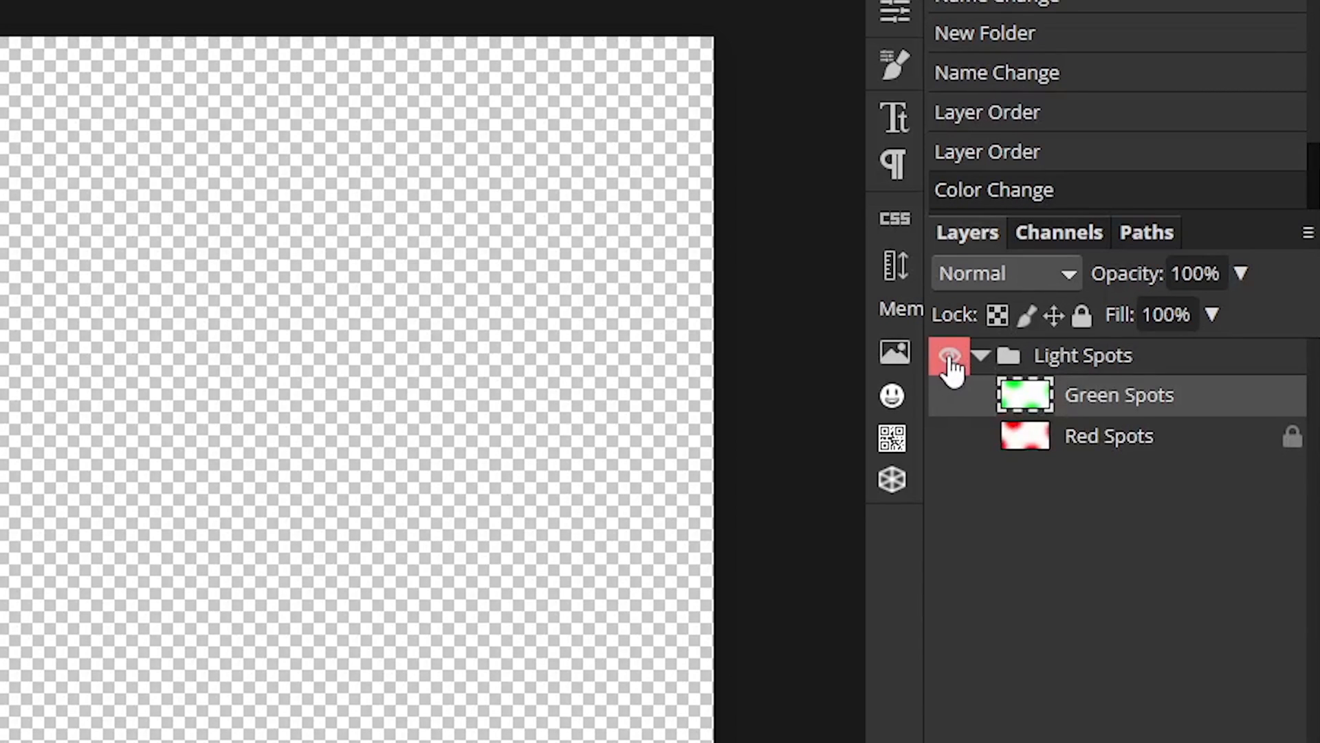
{"action": "left_click", "coordinate": [948, 439]}
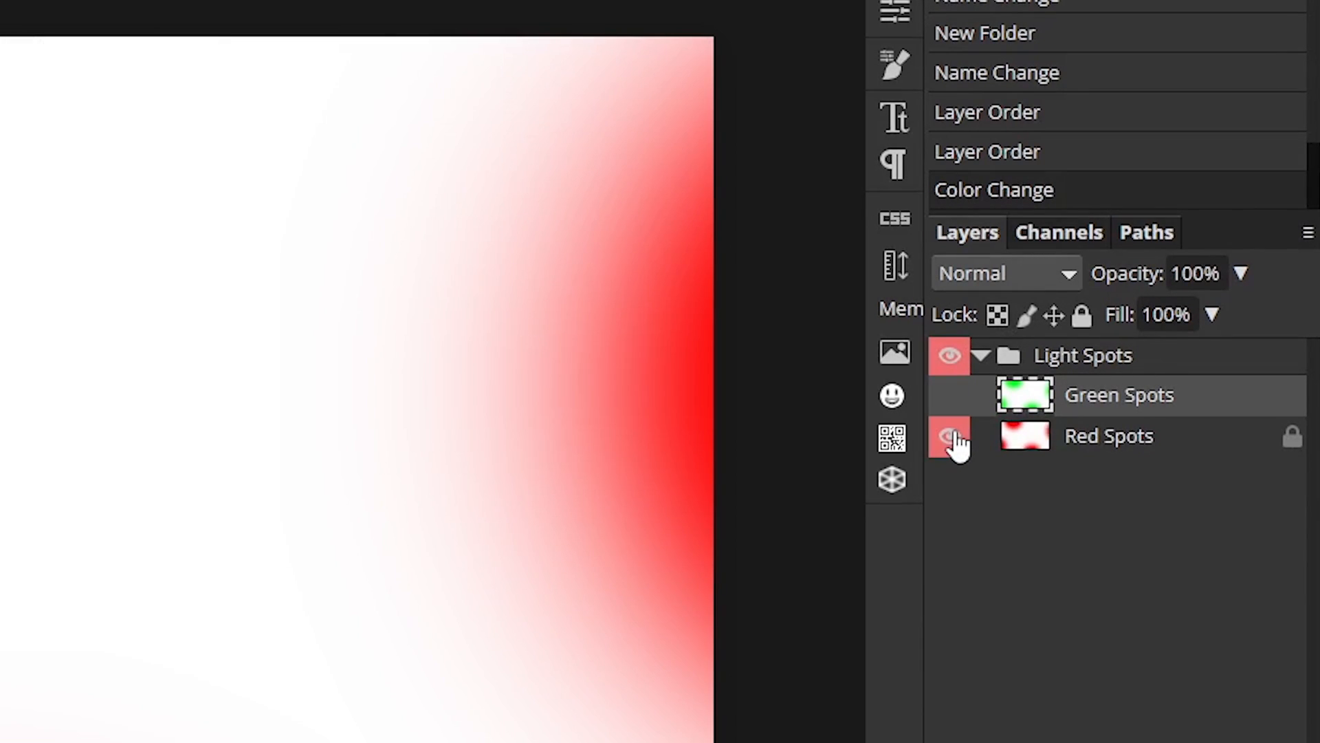
{"action": "left_click", "coordinate": [949, 437]}
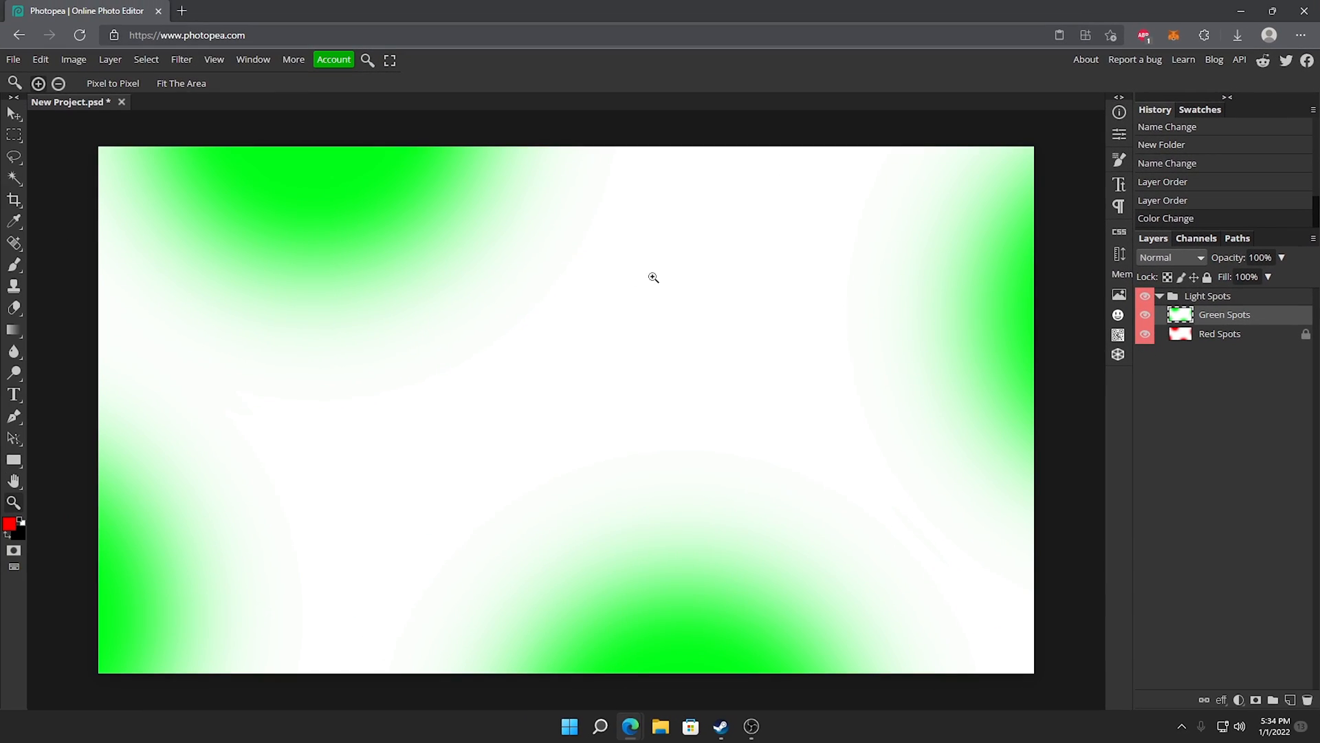
{"action": "mouse_move", "coordinate": [740, 278]}
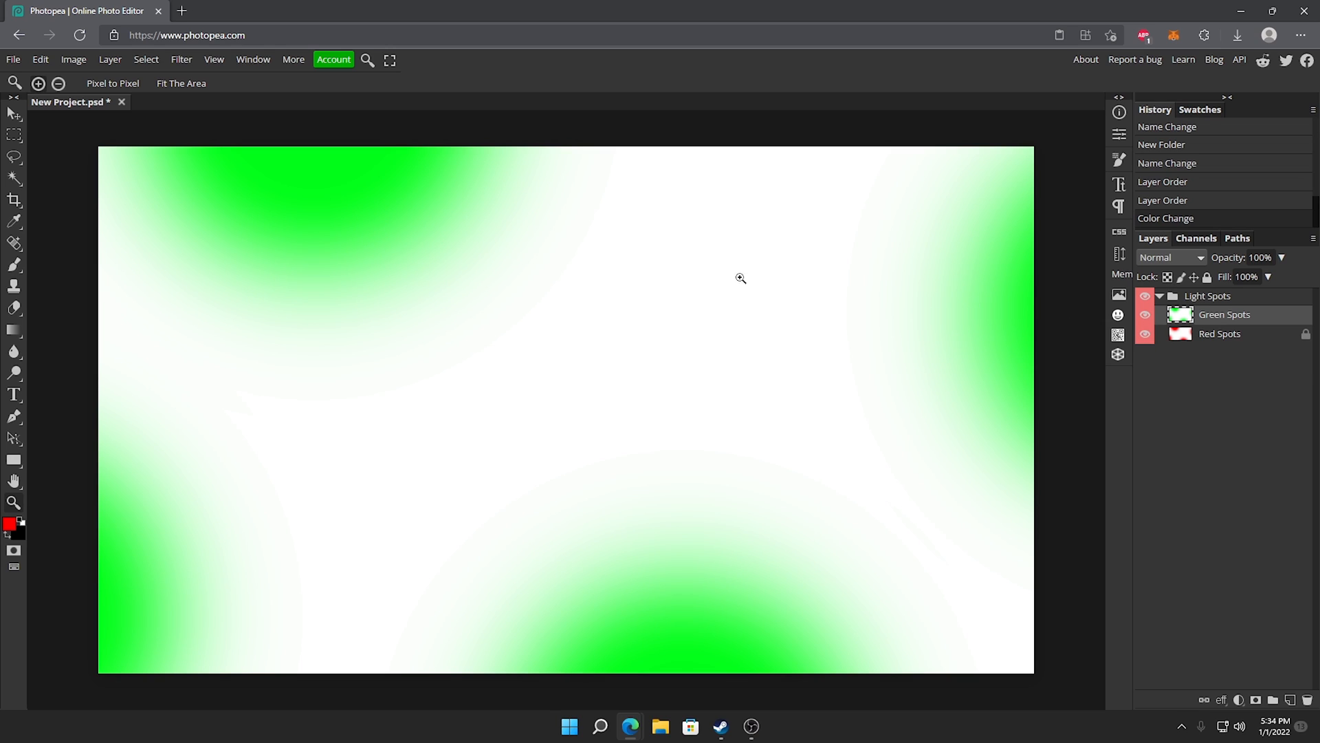
{"action": "left_click", "coordinate": [1145, 314]}
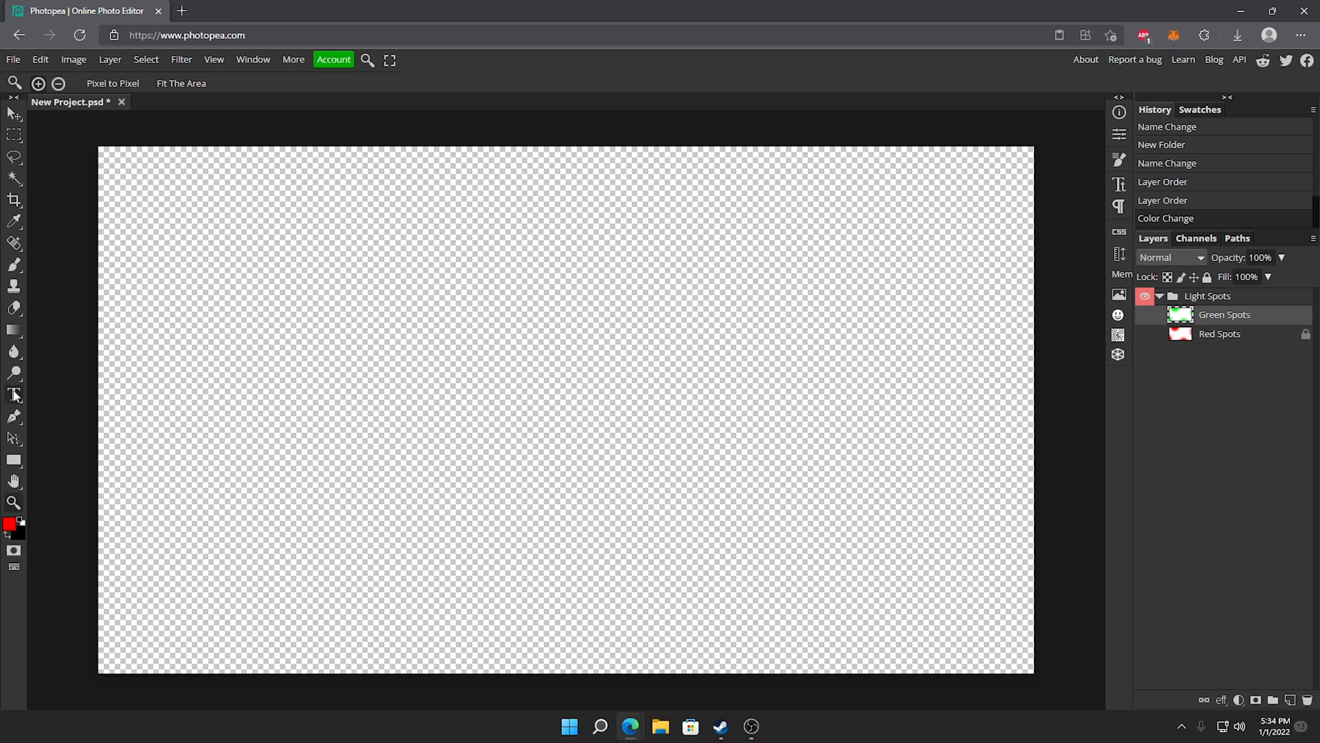
{"action": "left_click", "coordinate": [14, 264]}
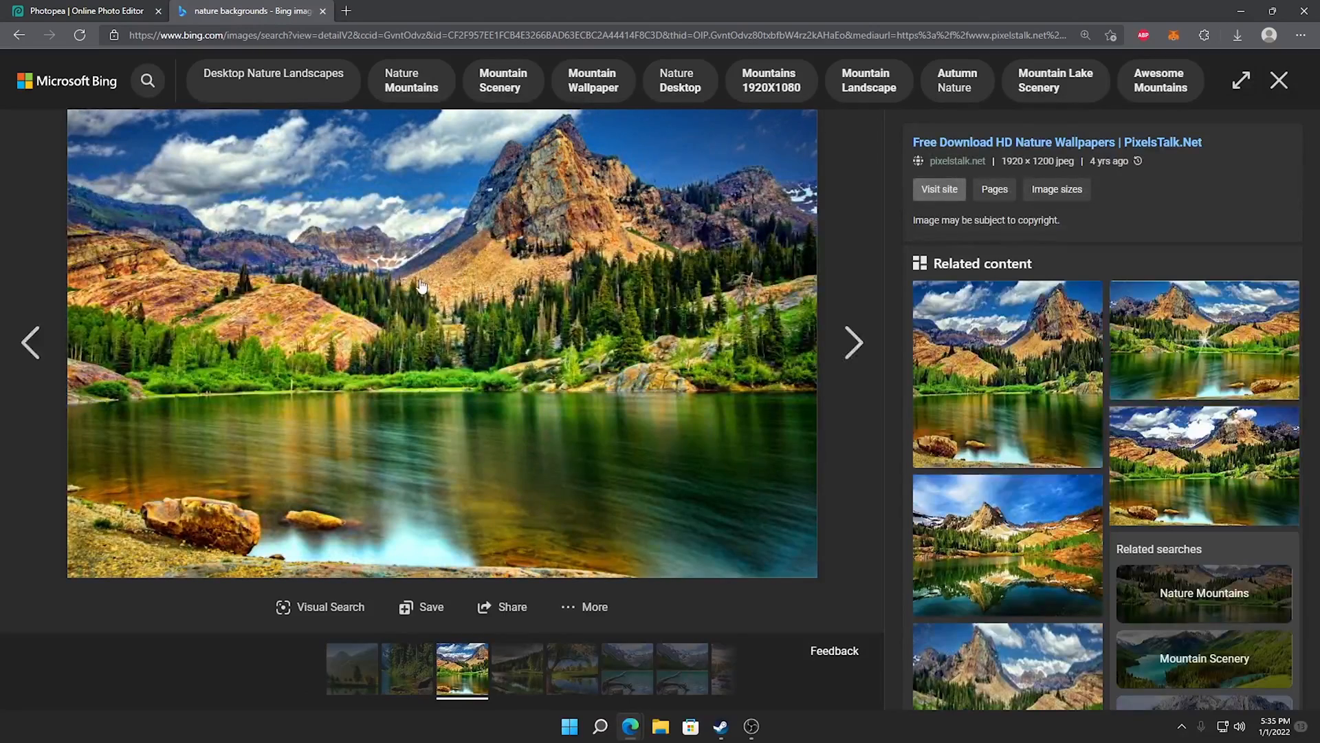
Copy the mountain lake wallpaper from Bing Images and return to Photopea
{"action": "right_click", "coordinate": [421, 285]}
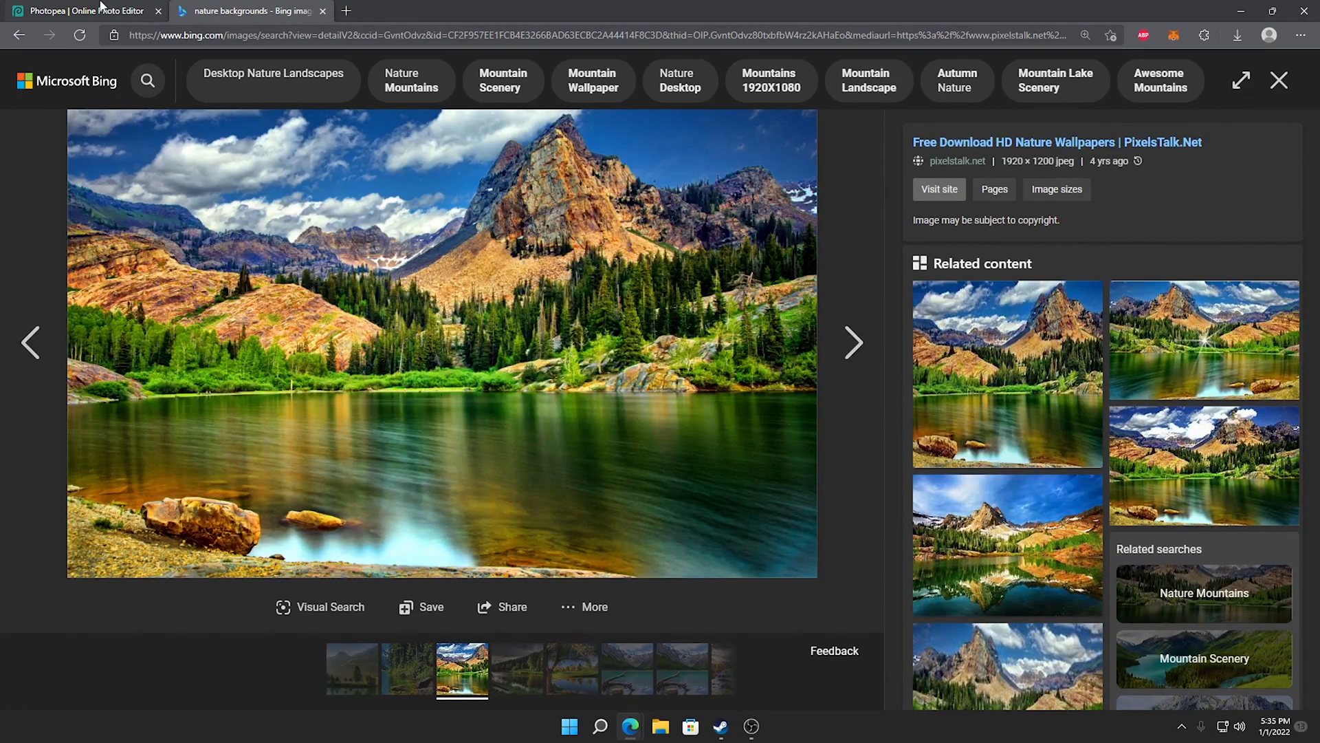
{"action": "left_click", "coordinate": [84, 11]}
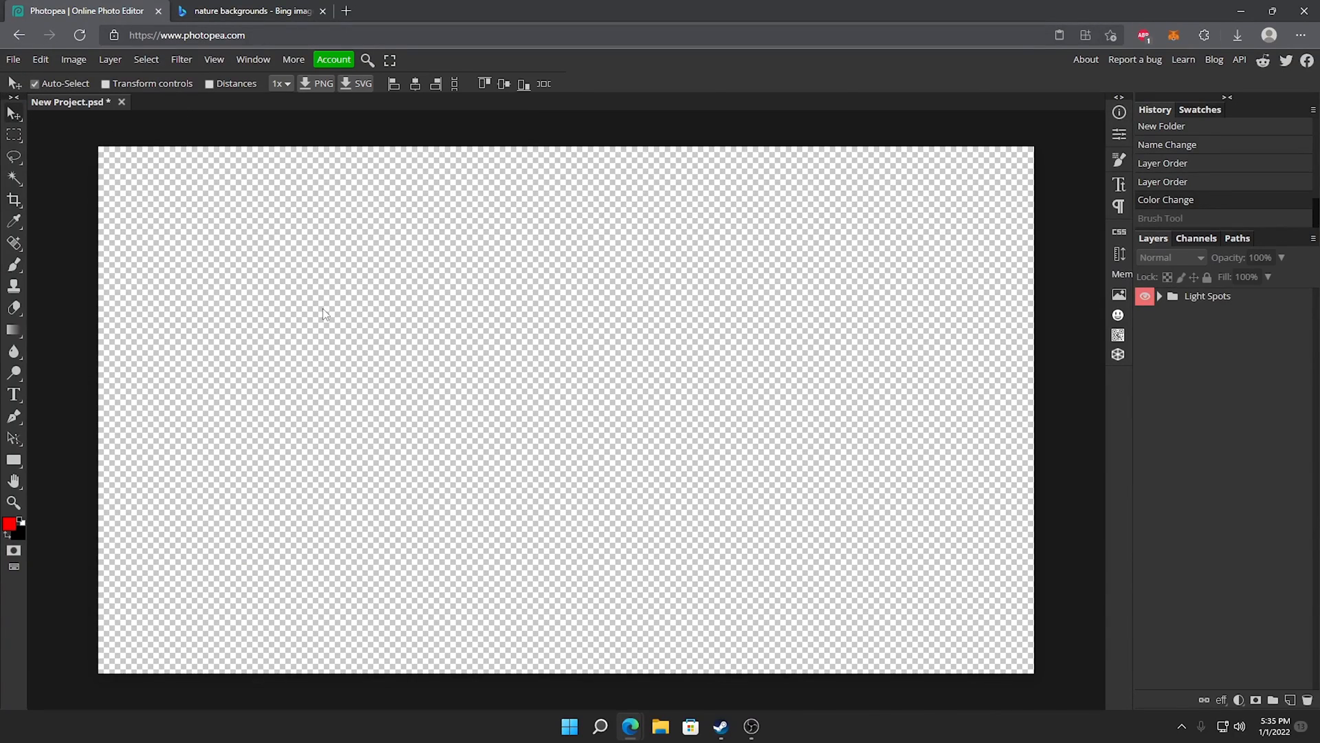
Paste the mountain lake photo as Layer 1 and free-transform it to fill the canvas
{"action": "key", "text": "ctrl+v"}
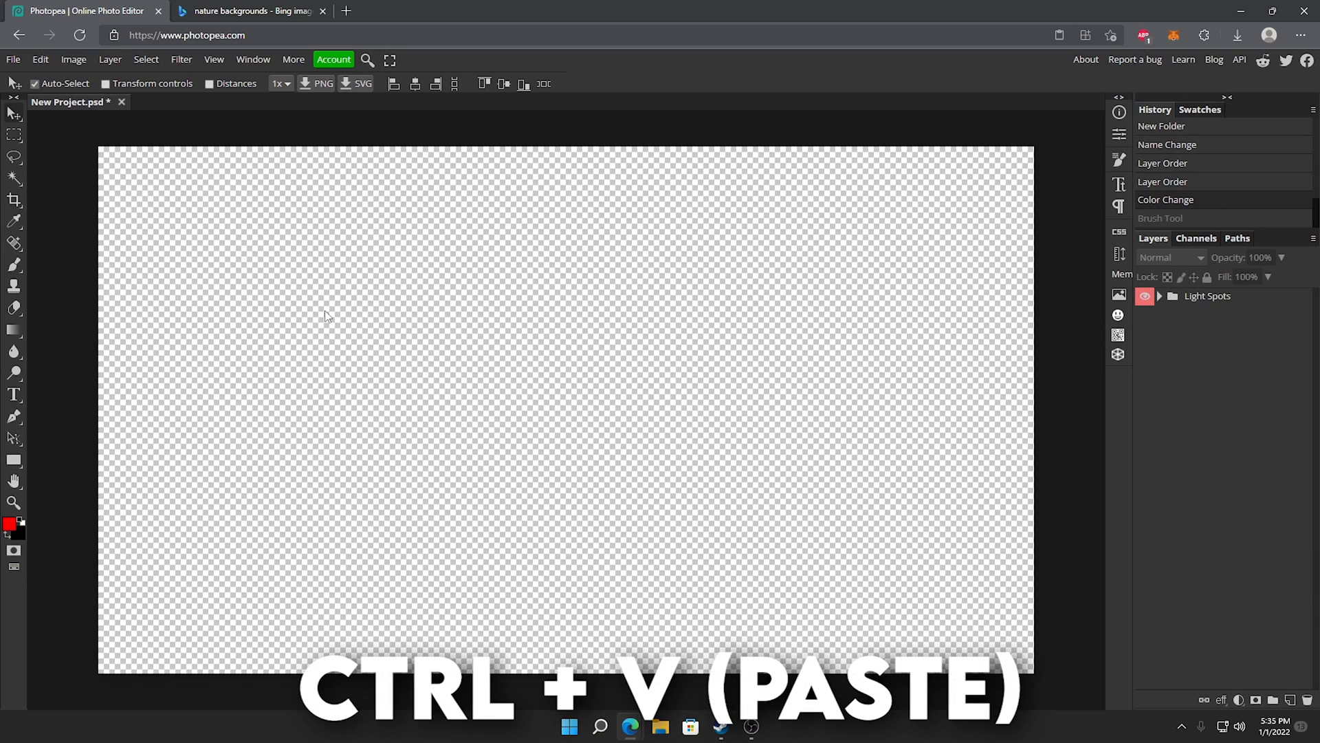
{"action": "key", "text": "ctrl+v"}
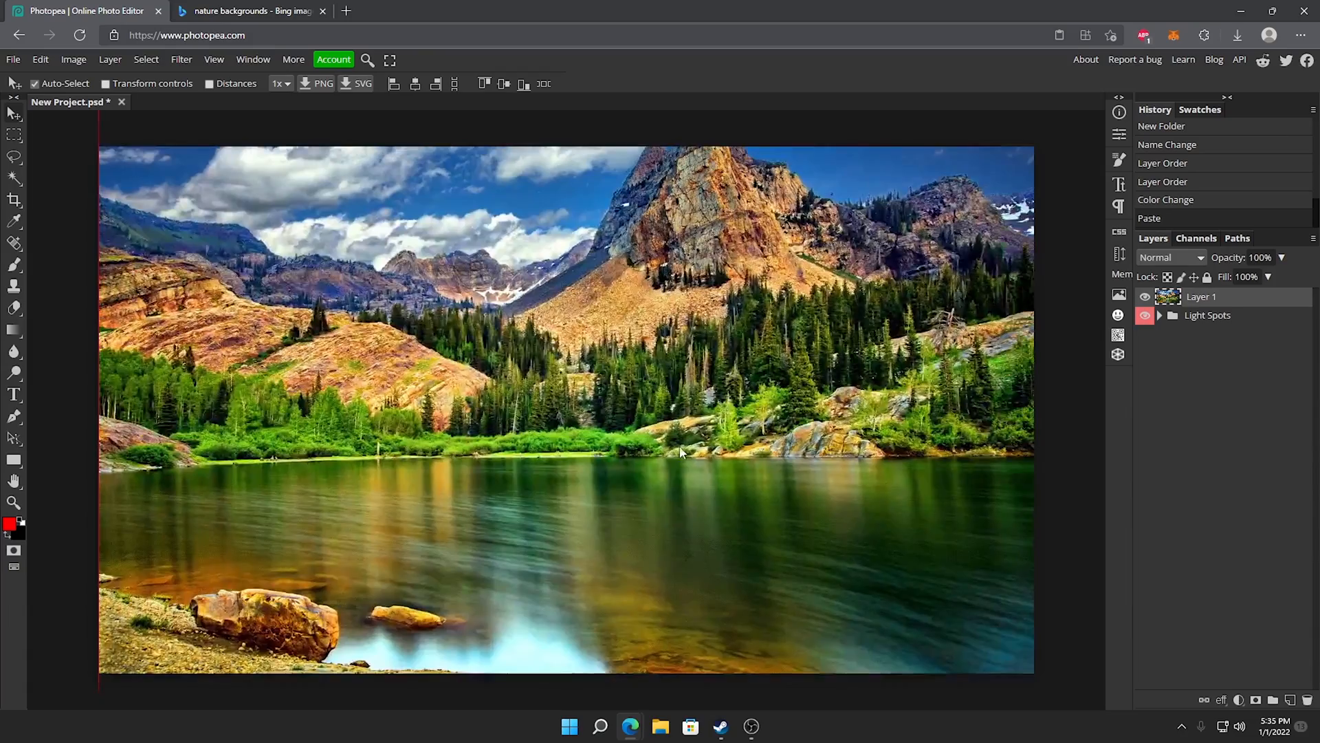
{"action": "key", "text": "ctrl+alt+t"}
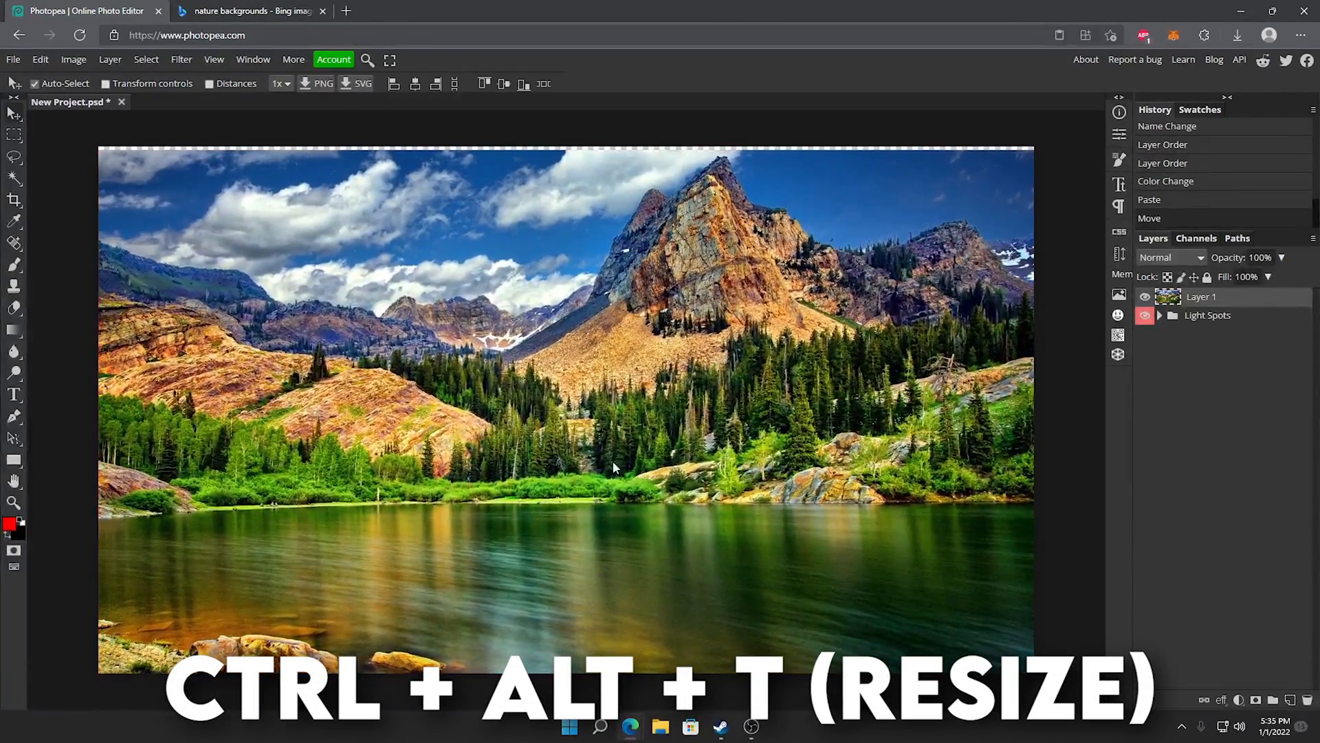
{"action": "key", "text": "ctrl+alt+t"}
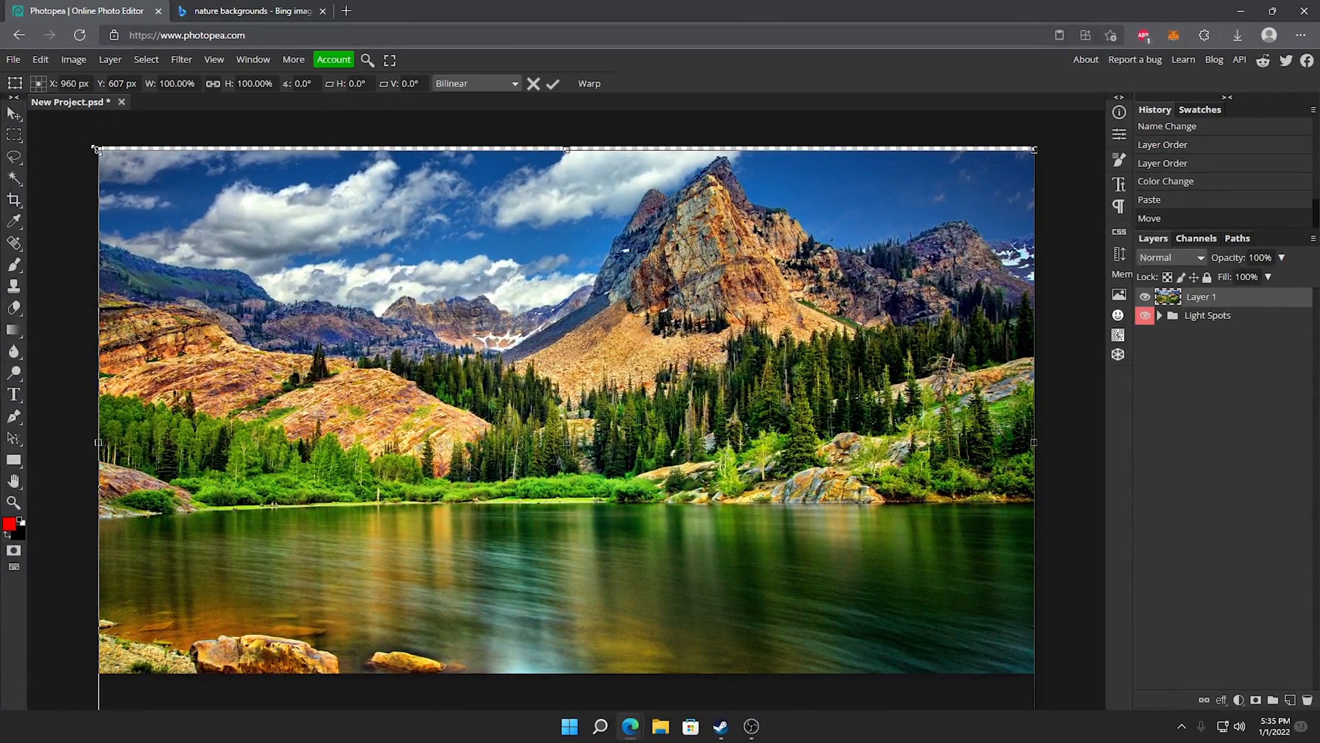
{"action": "left_click_drag", "start_coordinate": [1034, 443], "coordinate": [985, 425]}
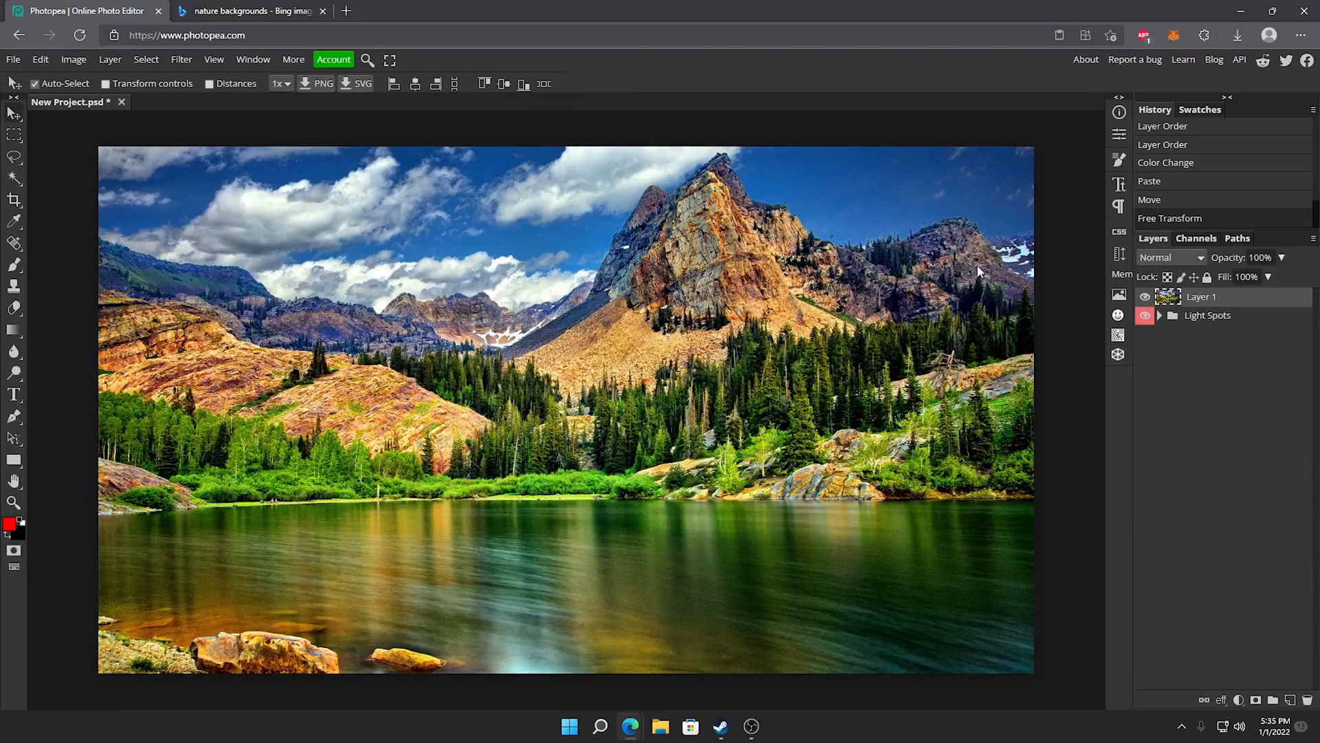
{"action": "left_click", "coordinate": [250, 10]}
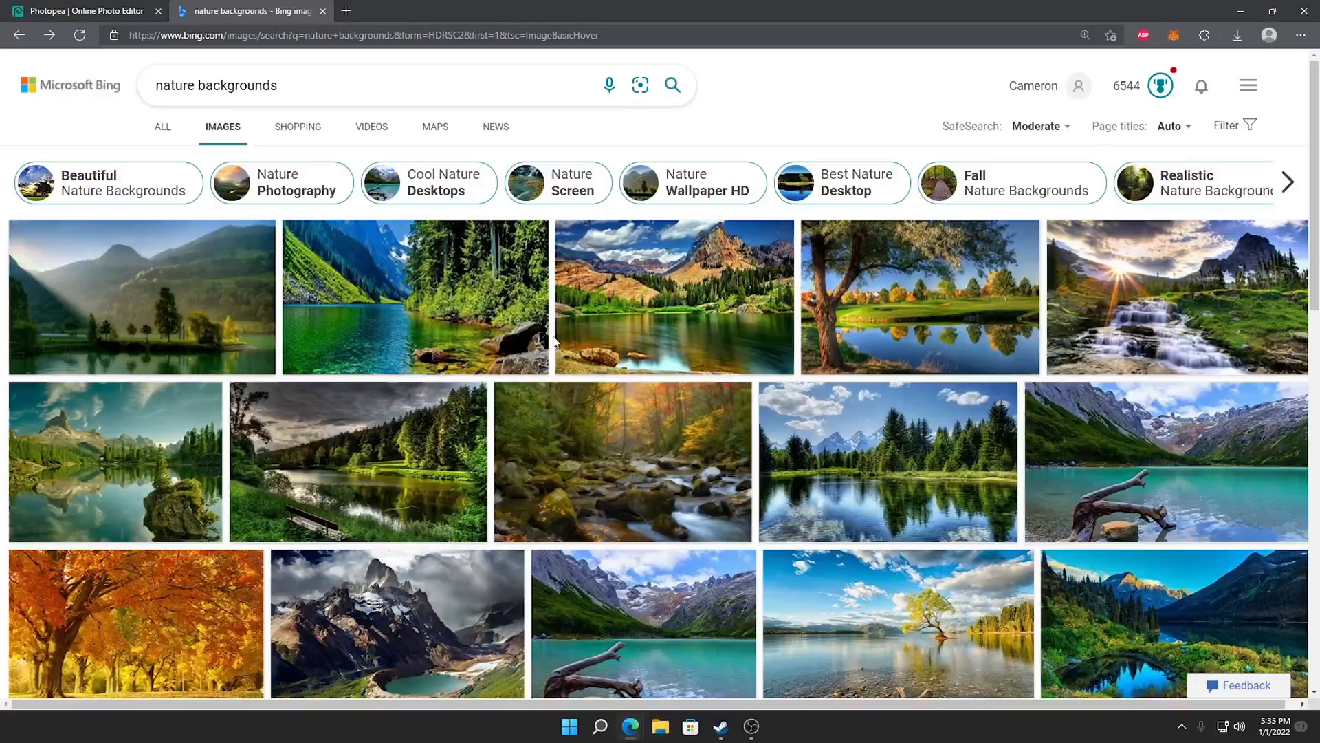
Bring the forest stream and snowy mountain photos into Photopea as new layers scaled to the canvas
{"action": "left_click", "coordinate": [623, 461]}
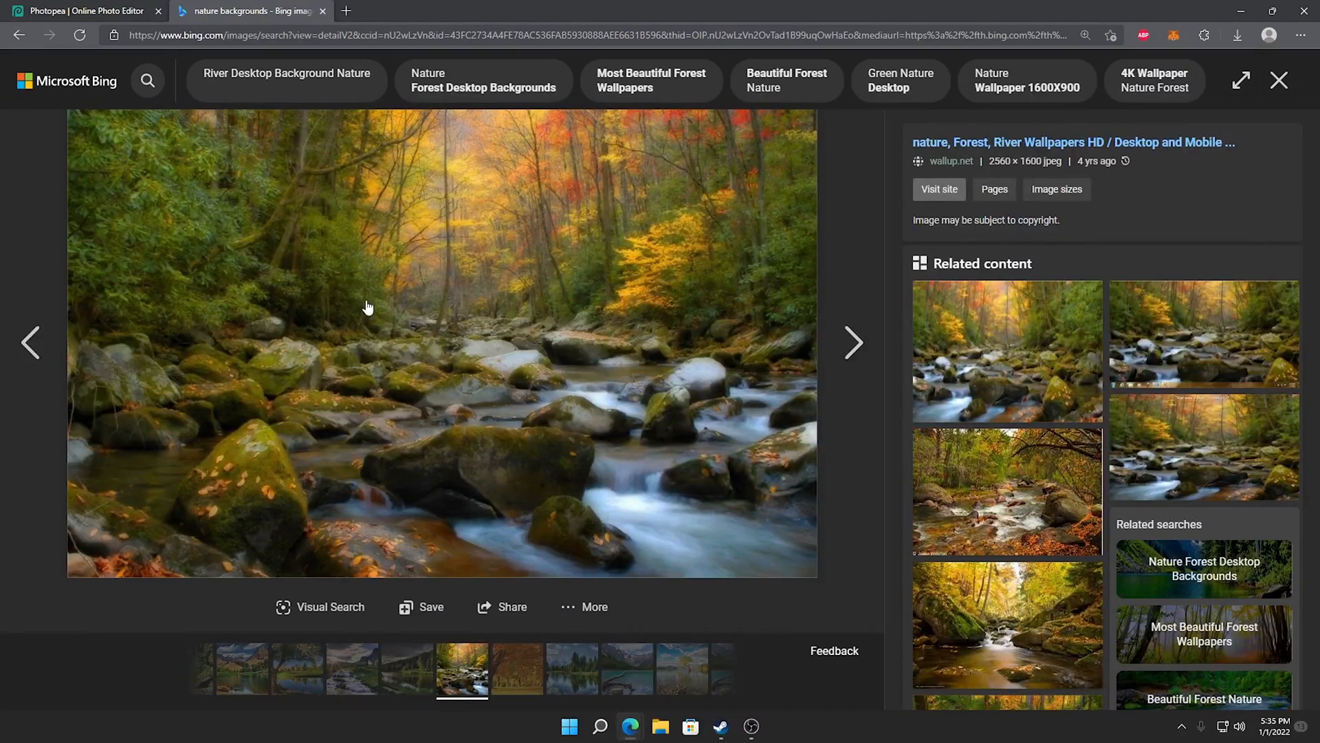
{"action": "left_click", "coordinate": [84, 11]}
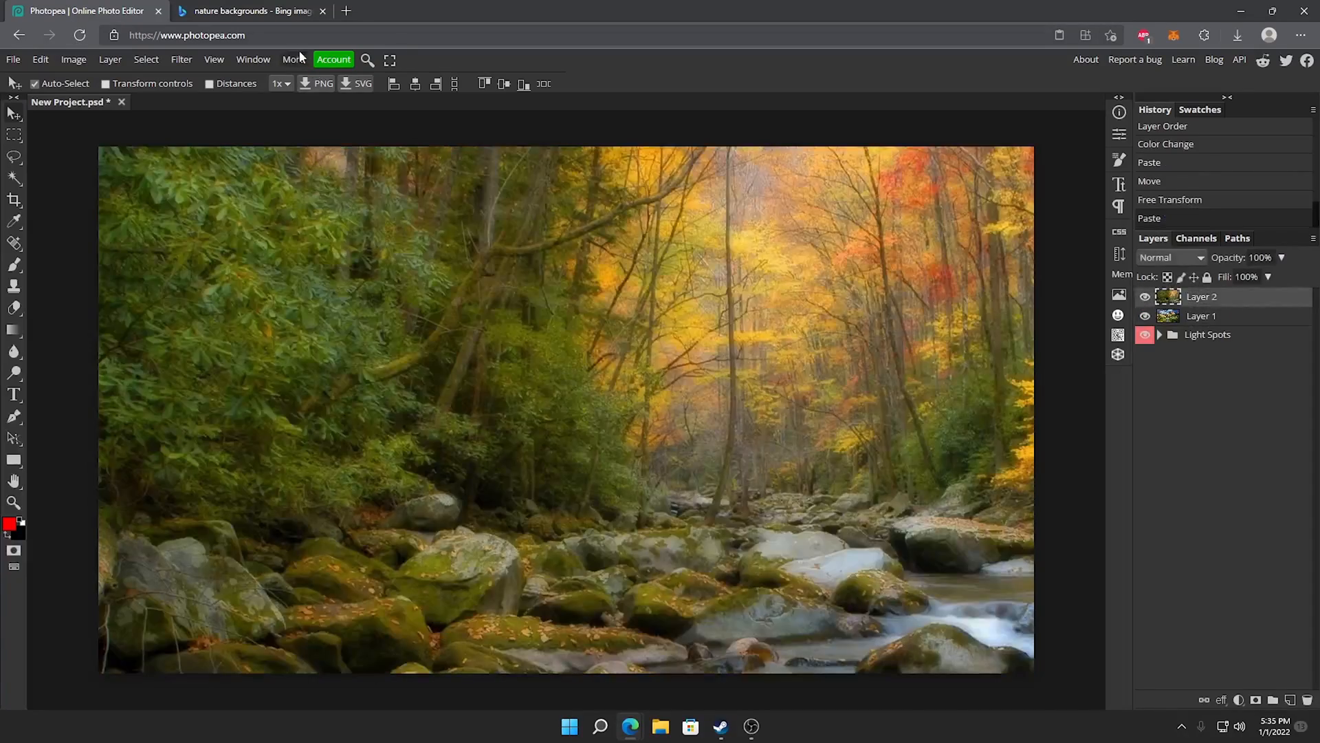
{"action": "left_click", "coordinate": [248, 10]}
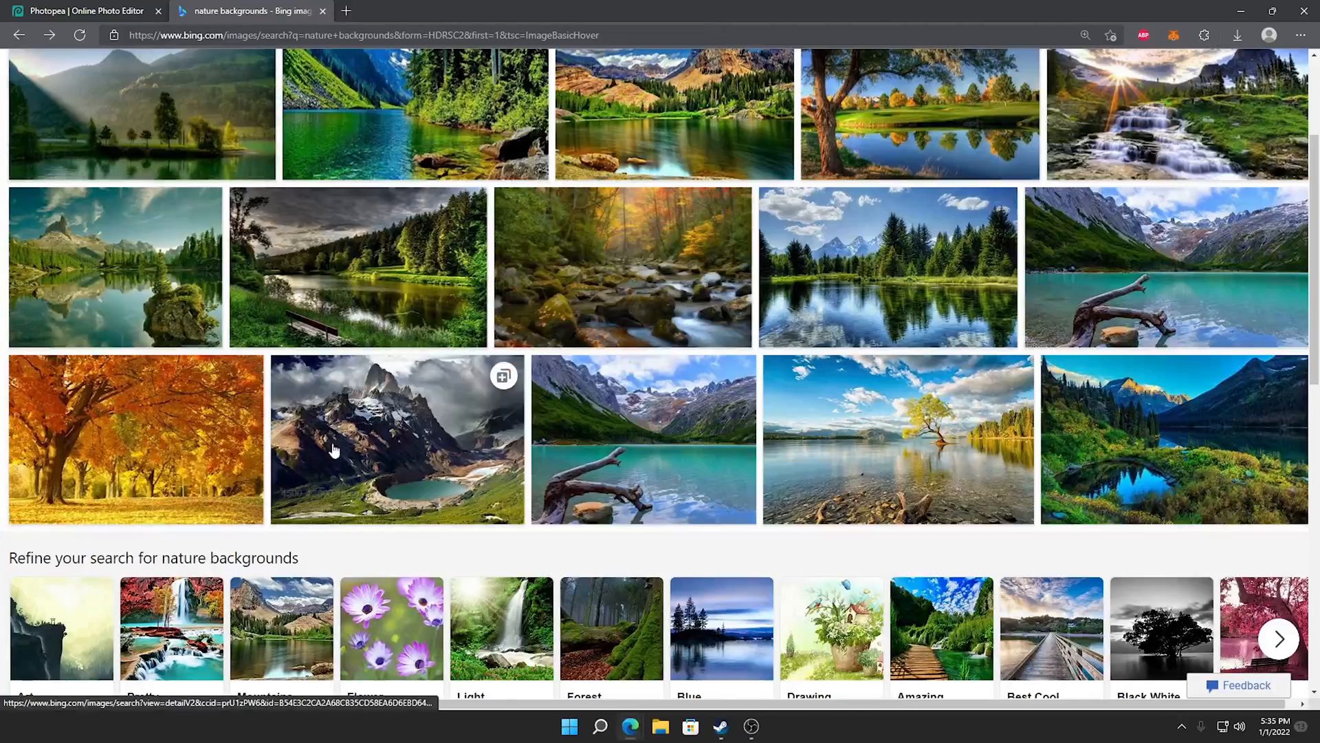
{"action": "left_click", "coordinate": [396, 438]}
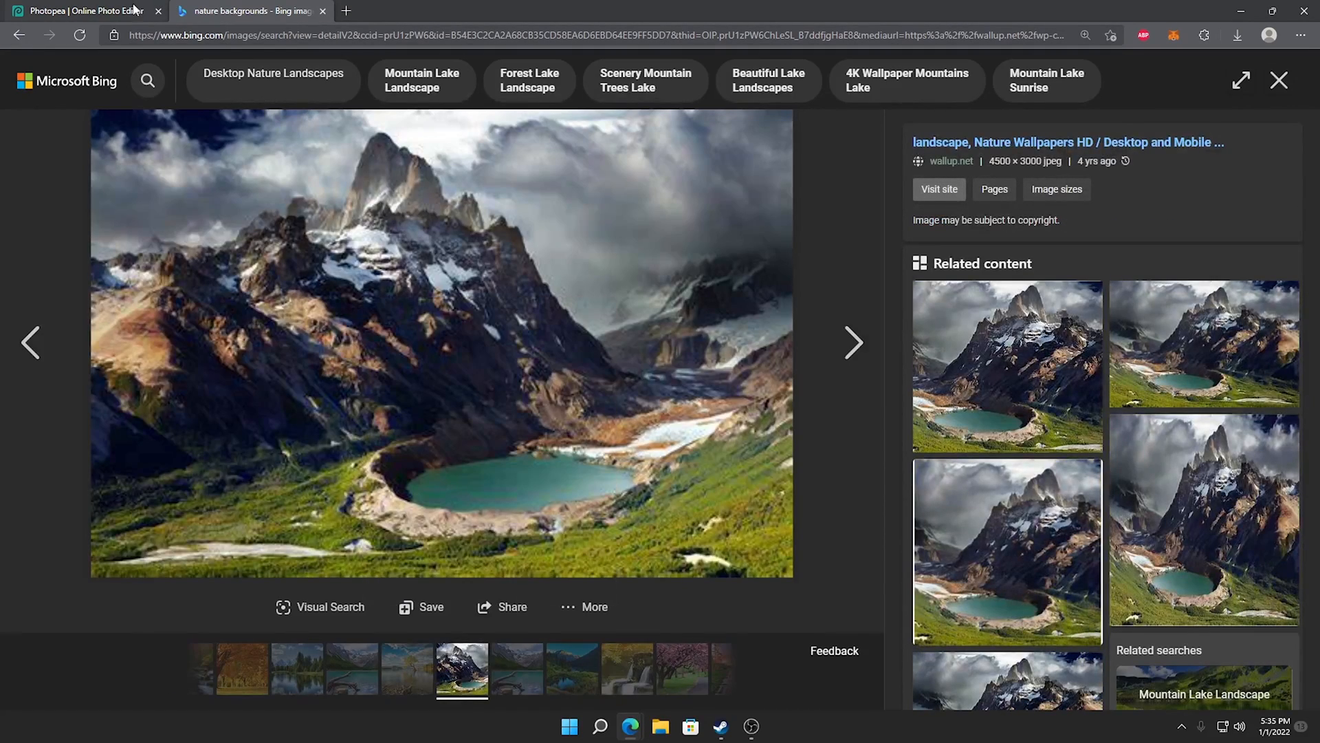
{"action": "left_click", "coordinate": [84, 11]}
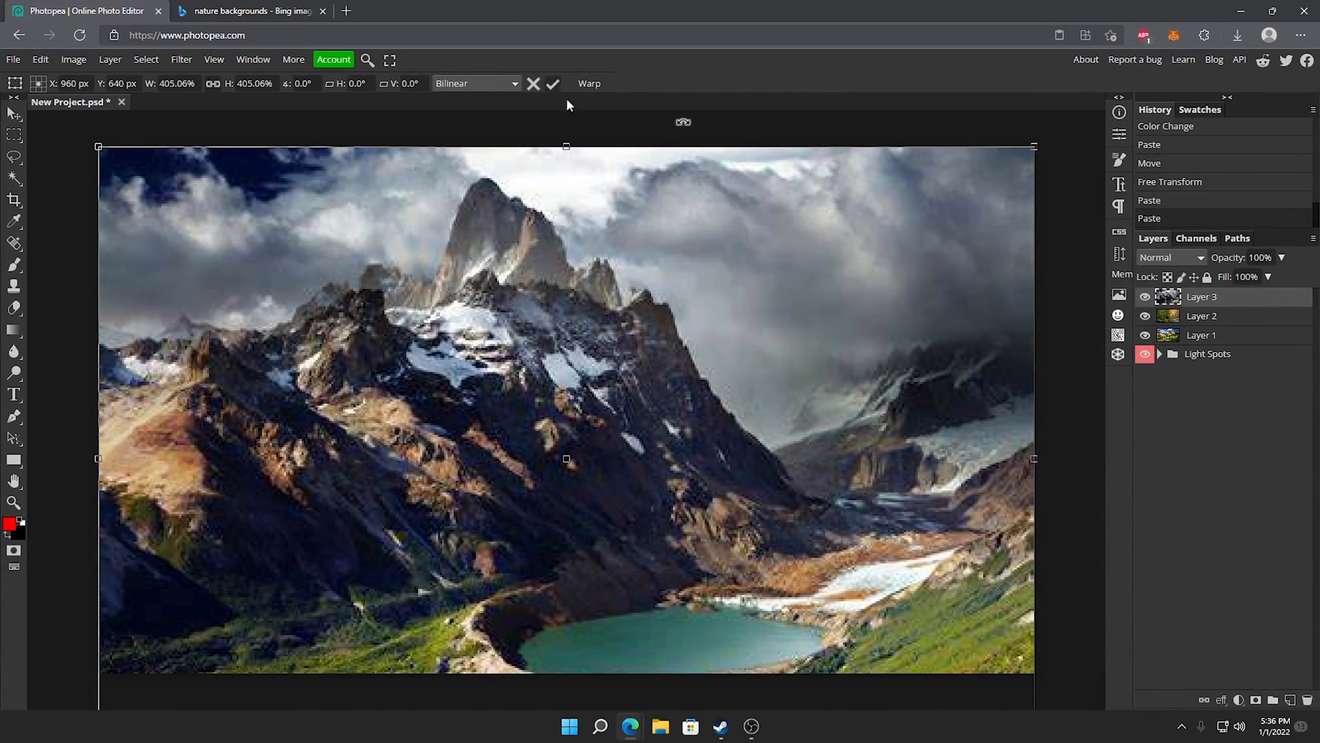
{"action": "left_click", "coordinate": [553, 83]}
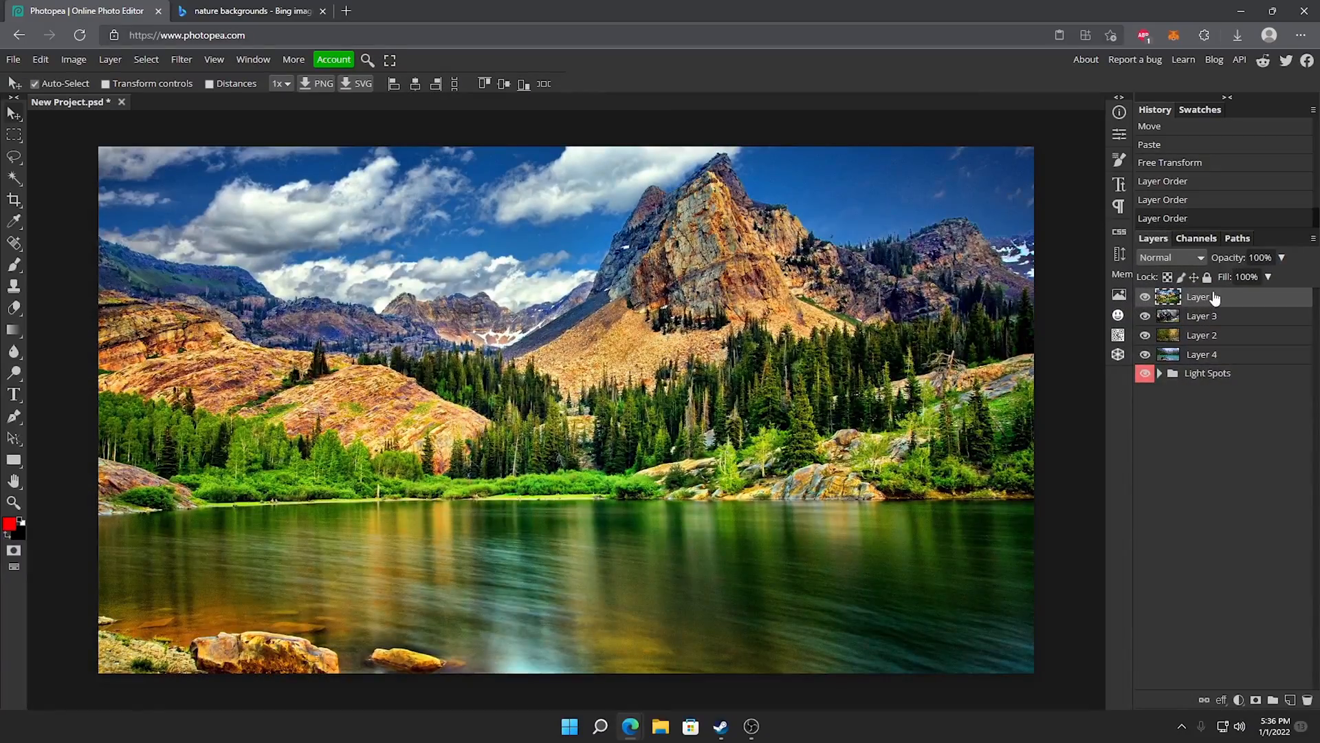
Rename the photo layers 1 to 4 and add a new folder above them
{"action": "double_click", "coordinate": [1199, 296]}
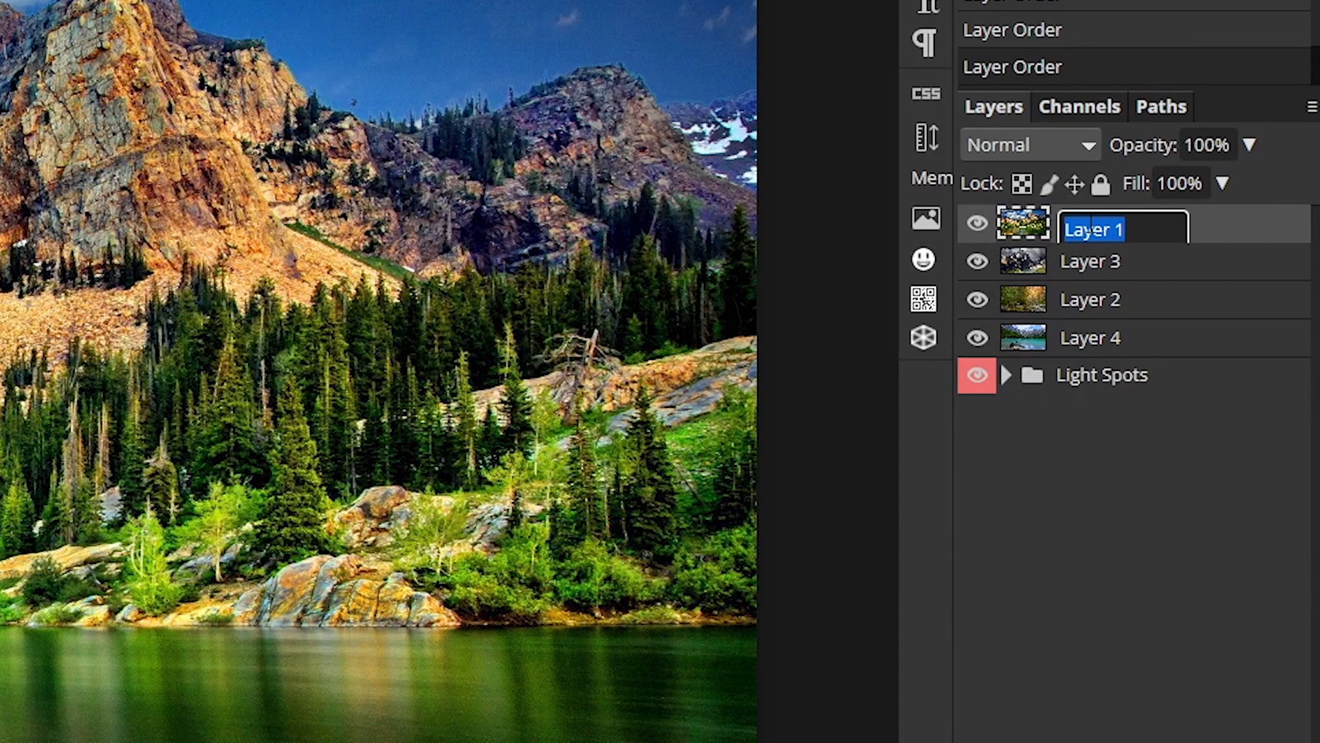
{"action": "type", "text": "1"}
{"action": "left_click", "coordinate": [1124, 261]}
{"action": "type", "text": "2"}
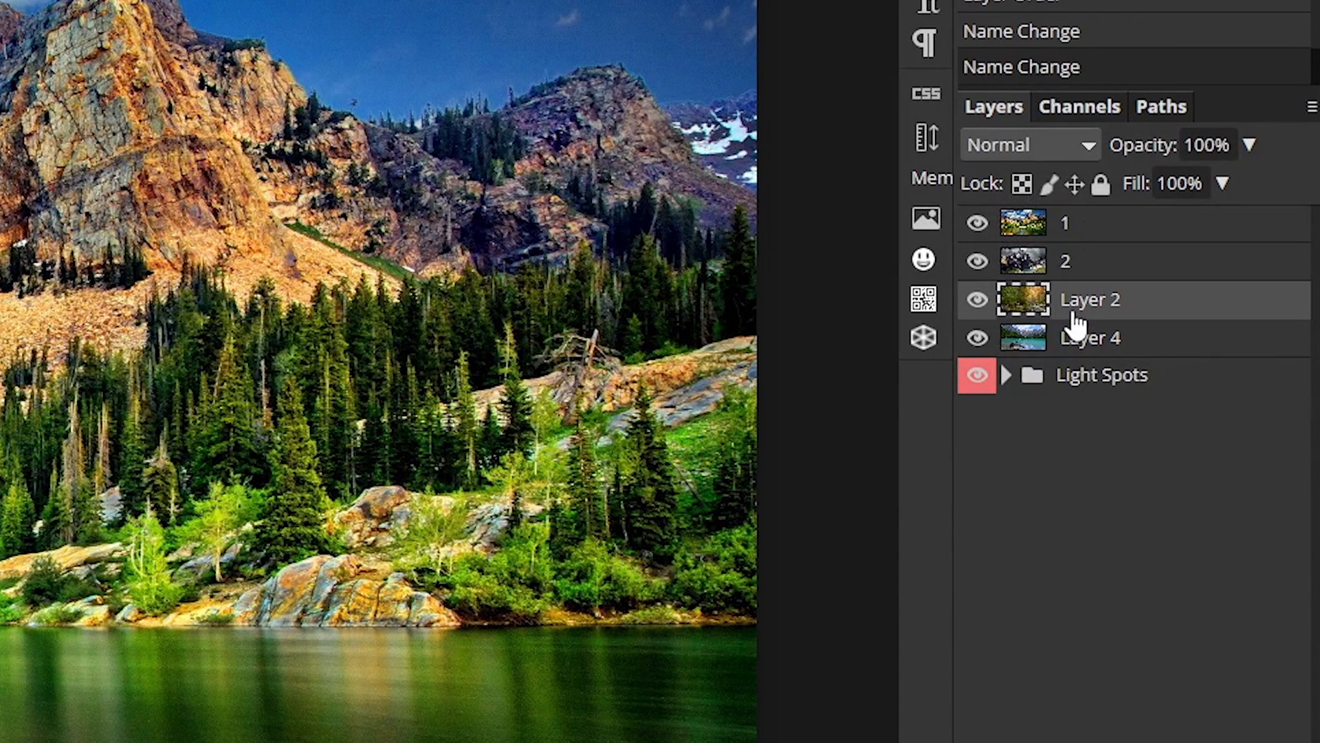
{"action": "double_click", "coordinate": [1090, 337]}
{"action": "type", "text": "4"}
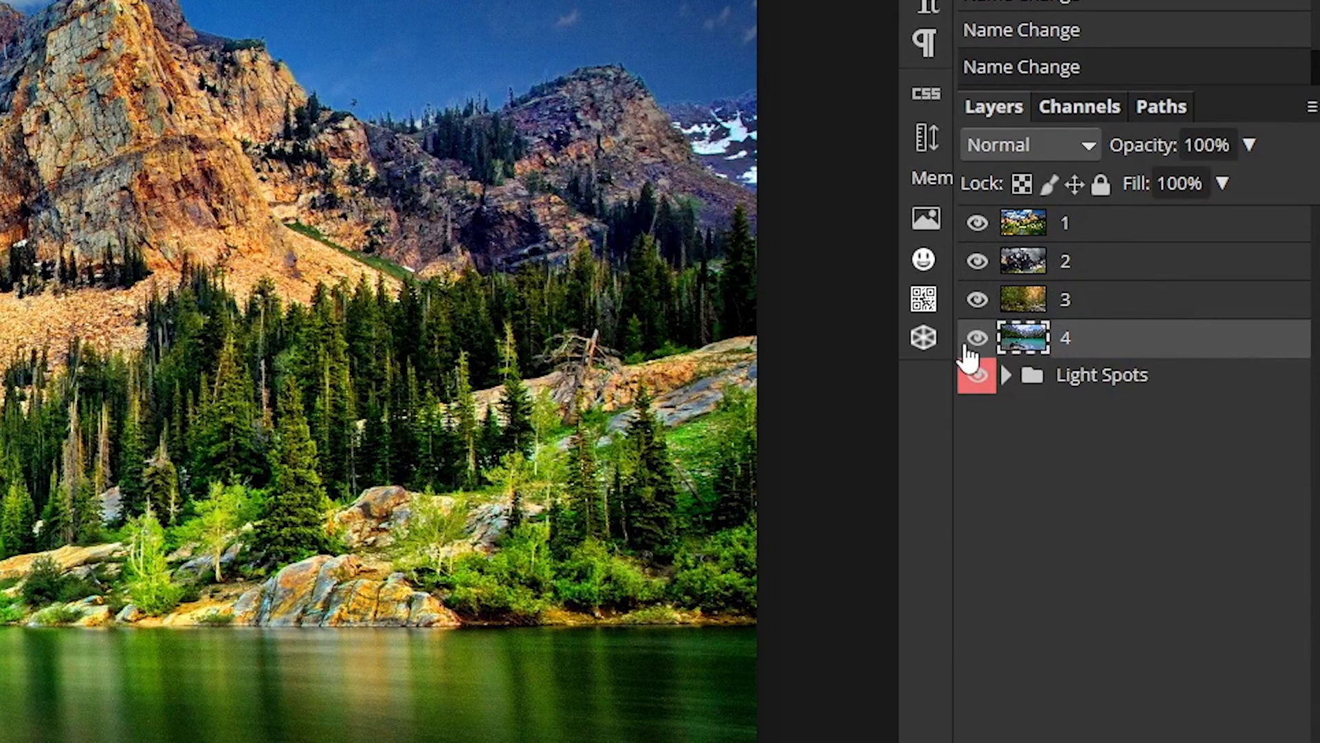
{"action": "left_click", "coordinate": [976, 339]}
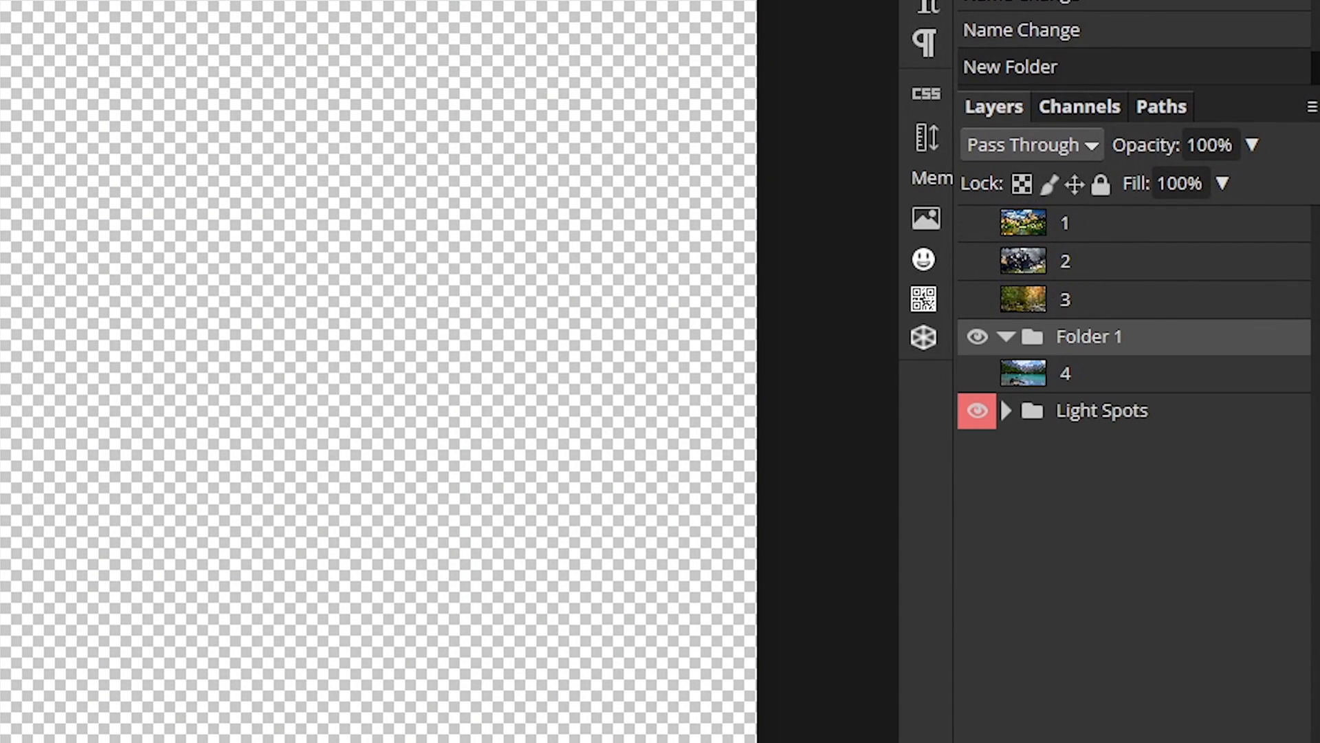
Rename Folder 1 to Nature Photos, move photo layers 1–4 into it and collapse it
{"action": "double_click", "coordinate": [1088, 336]}
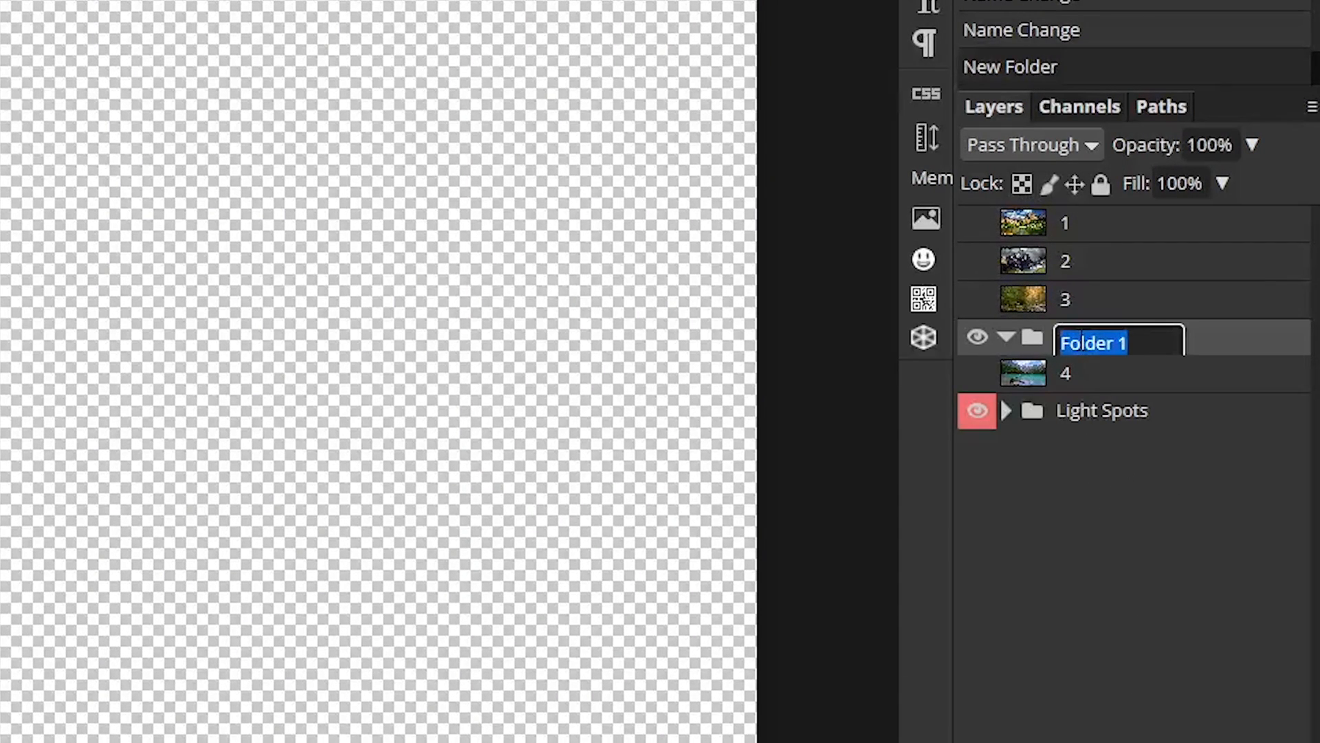
{"action": "type", "text": "Nature Photos"}
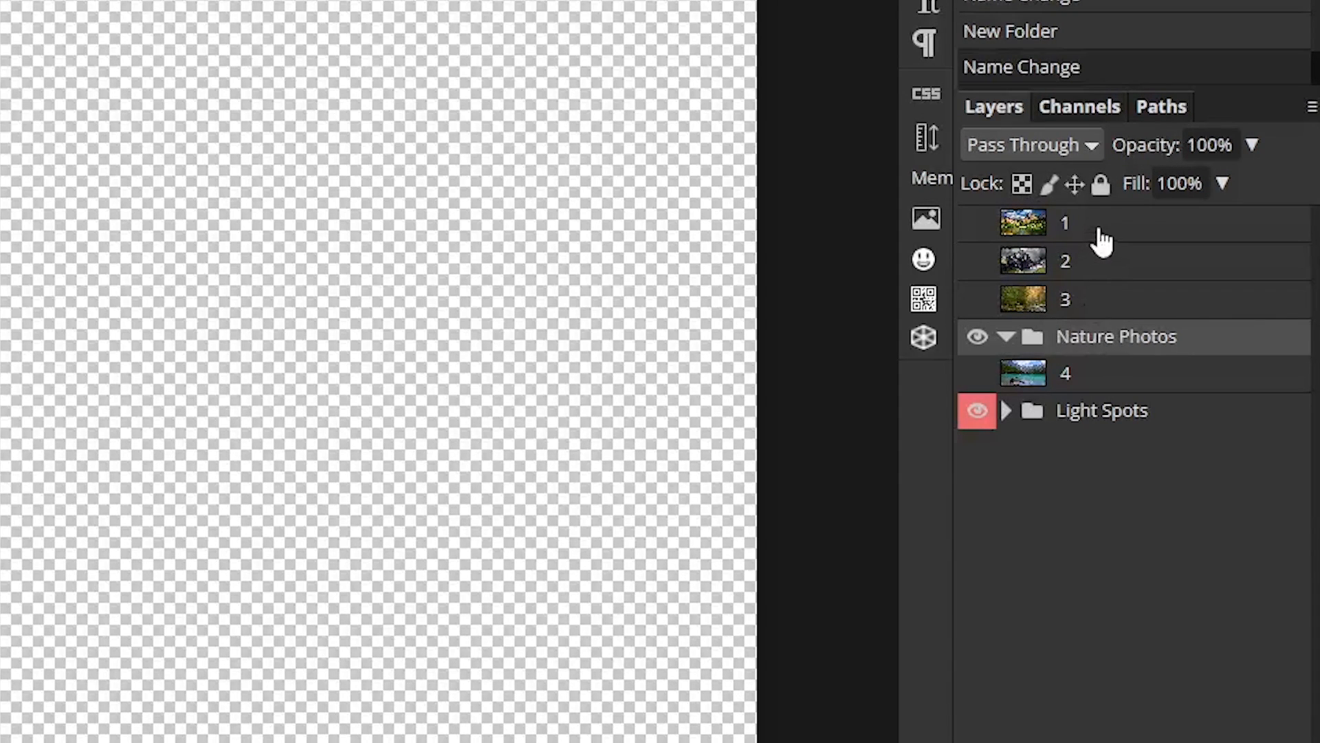
{"action": "left_click", "coordinate": [1065, 373]}
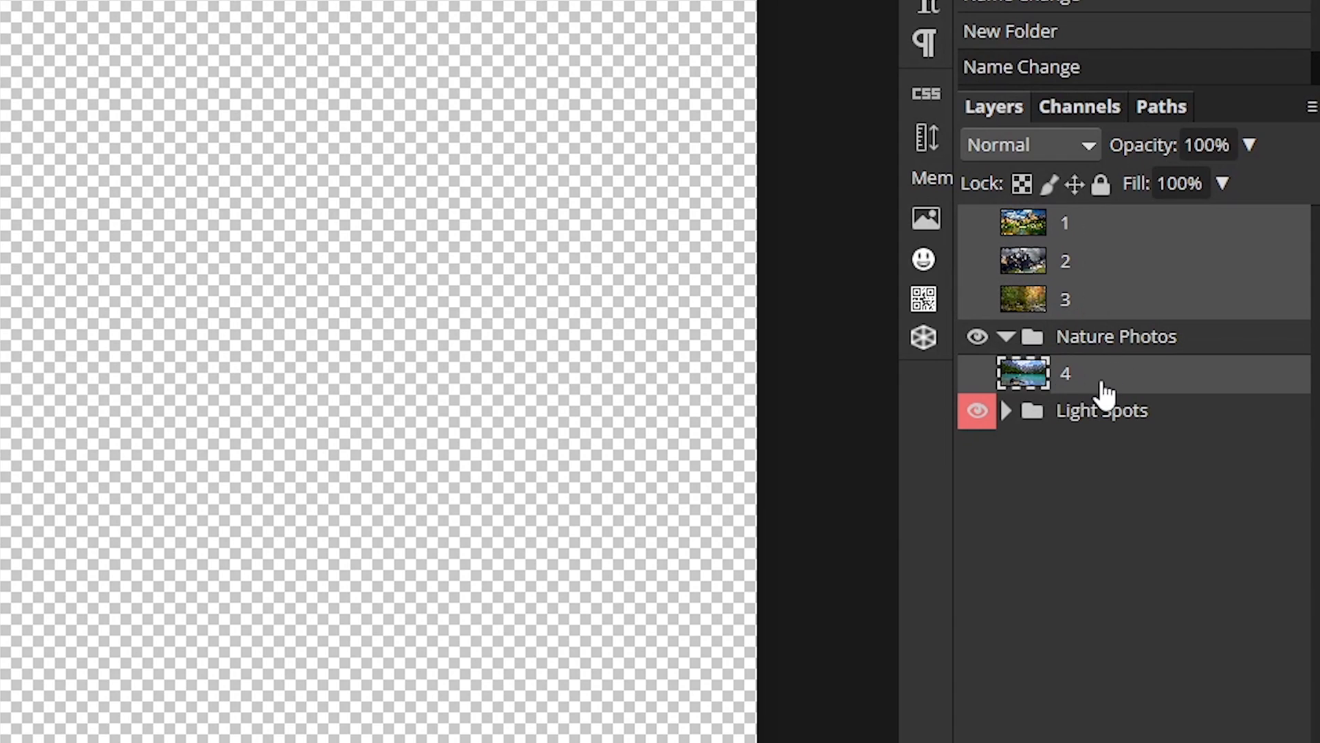
{"action": "left_click", "coordinate": [1005, 336]}
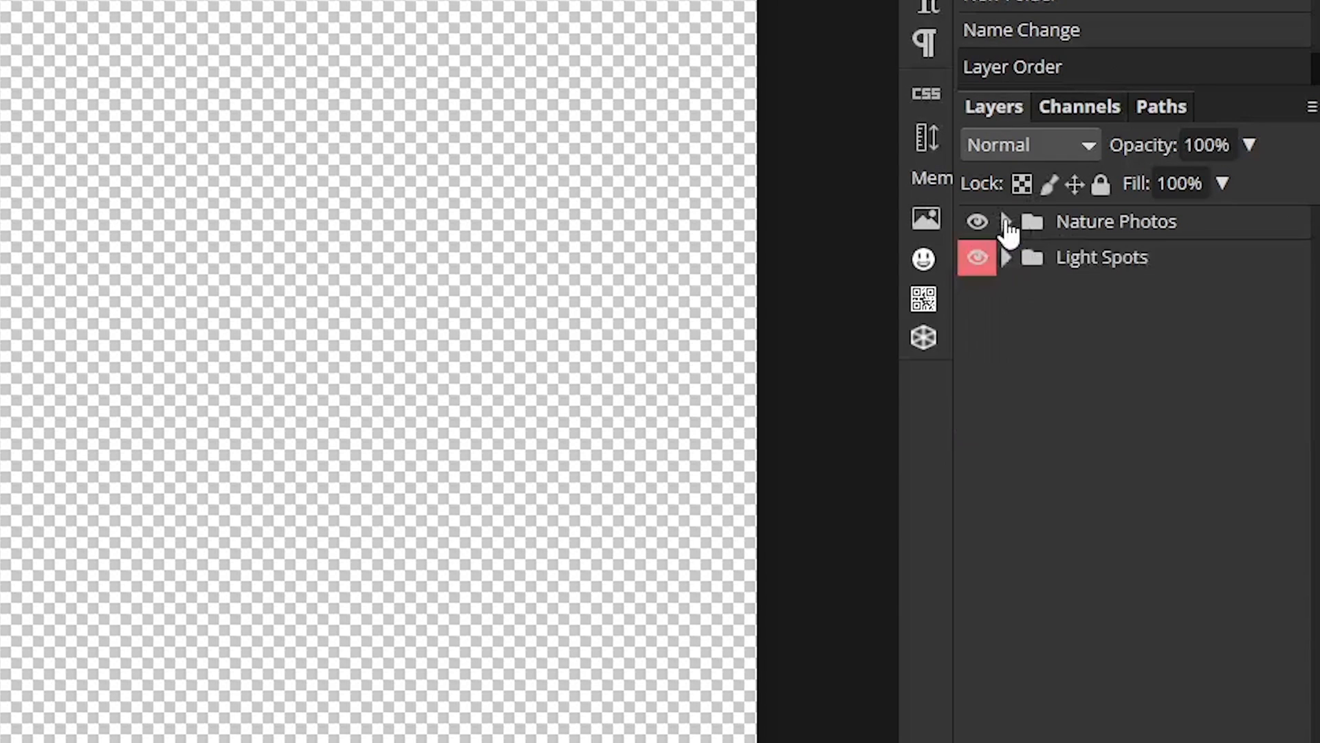
Tag the Nature Photos folder green and select the Light Spots folder below it
{"action": "right_click", "coordinate": [1116, 221]}
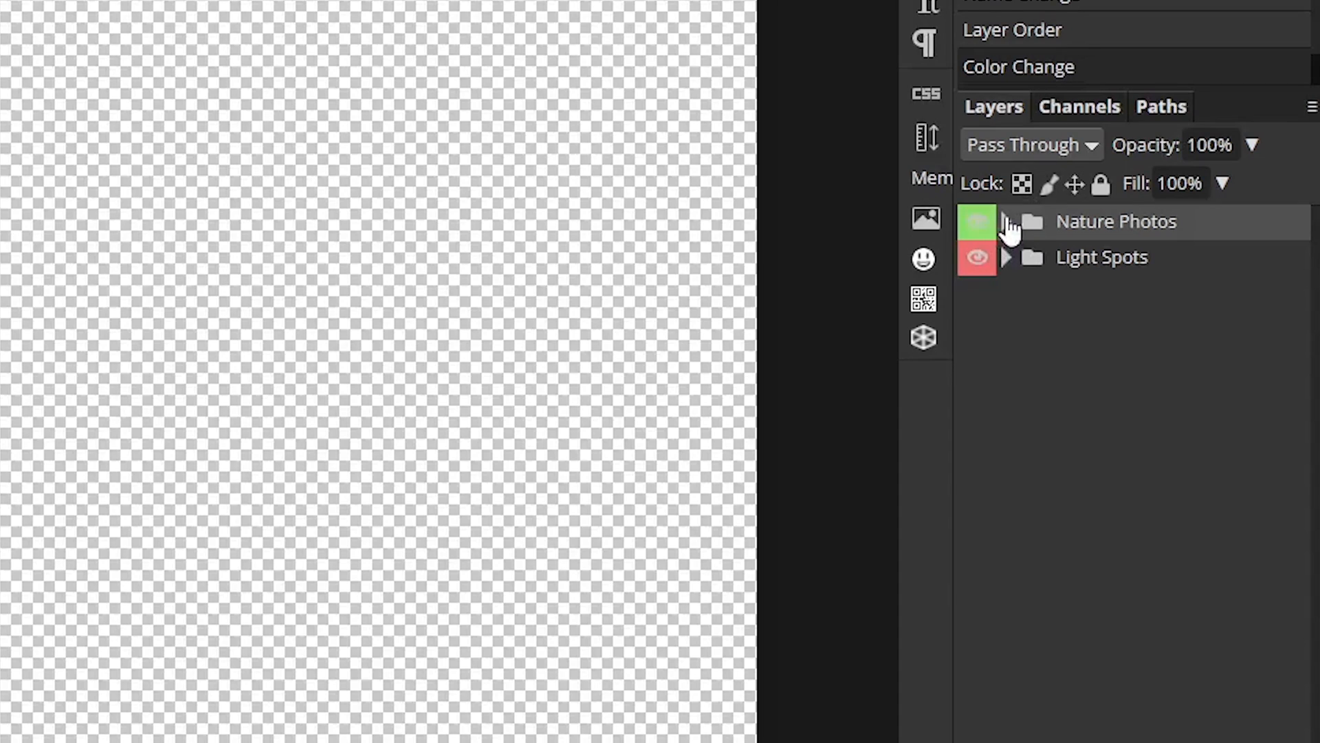
{"action": "left_click", "coordinate": [1006, 222]}
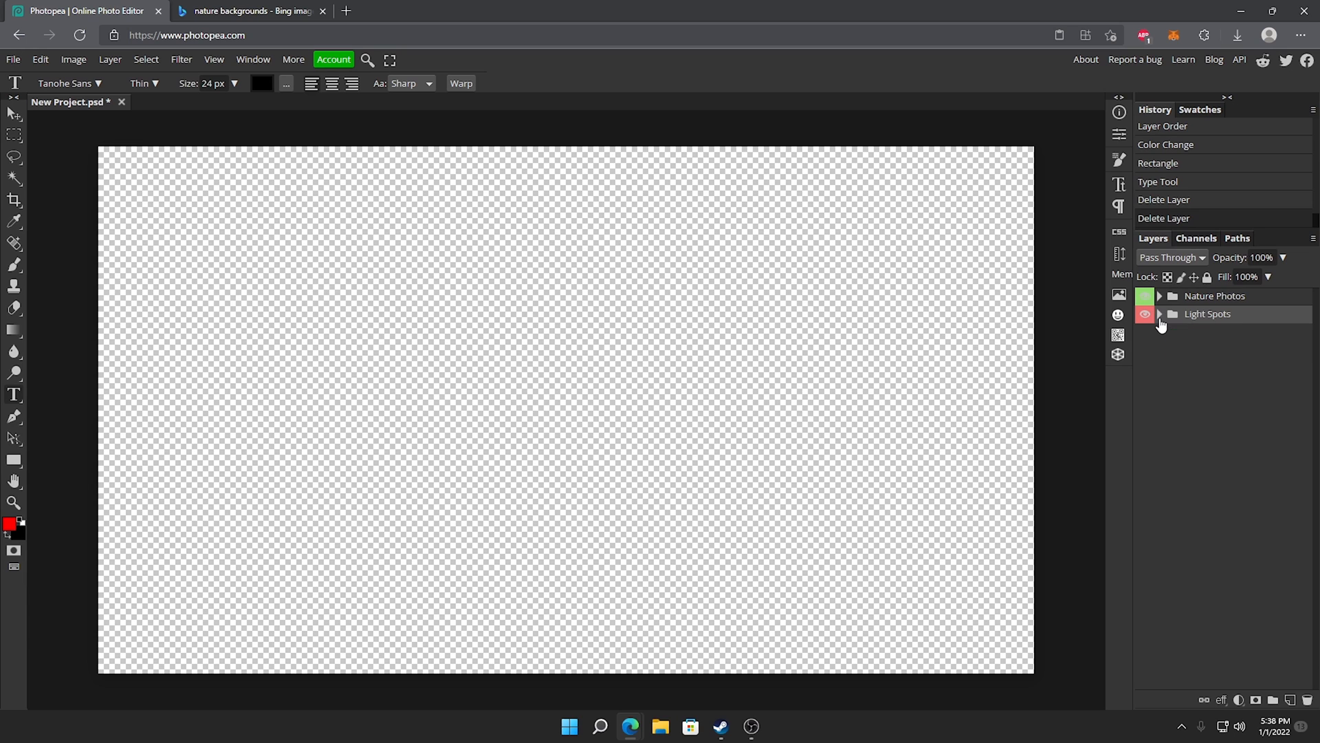
Collapse the Nature Photos and Light Spots folders in the Layers panel
{"action": "left_click", "coordinate": [1159, 295]}
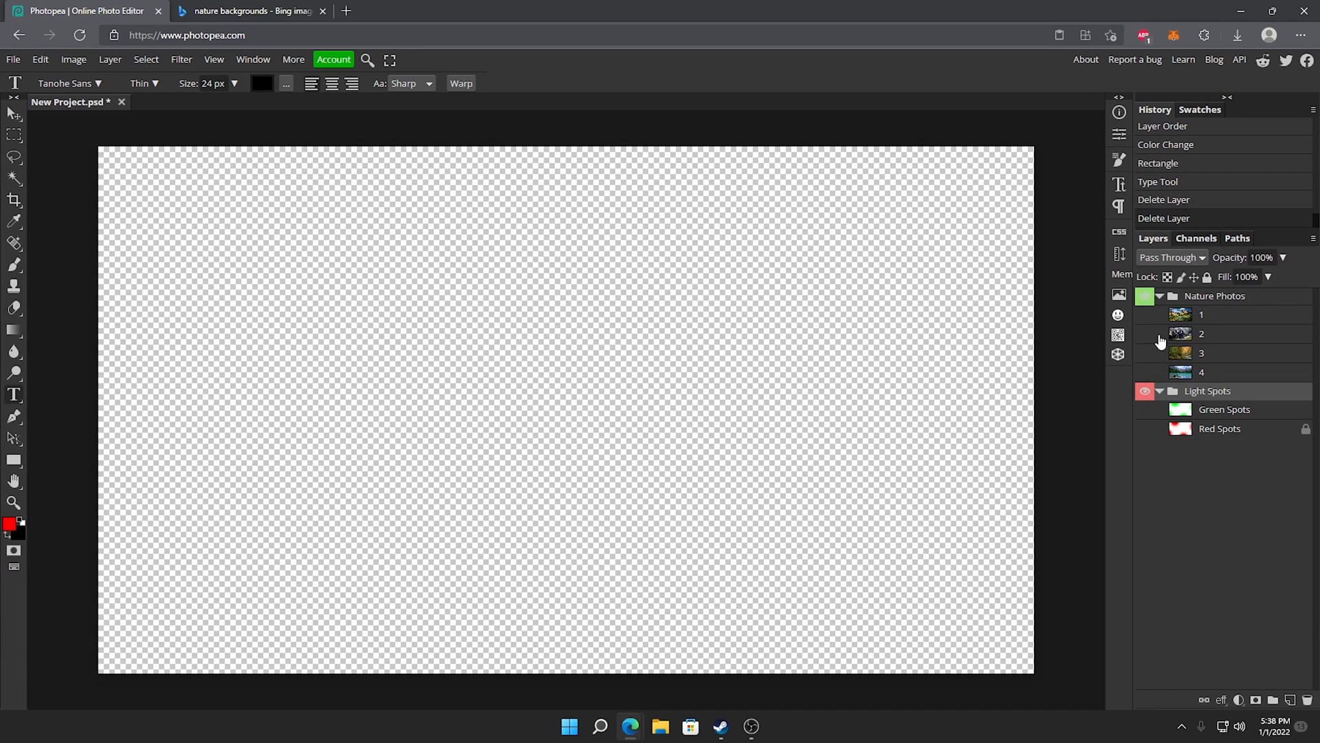
{"action": "left_click", "coordinate": [1159, 296]}
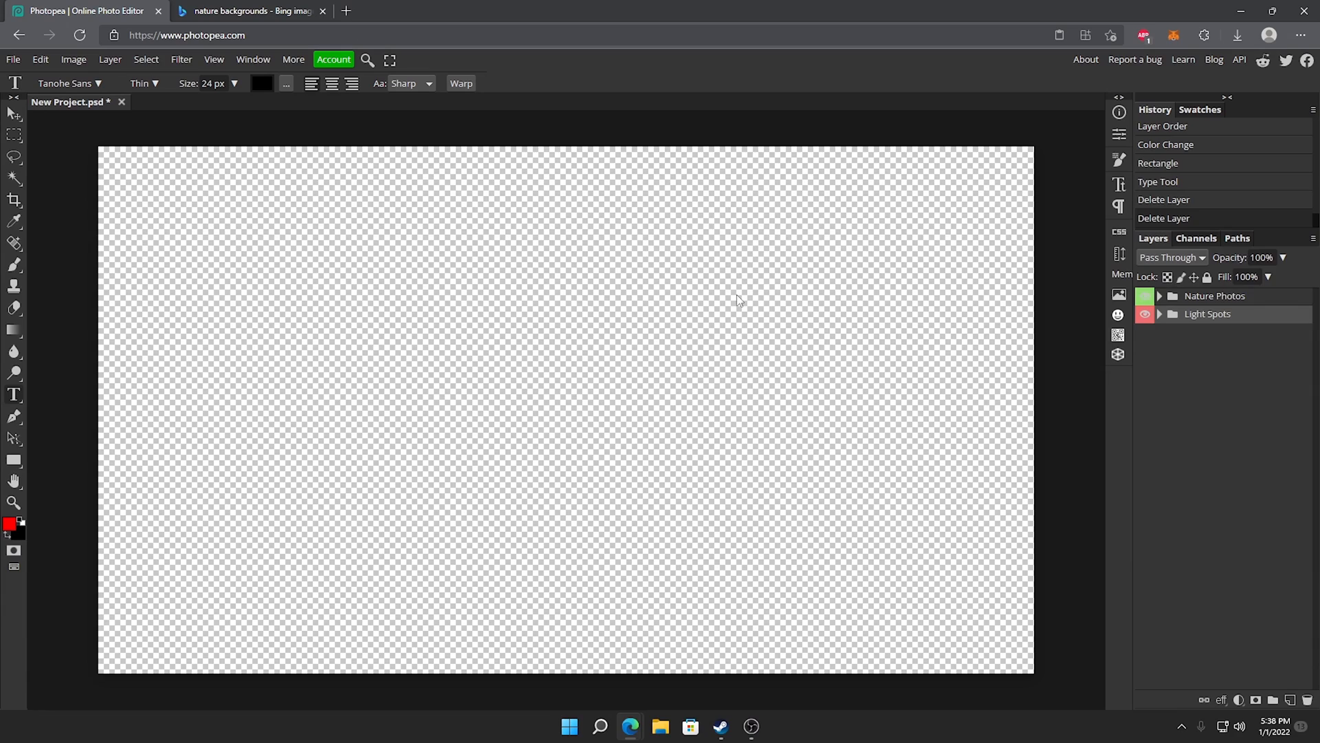
{"action": "mouse_move", "coordinate": [472, 286]}
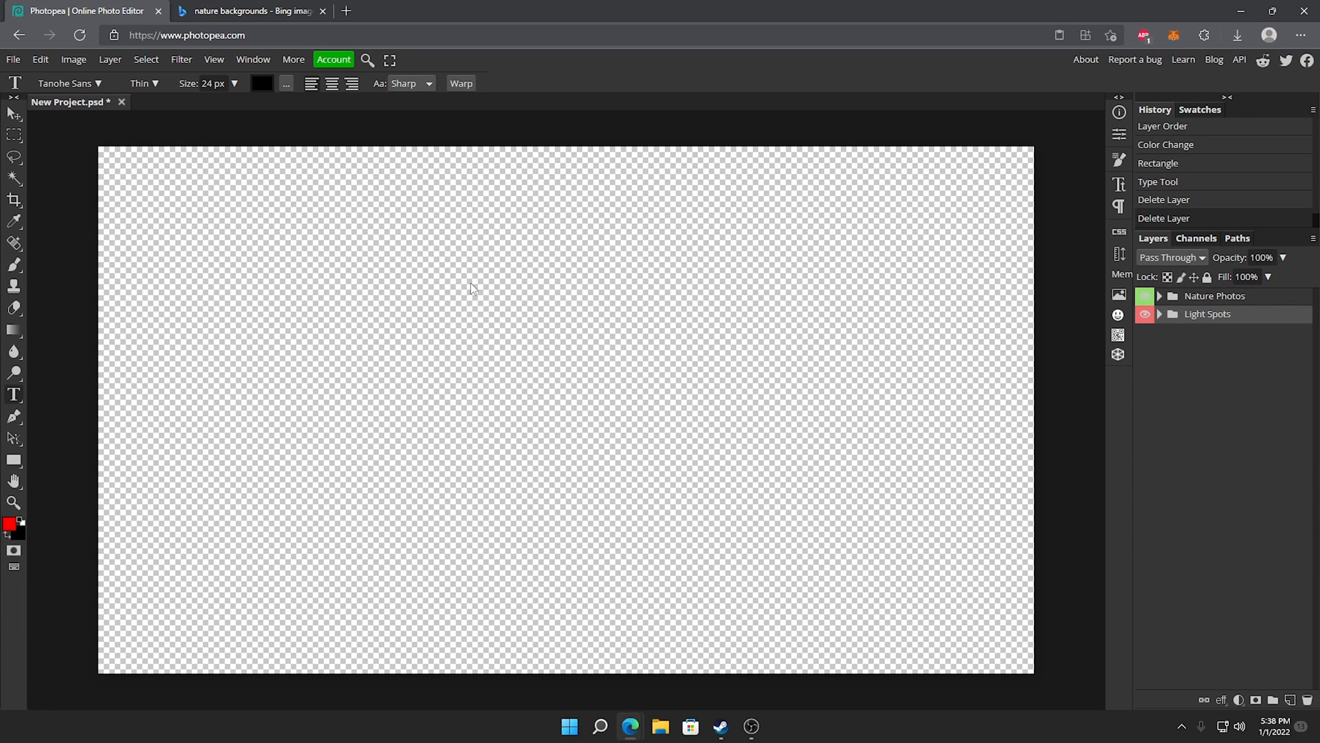
{"action": "mouse_move", "coordinate": [705, 282]}
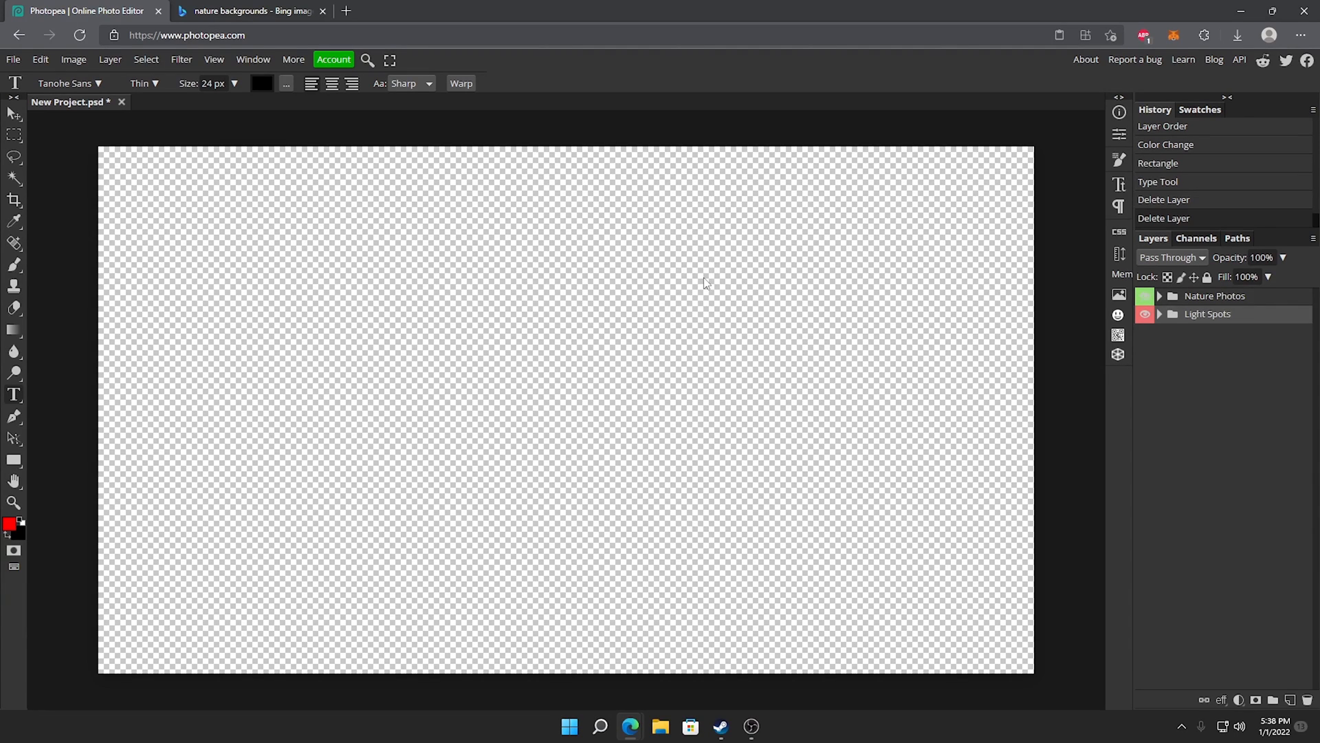
{"action": "mouse_move", "coordinate": [1193, 499]}
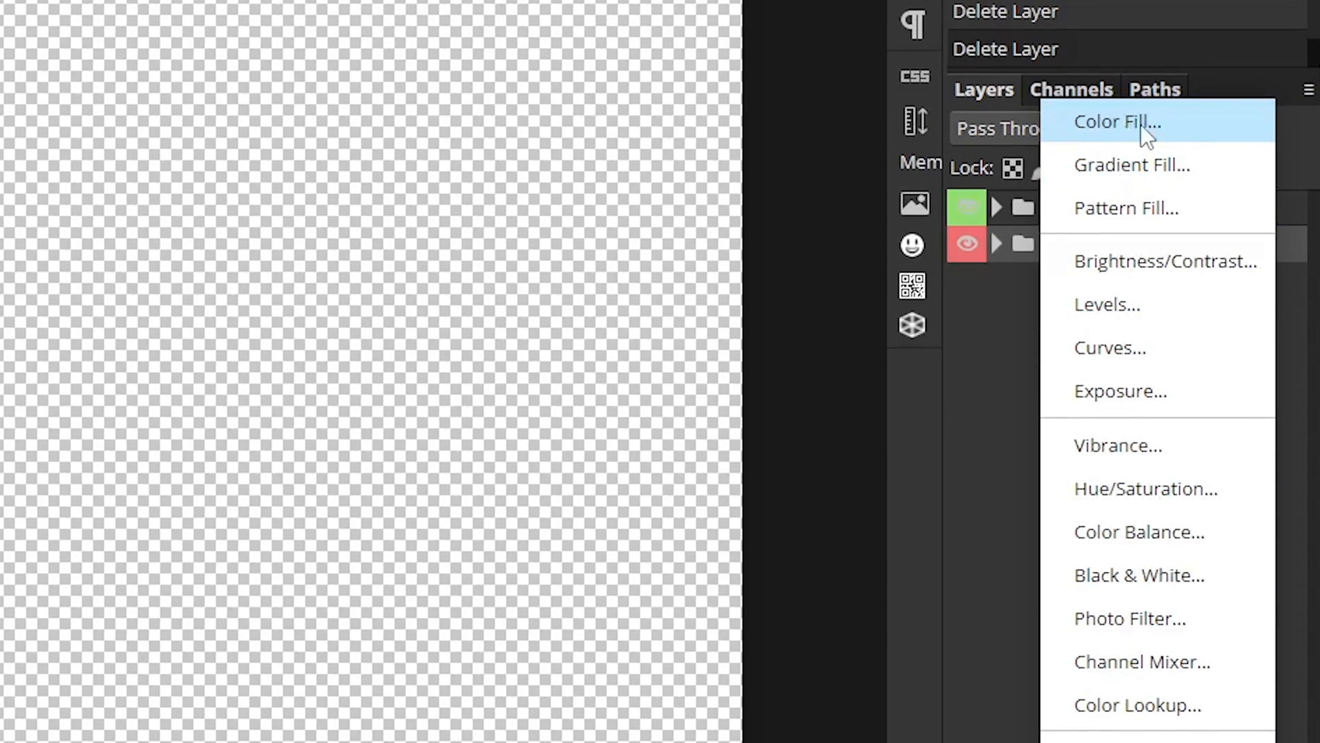
Add a dark gray Color Fill 1 layer beneath the folders and expand Light Spots
{"action": "left_click", "coordinate": [1117, 121]}
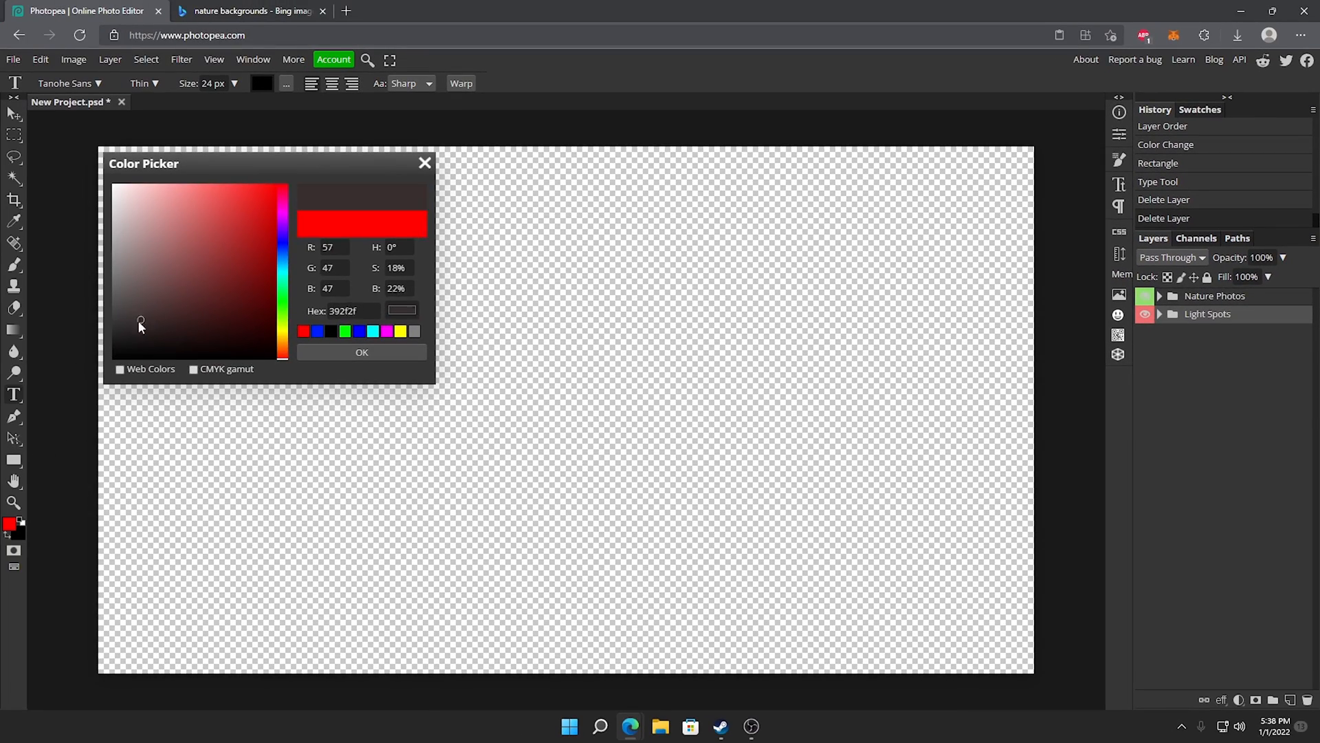
{"action": "left_click", "coordinate": [361, 352]}
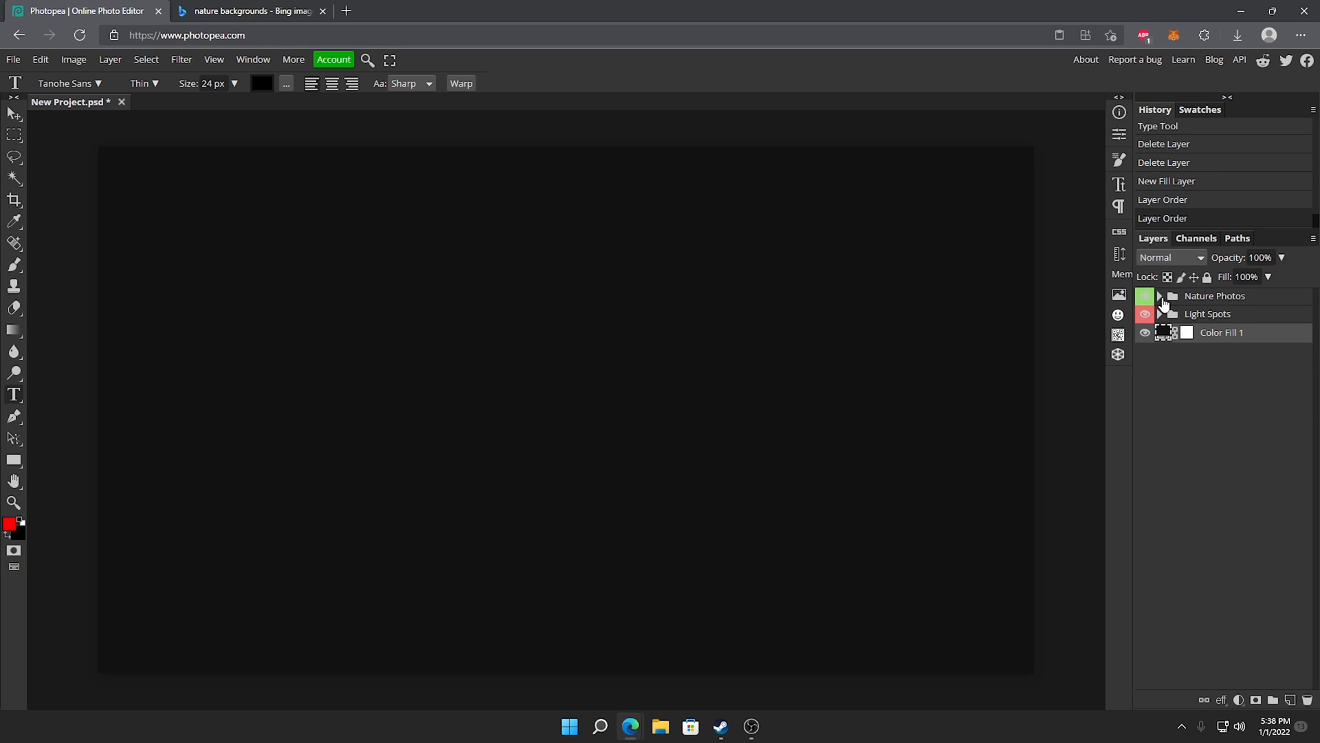
{"action": "left_click", "coordinate": [1159, 296]}
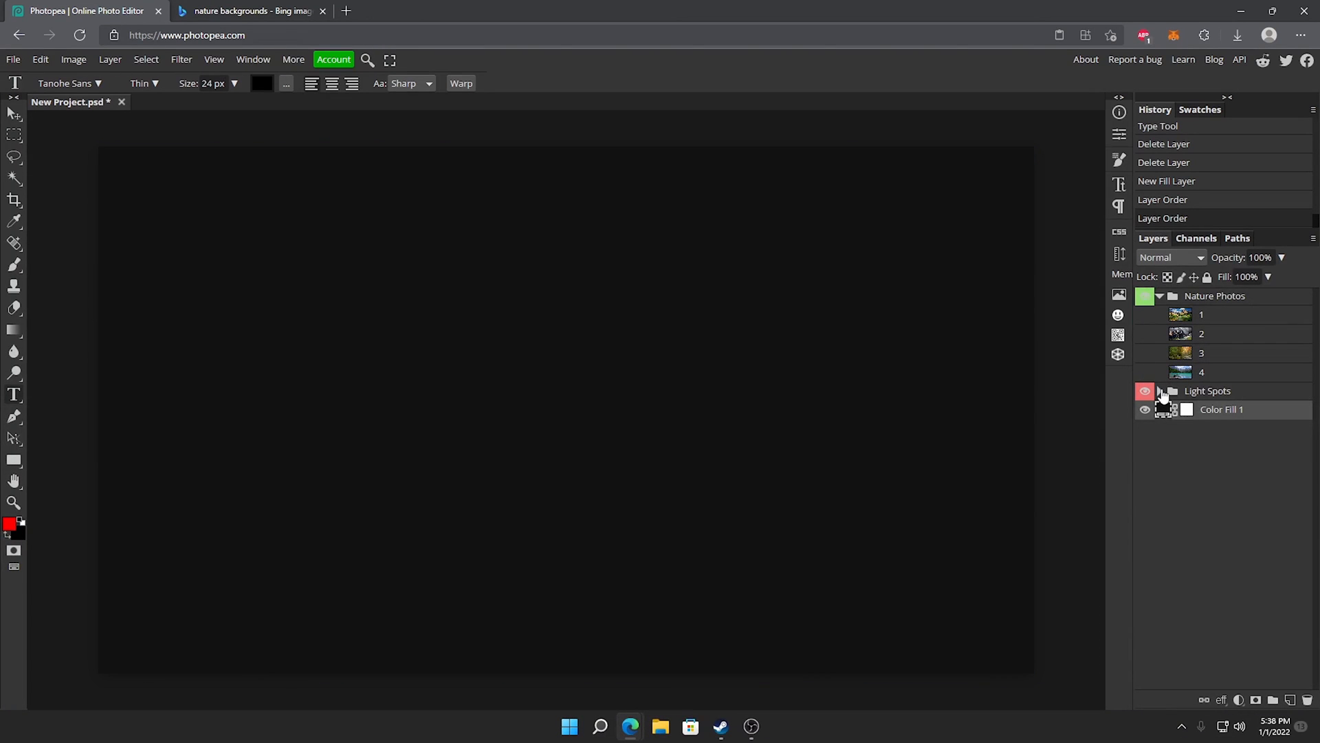
{"action": "left_click", "coordinate": [1160, 390]}
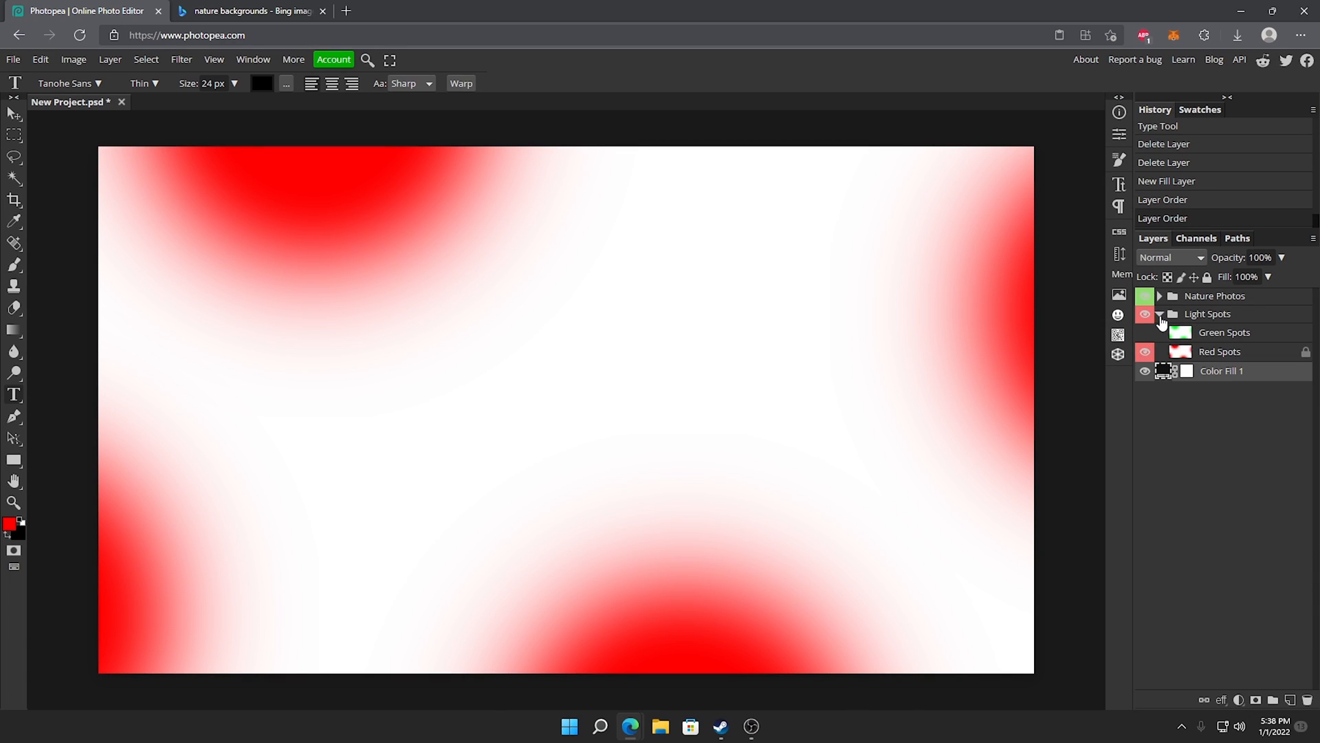
Move the red-spots Layer 1 into Light Spots above Green Spots, check its visibility, collapse the folder
{"action": "left_click", "coordinate": [1144, 314]}
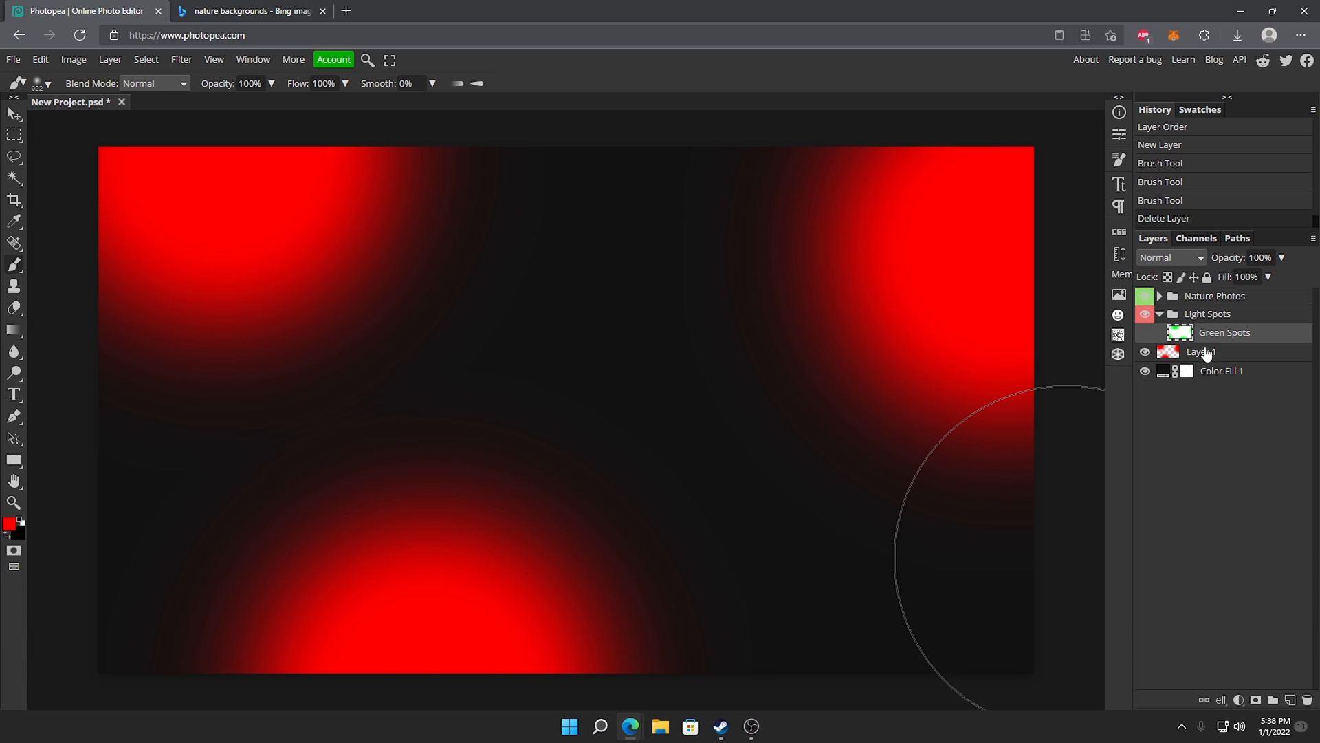
{"action": "left_click_drag", "start_coordinate": [1223, 352], "coordinate": [1223, 331]}
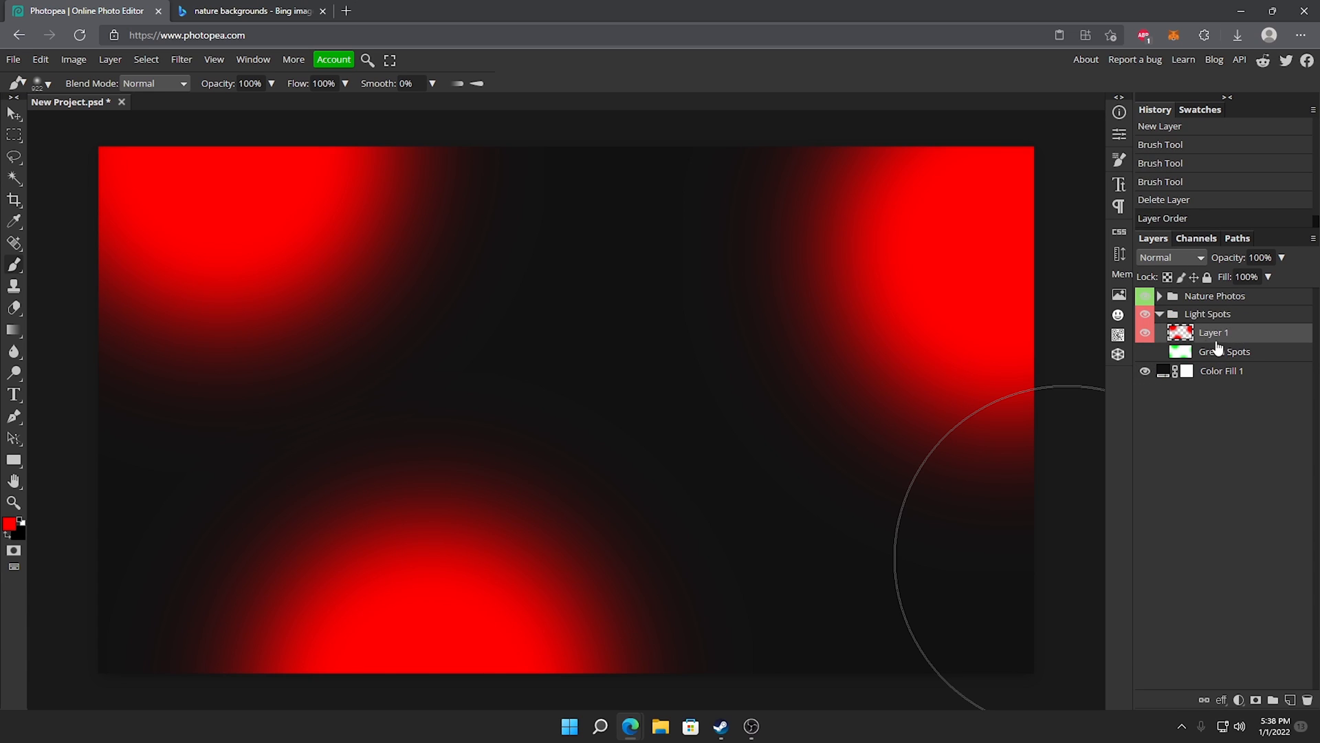
{"action": "mouse_move", "coordinate": [653, 350]}
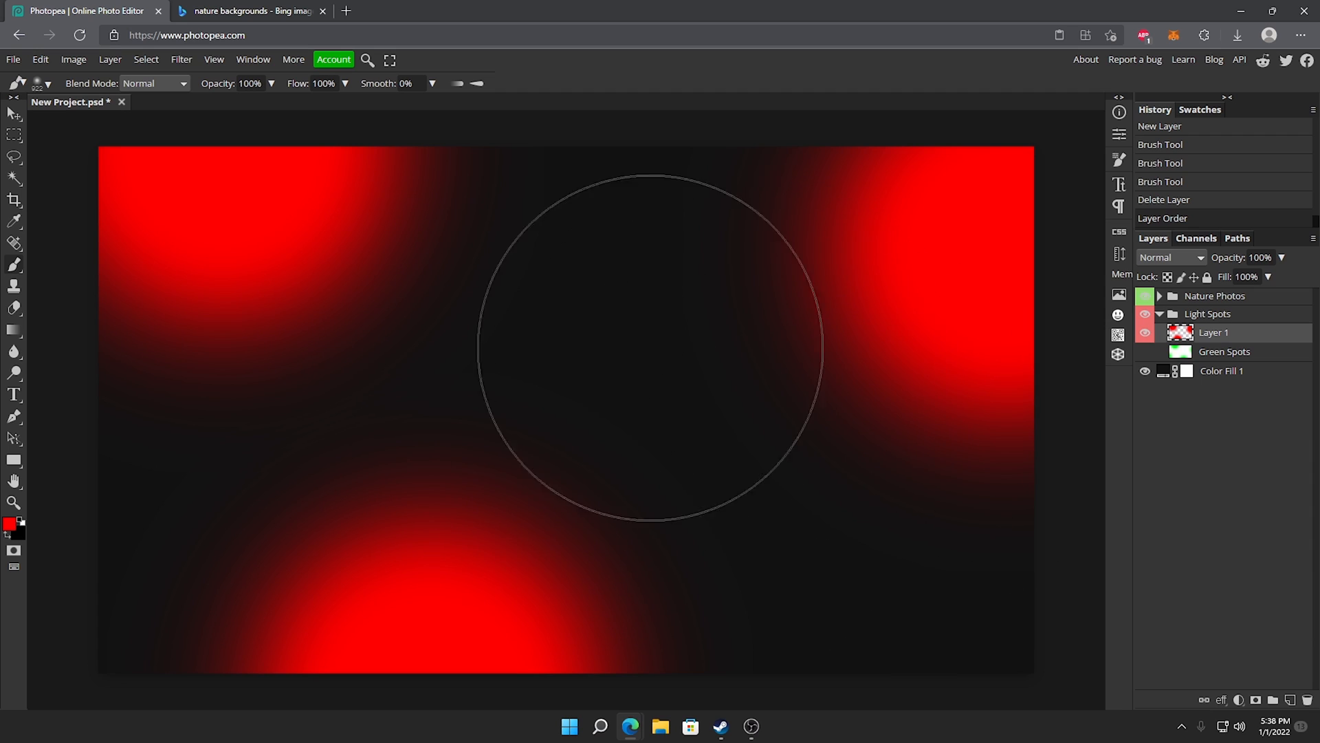
{"action": "left_click", "coordinate": [1145, 333]}
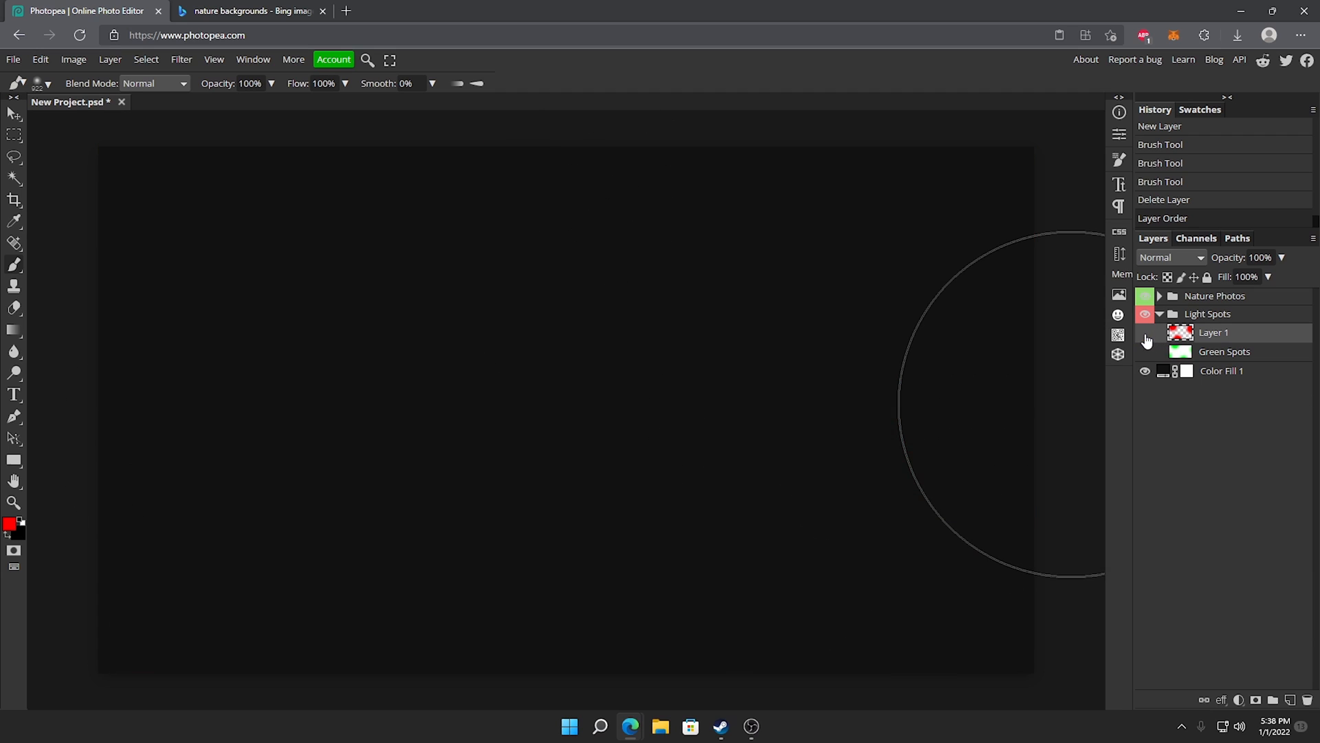
{"action": "left_click", "coordinate": [1144, 351]}
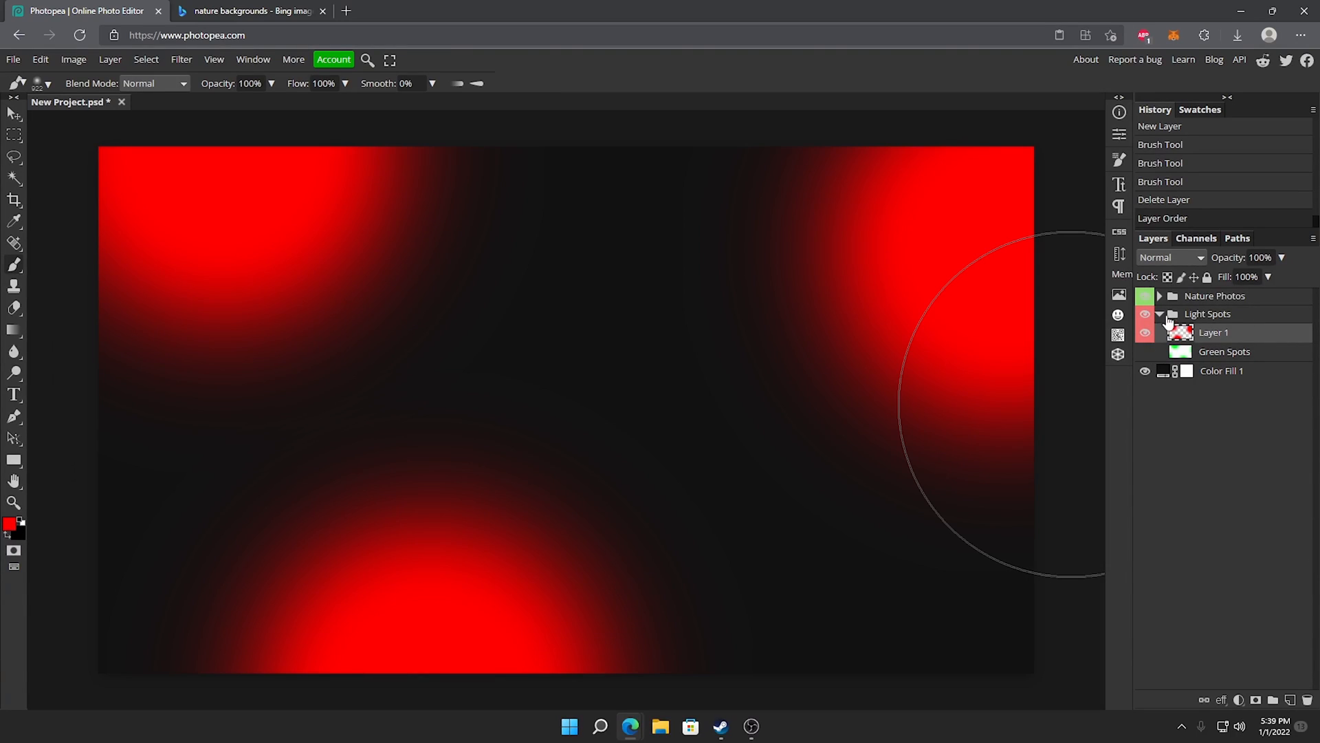
{"action": "left_click", "coordinate": [1145, 314]}
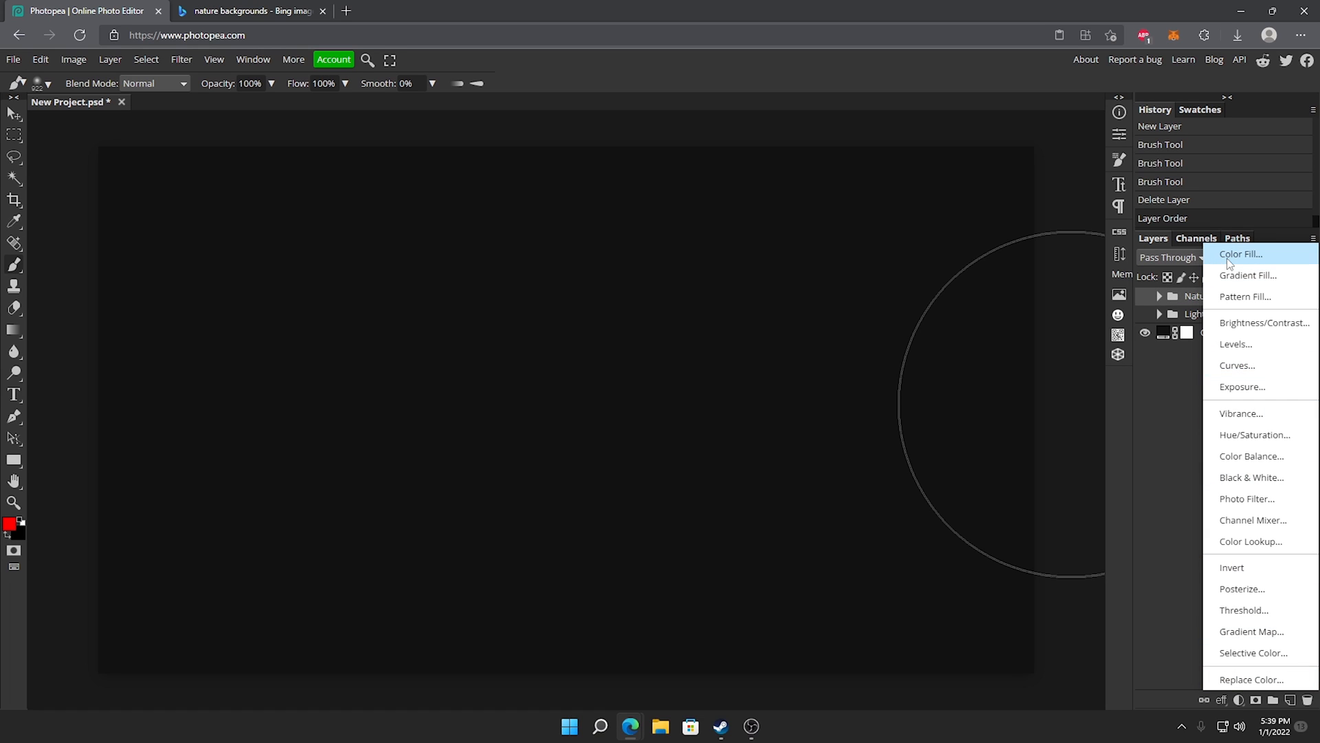
Add a blue Color Fill 2 layer above the folders and commit a large thin NATURE title
{"action": "left_click", "coordinate": [1239, 254]}
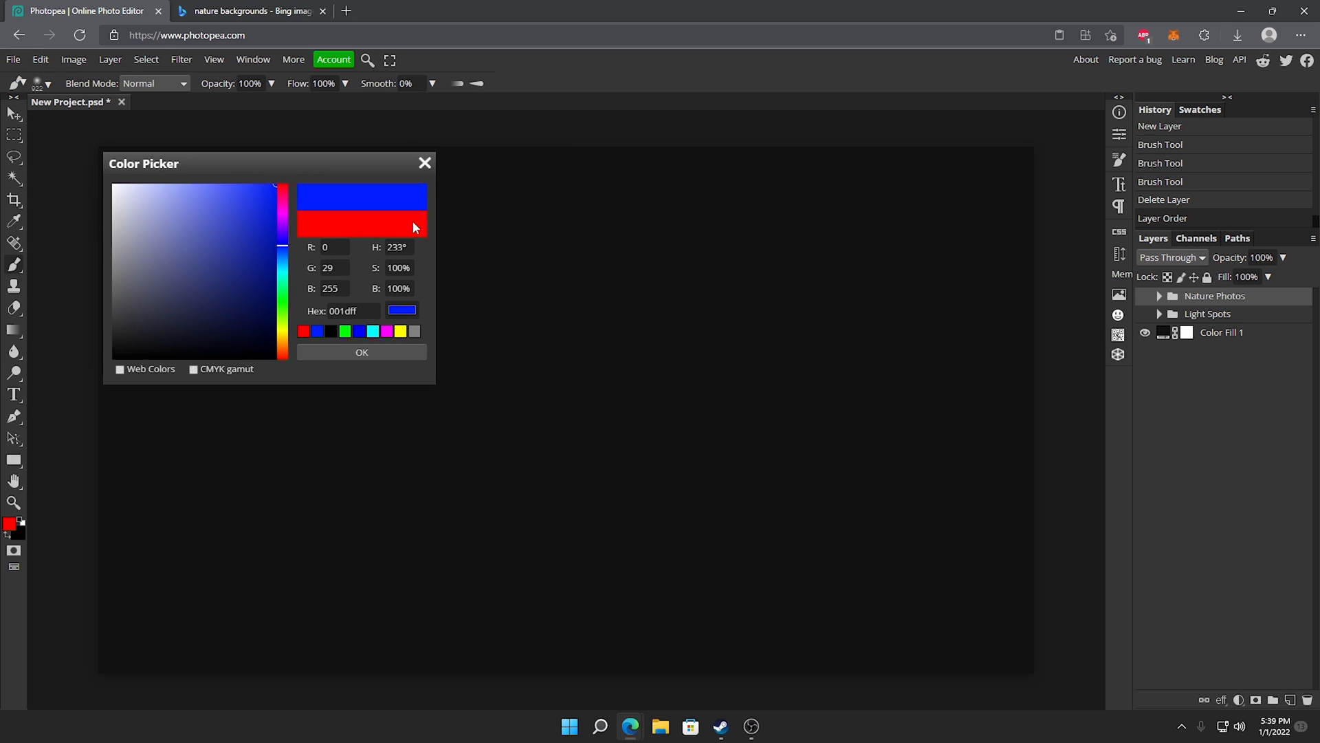
{"action": "left_click", "coordinate": [361, 352]}
{"action": "type", "text": "NATURE"}
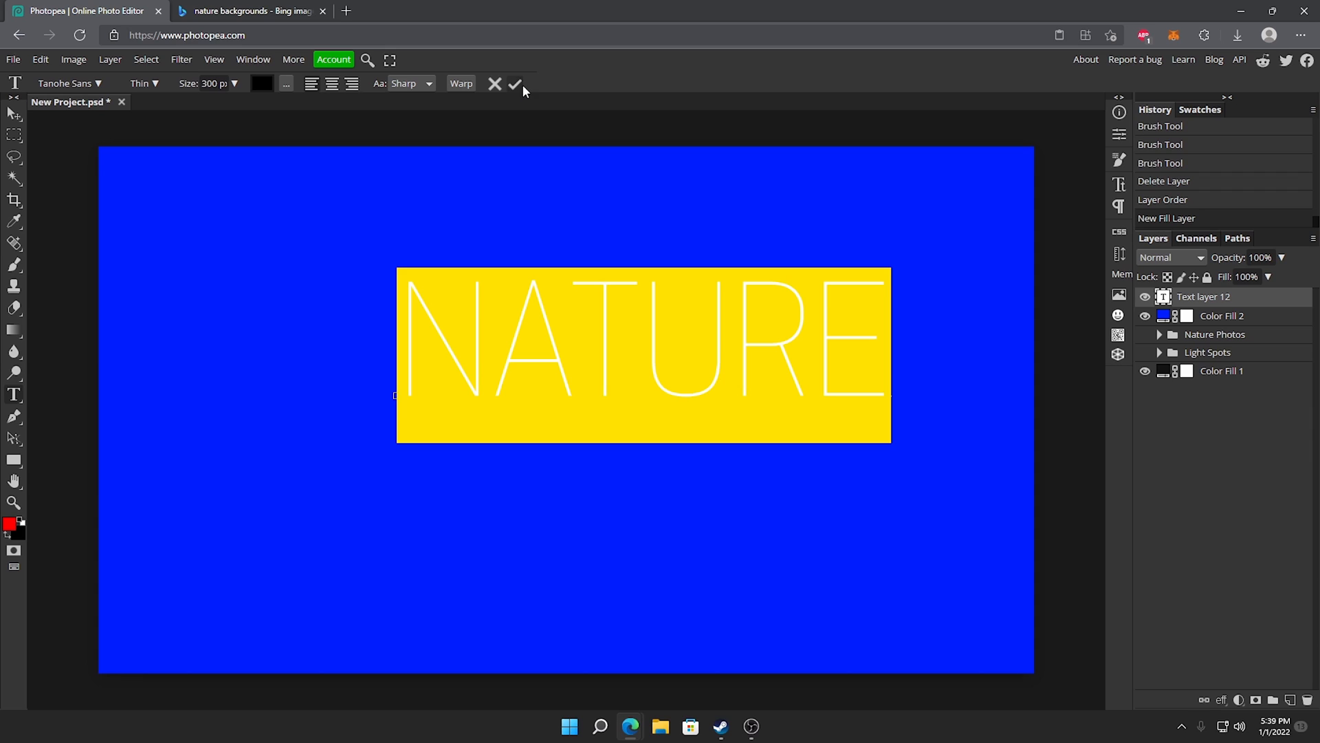
{"action": "left_click", "coordinate": [515, 83]}
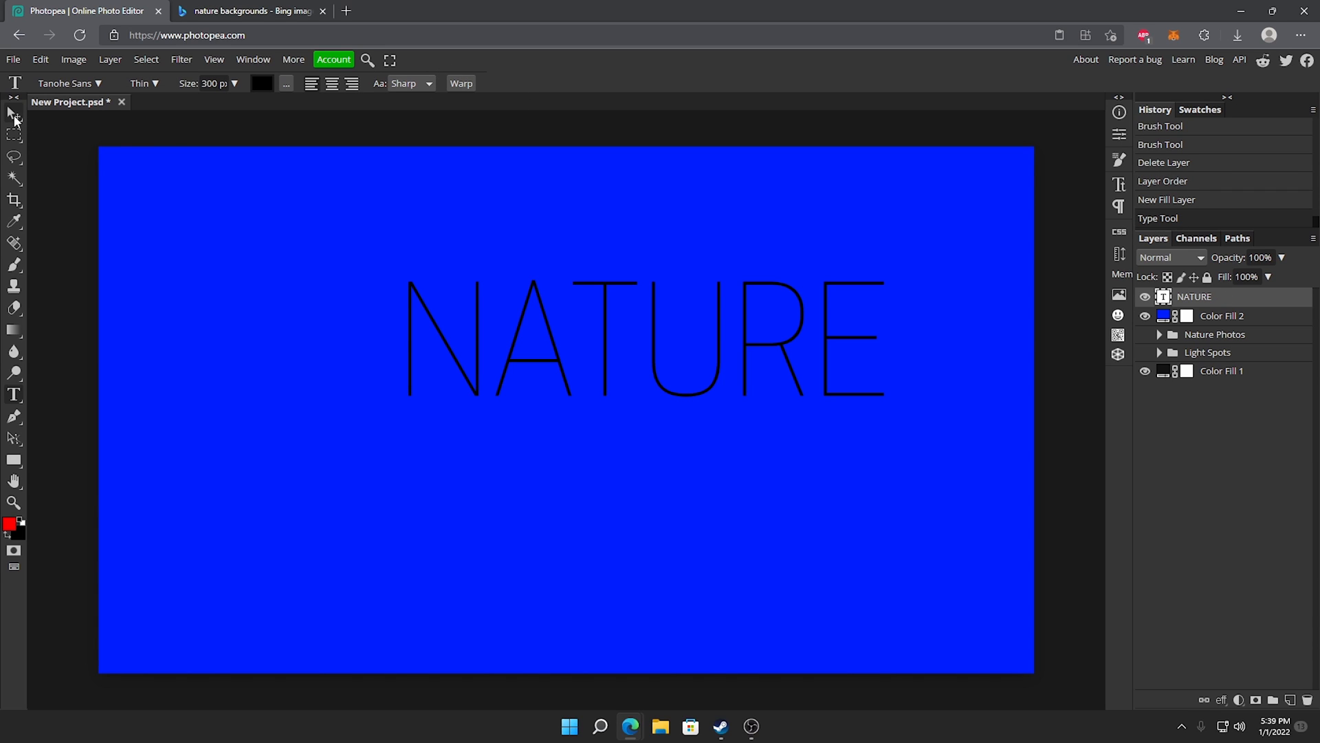
{"action": "left_click", "coordinate": [12, 83]}
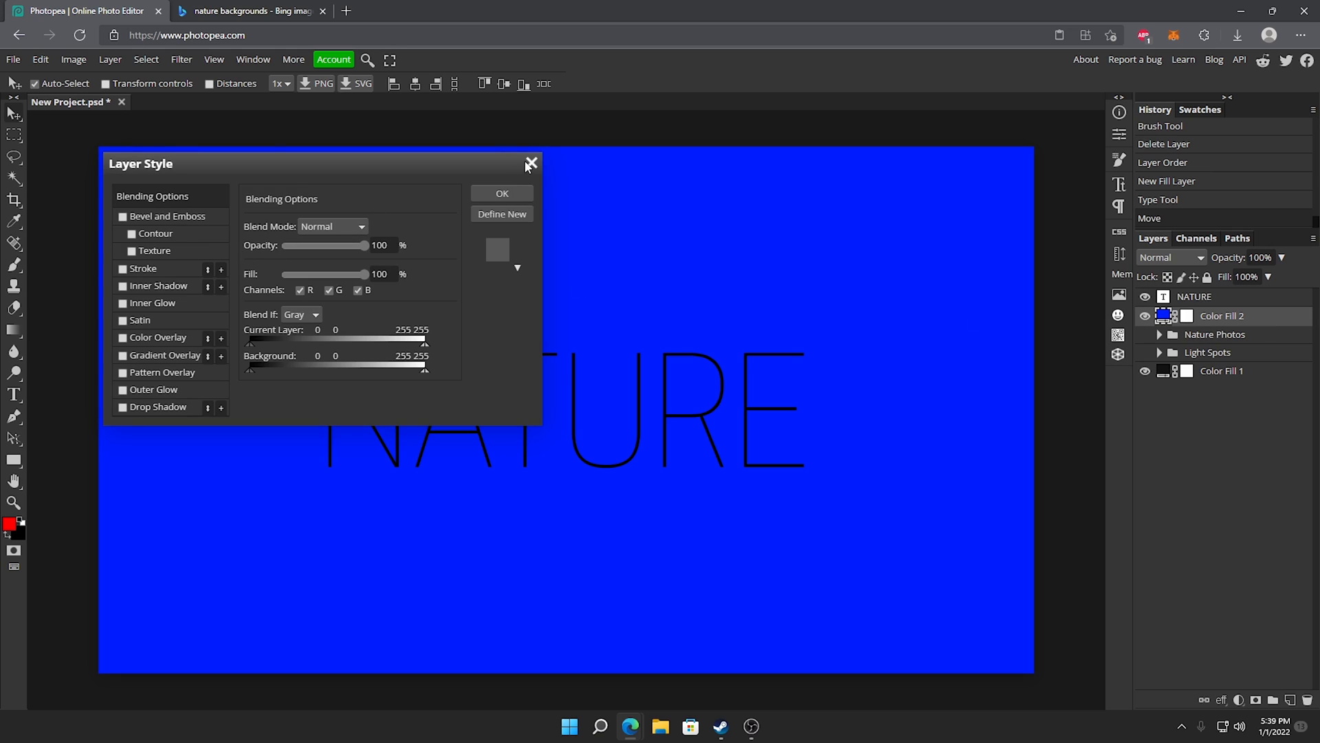
Close Layer Style and change Color Fill 2 from blue to bright green
{"action": "left_click", "coordinate": [498, 251]}
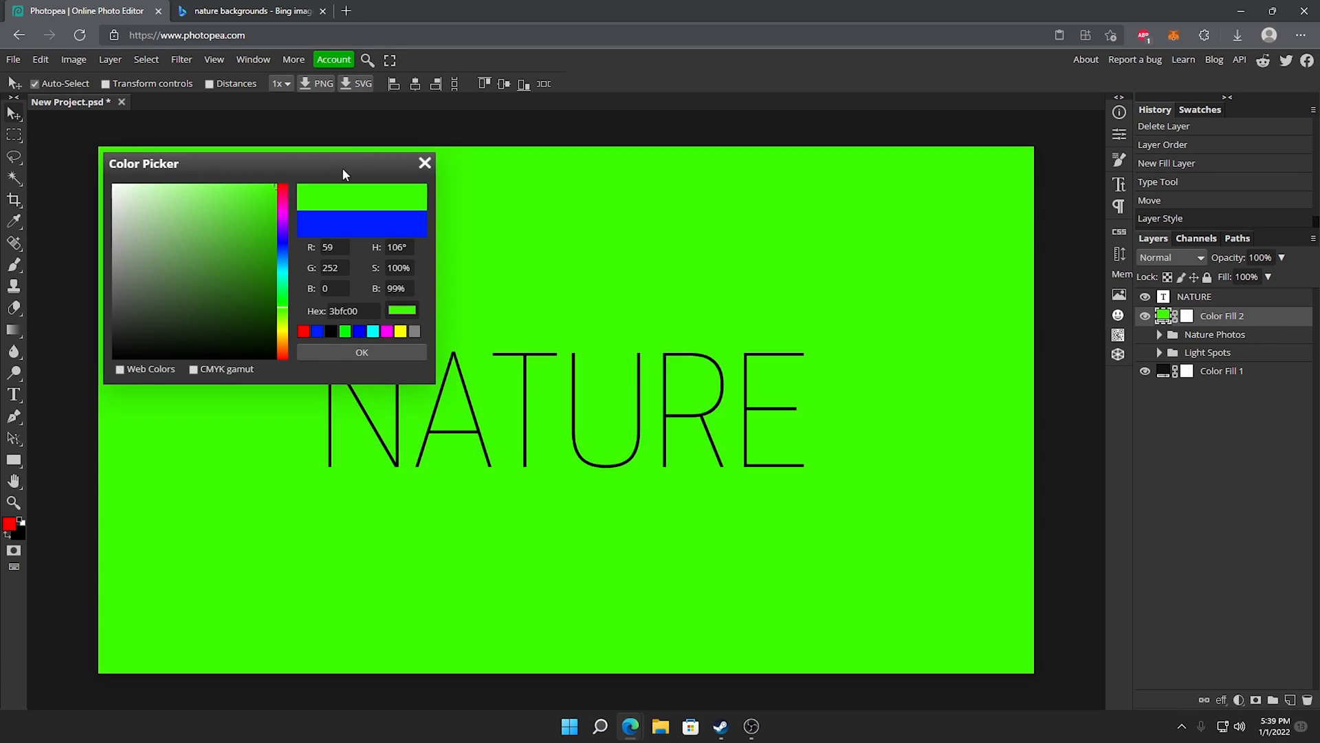
{"action": "left_click", "coordinate": [361, 352]}
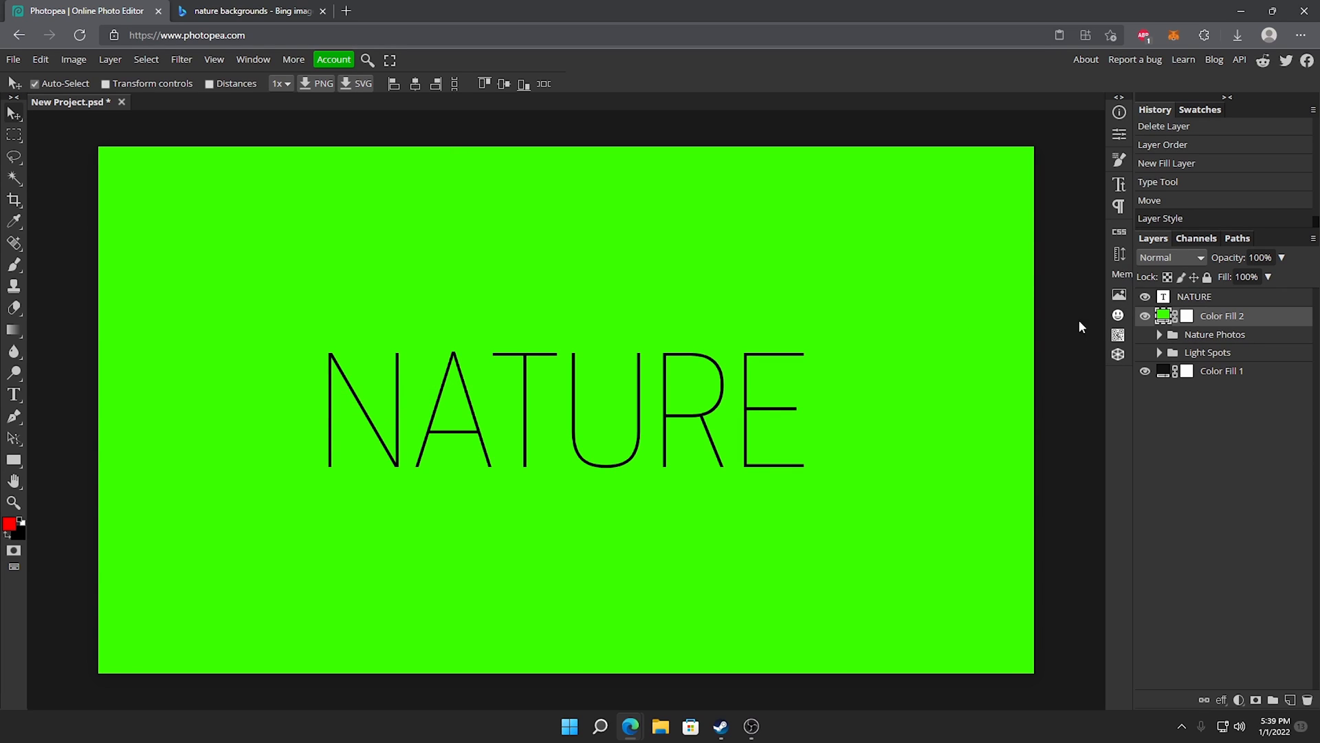
{"action": "mouse_move", "coordinate": [341, 449]}
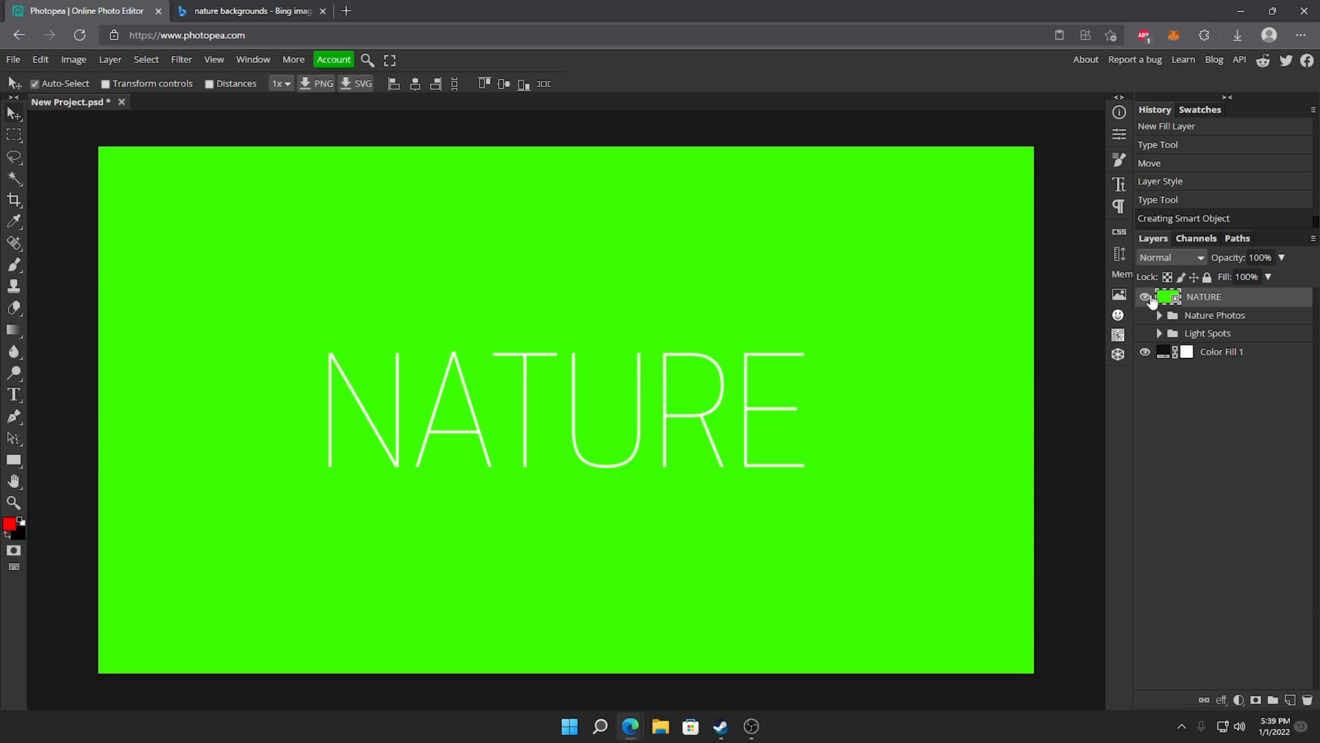
{"action": "mouse_move", "coordinate": [1192, 326]}
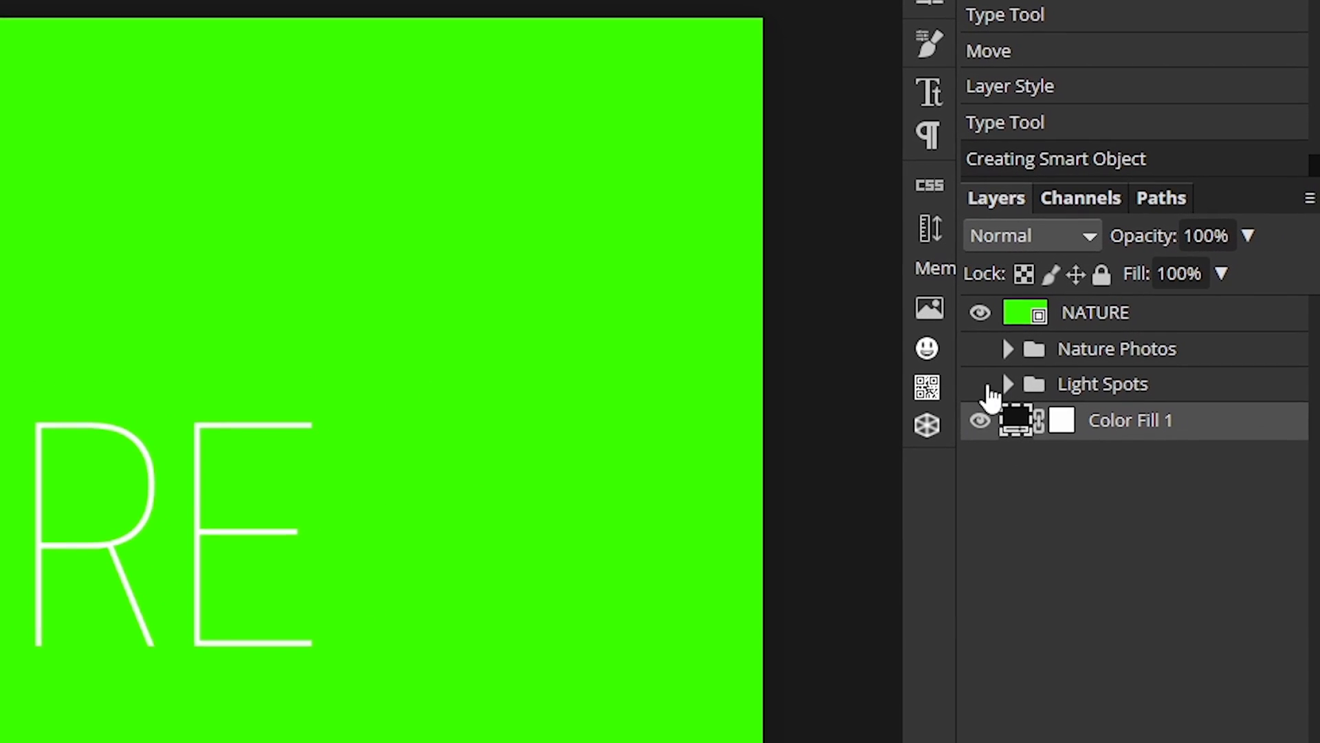
Lock the dark gray Color Fill 1 background while briefly hiding the NATURE cover
{"action": "left_click", "coordinate": [979, 312]}
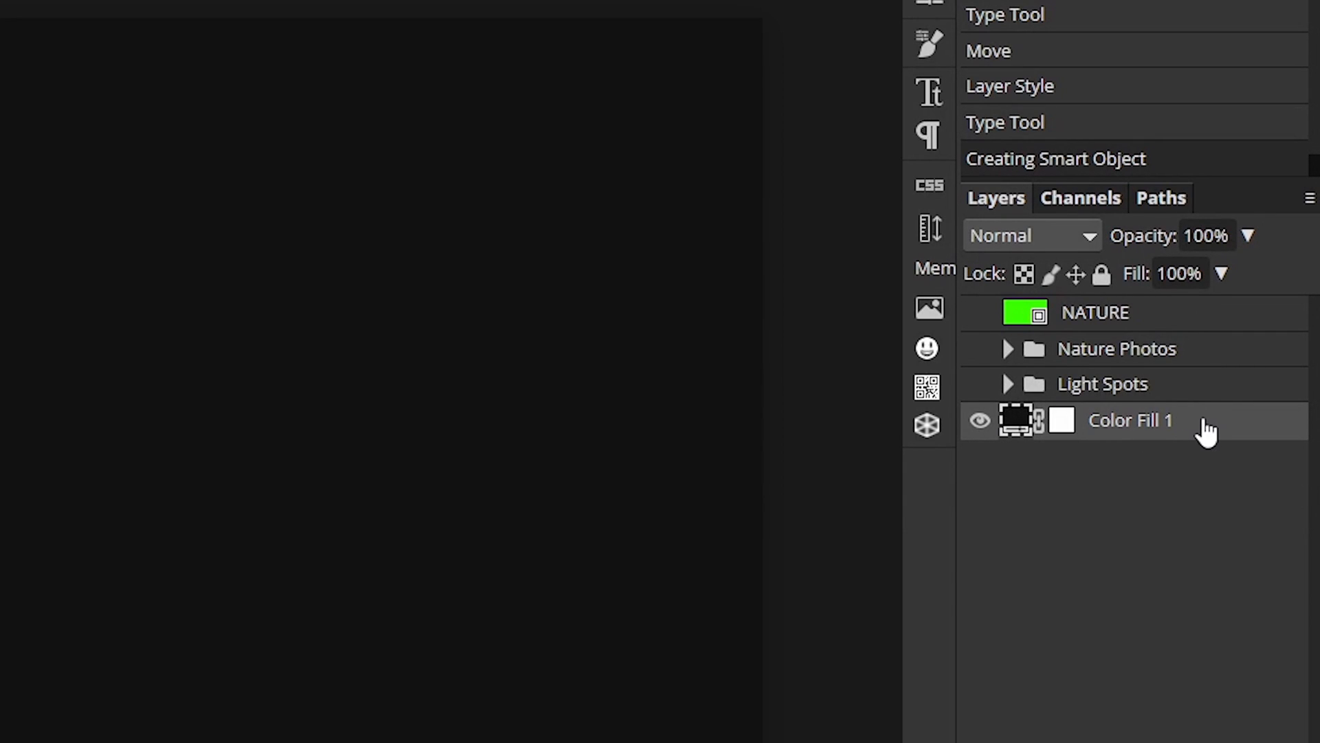
{"action": "mouse_move", "coordinate": [1102, 274]}
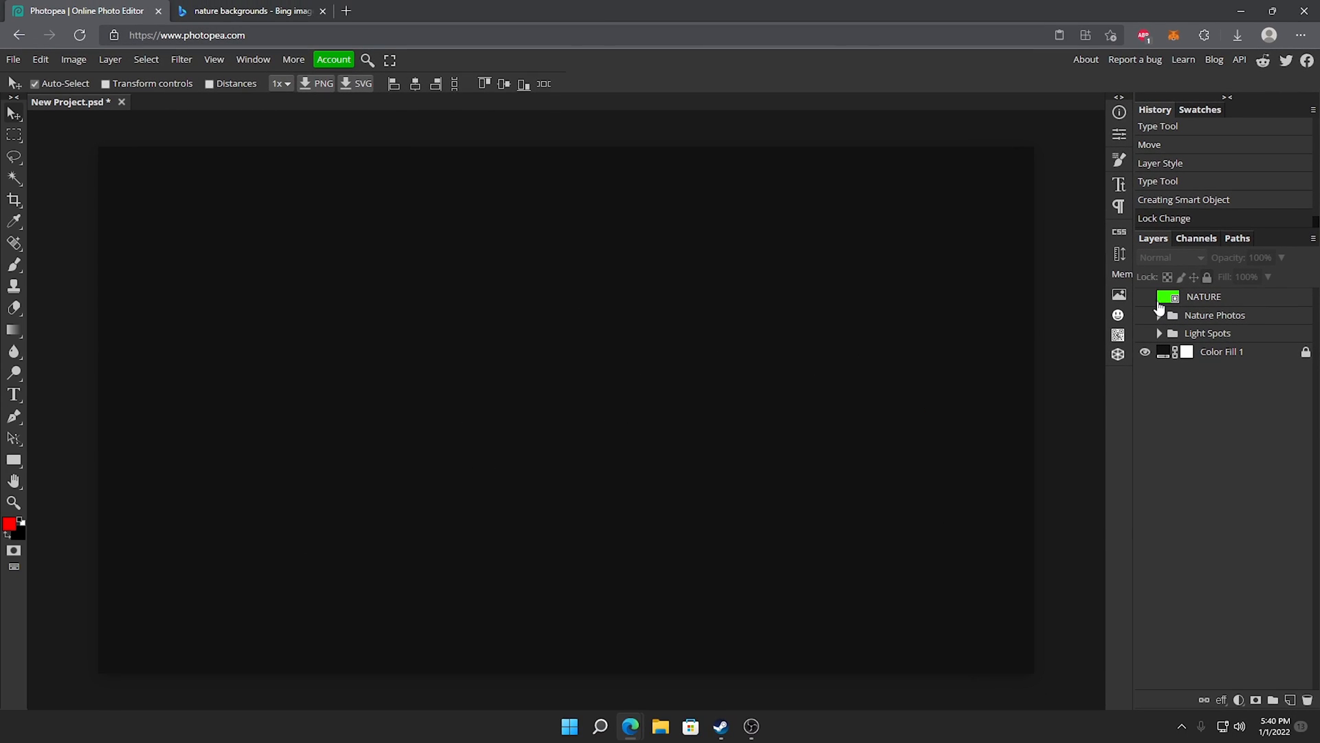
{"action": "left_click", "coordinate": [1144, 296]}
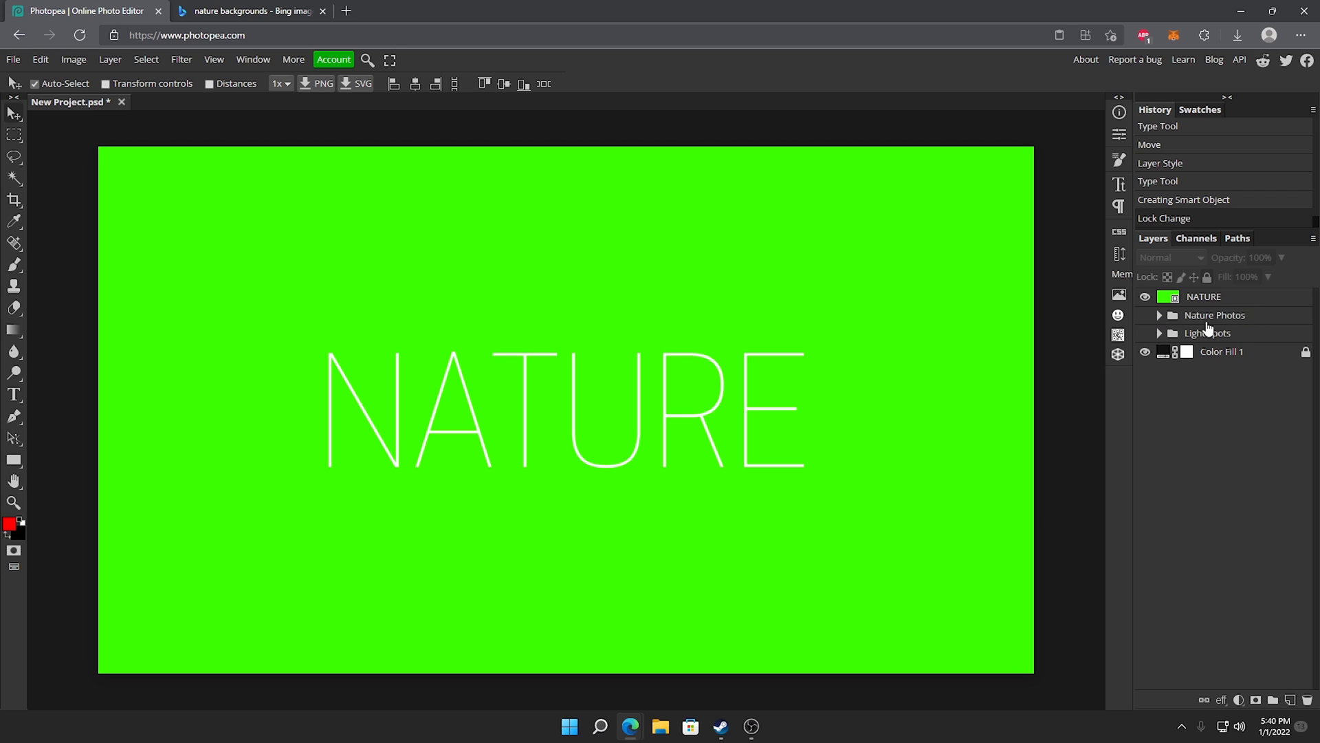
{"action": "mouse_move", "coordinate": [1205, 356]}
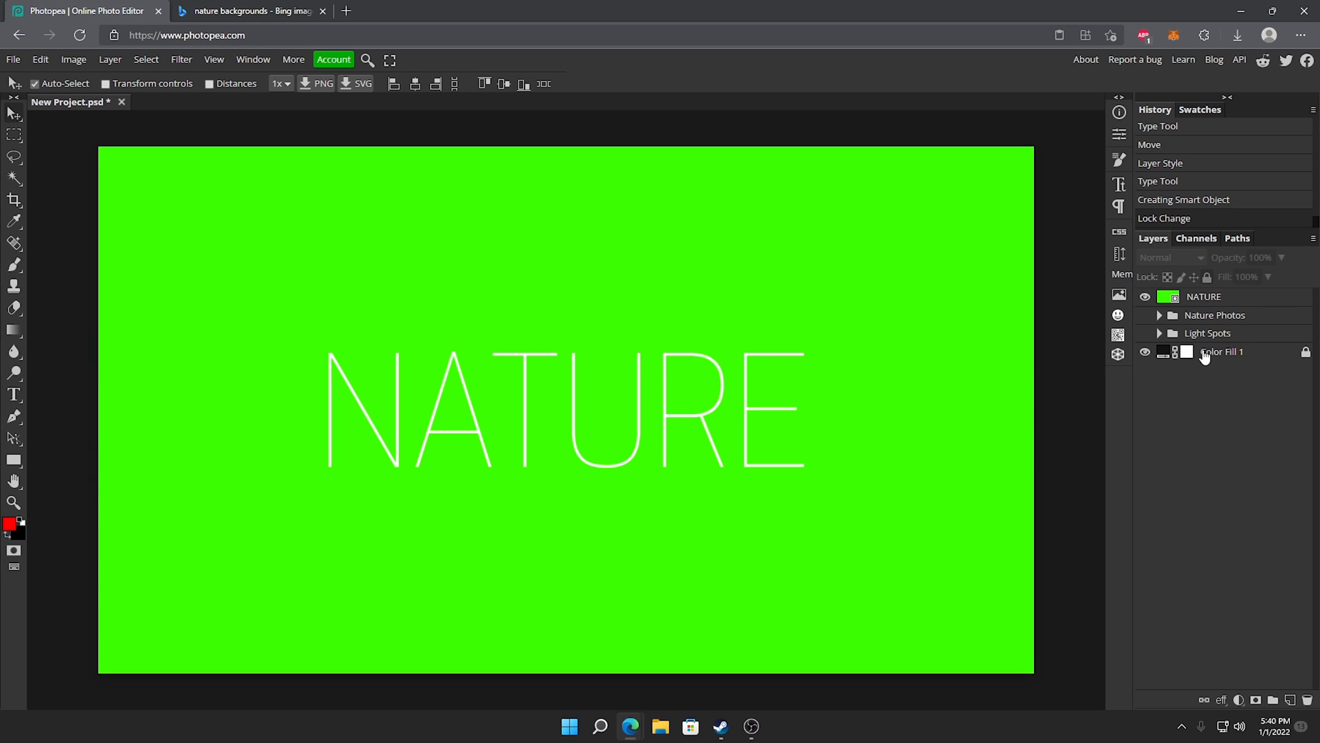
{"action": "left_click", "coordinate": [1159, 314]}
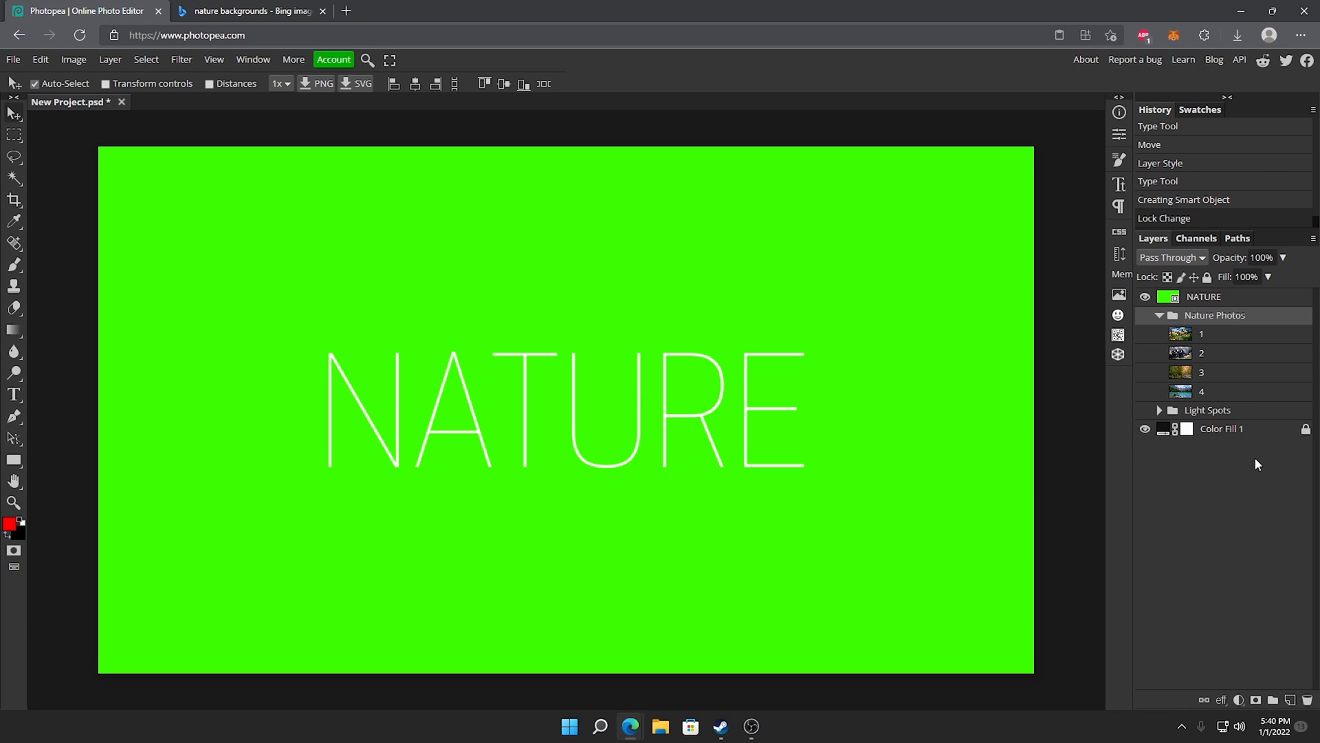
{"action": "left_click", "coordinate": [1159, 315]}
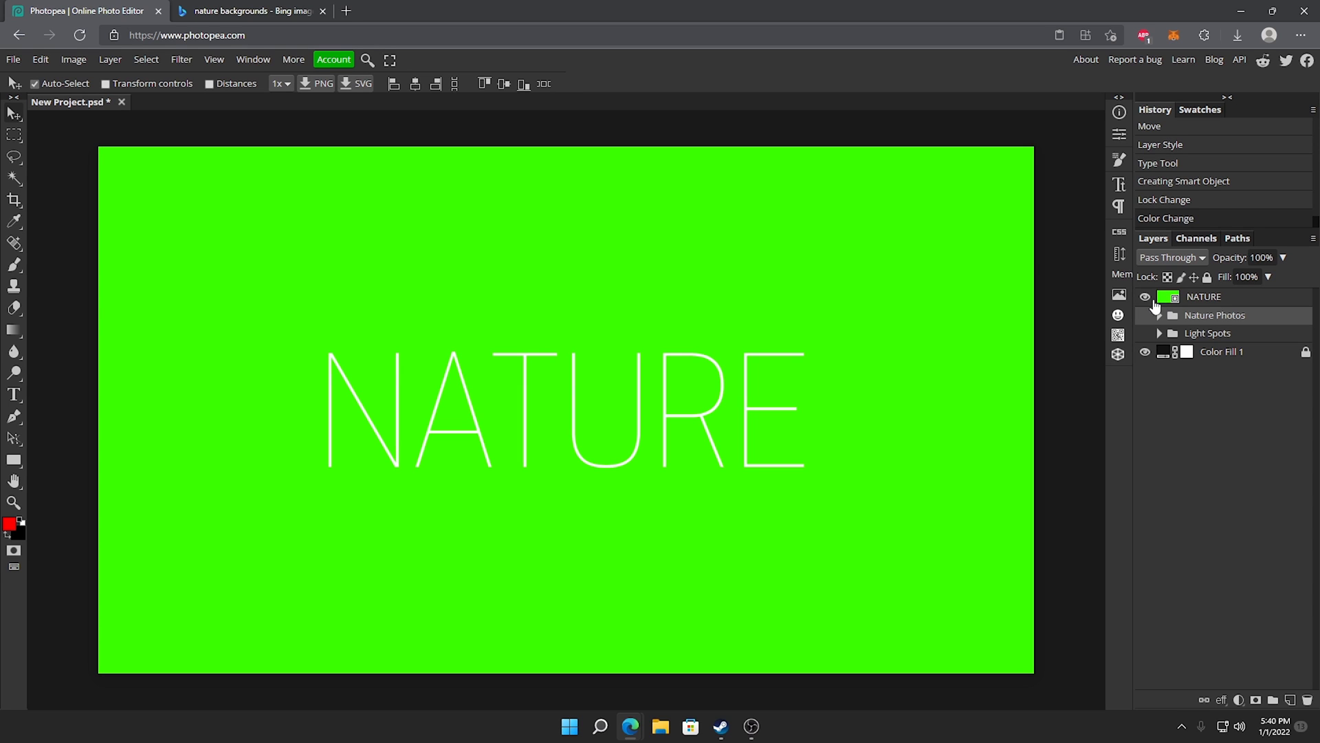
Save the project as a PSD file via File > Save as PSD
{"action": "left_click", "coordinate": [13, 59]}
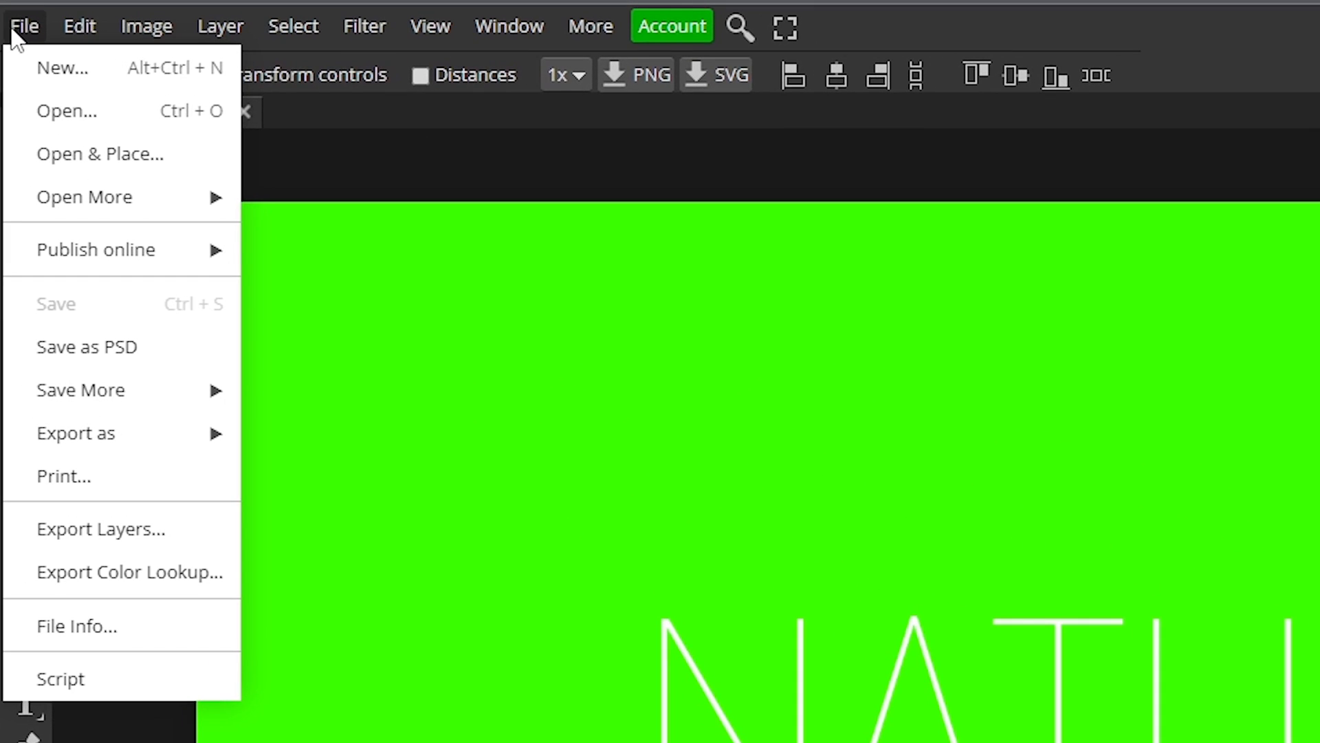
{"action": "left_click", "coordinate": [85, 346]}
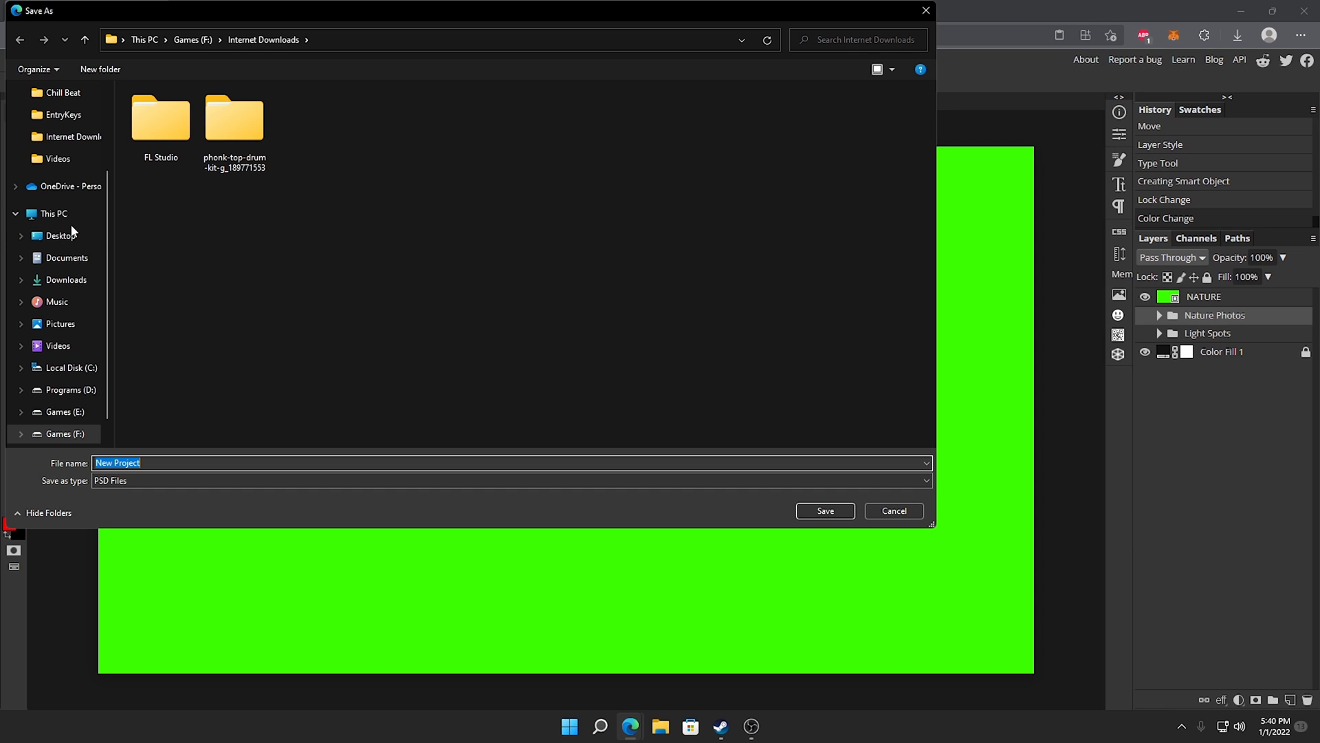